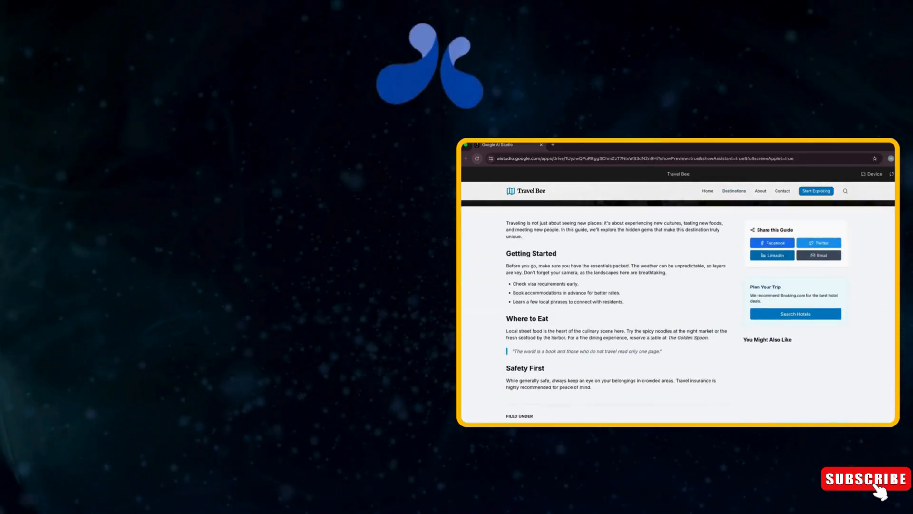
# Step: Scroll the Kyoto article, return to the homepage, and open the Contact Us form
pyautogui.click(781, 190)
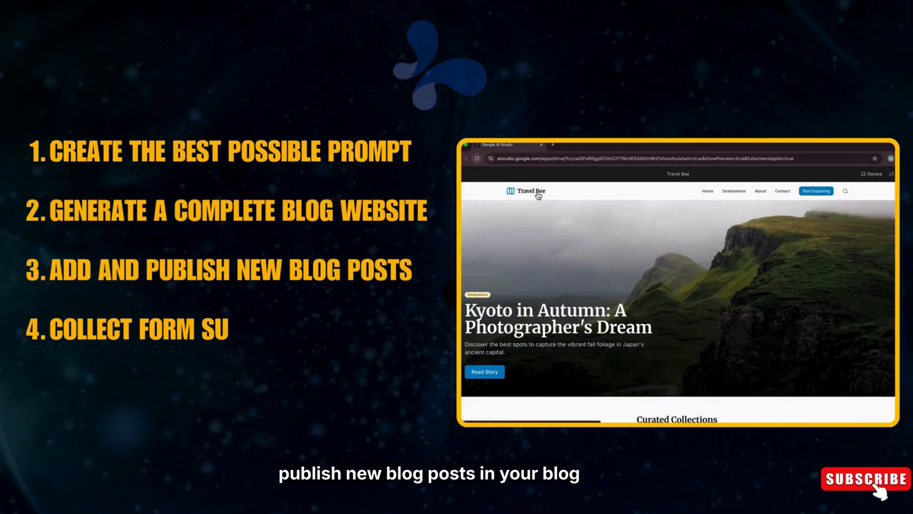
pyautogui.scroll(-3)
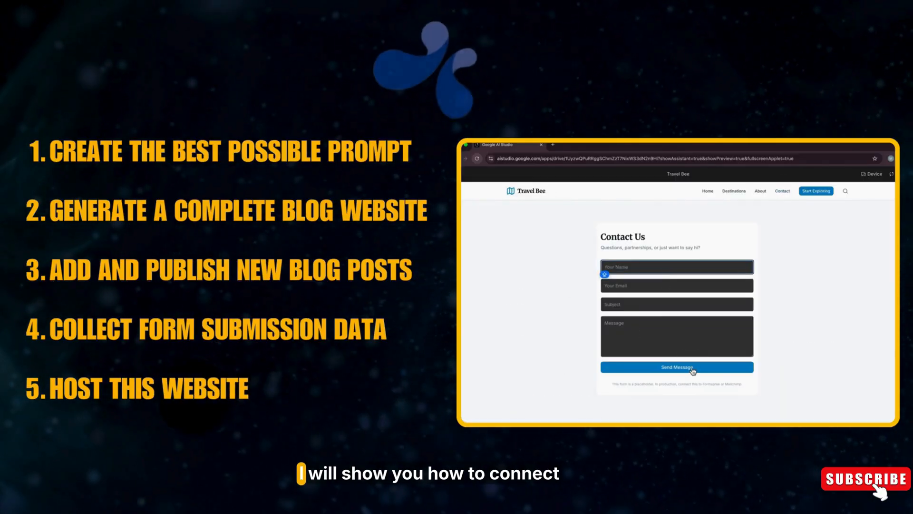
pyautogui.scroll(-3)
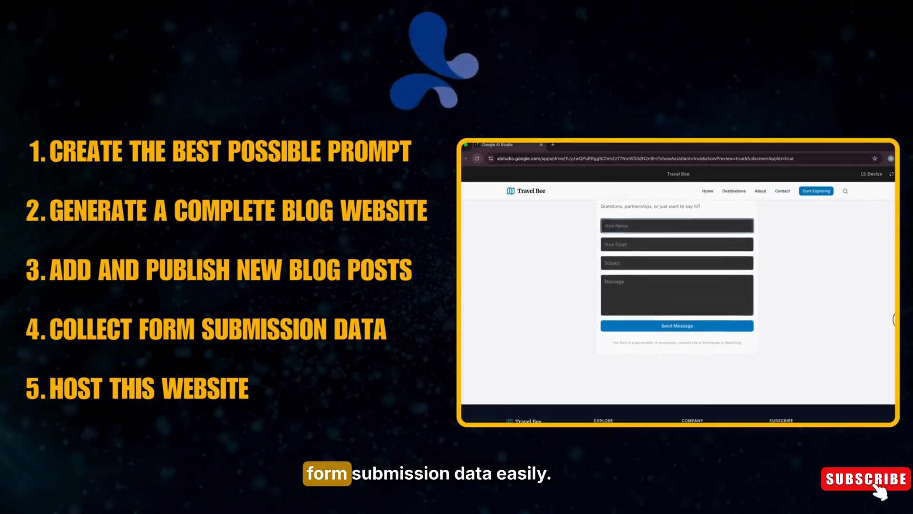
pyautogui.click(707, 191)
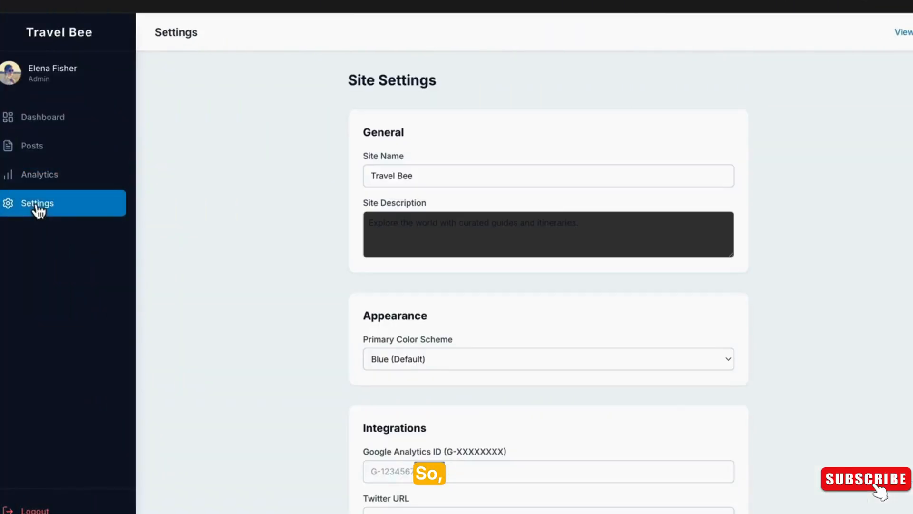
# Step: View the admin dashboard's All Posts list, then switch to a blank ChatGPT chat
pyautogui.click(31, 146)
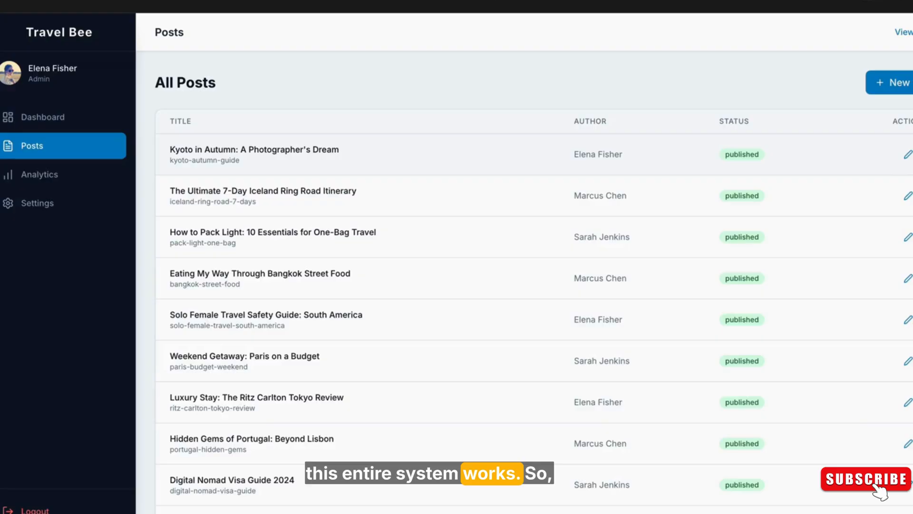
pyautogui.click(907, 153)
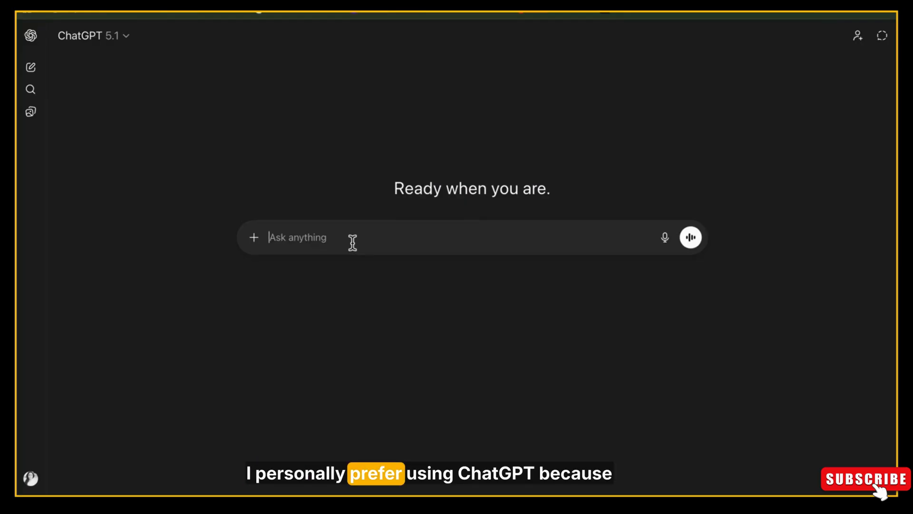
# Step: Check ChatGPT's model list and keep GPT-5.1 selected
pyautogui.click(91, 36)
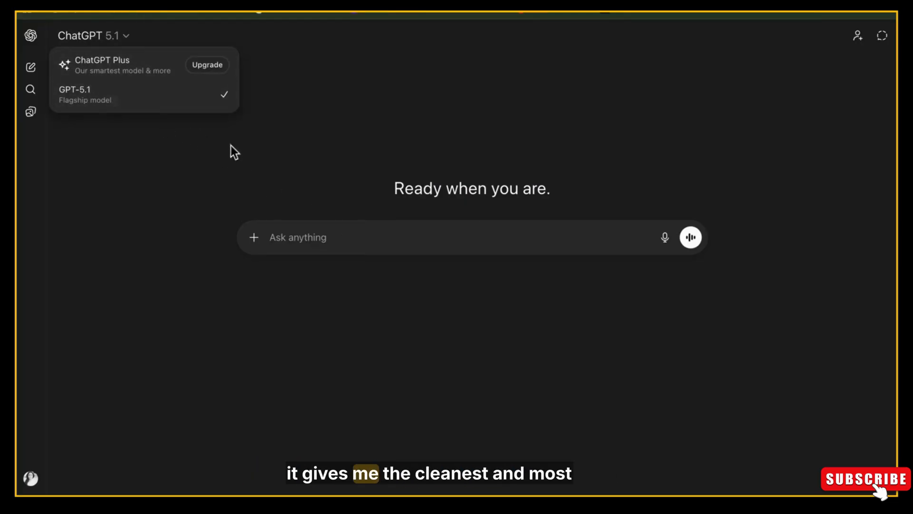
pyautogui.click(298, 236)
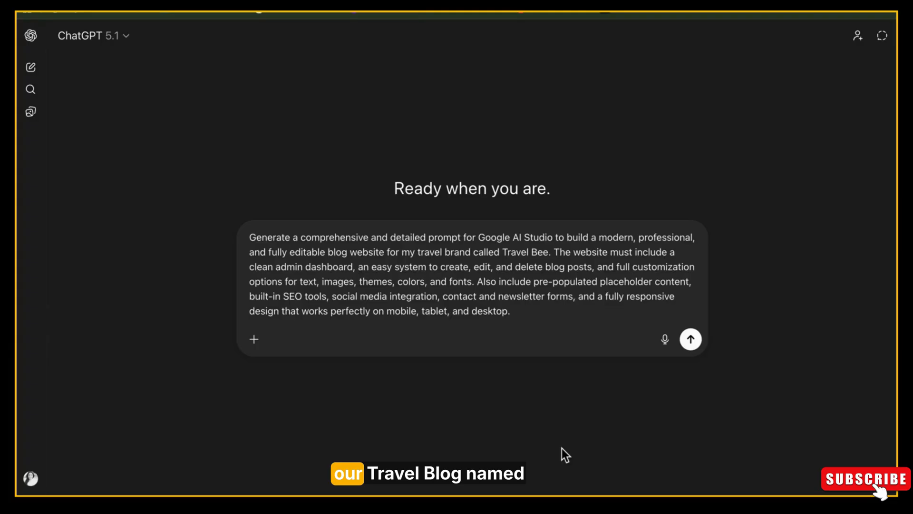
pyautogui.moveTo(477, 435)
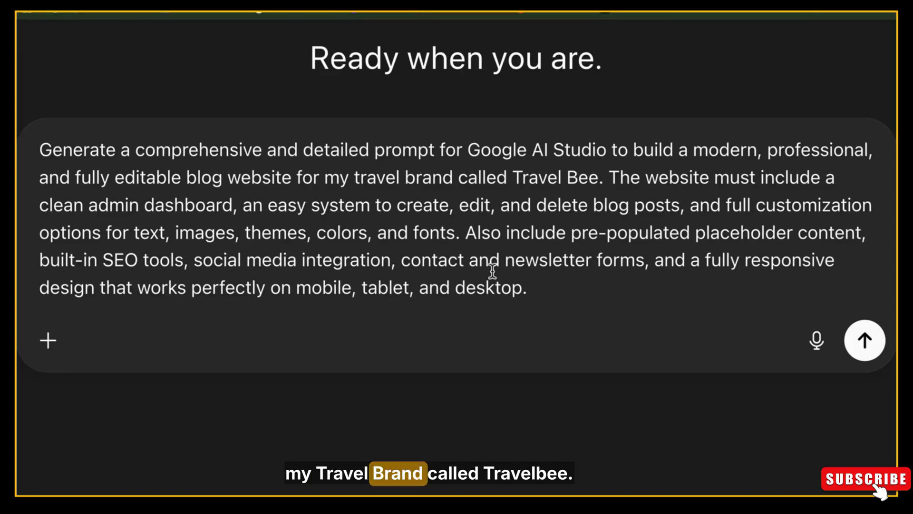
pyautogui.moveTo(768, 308)
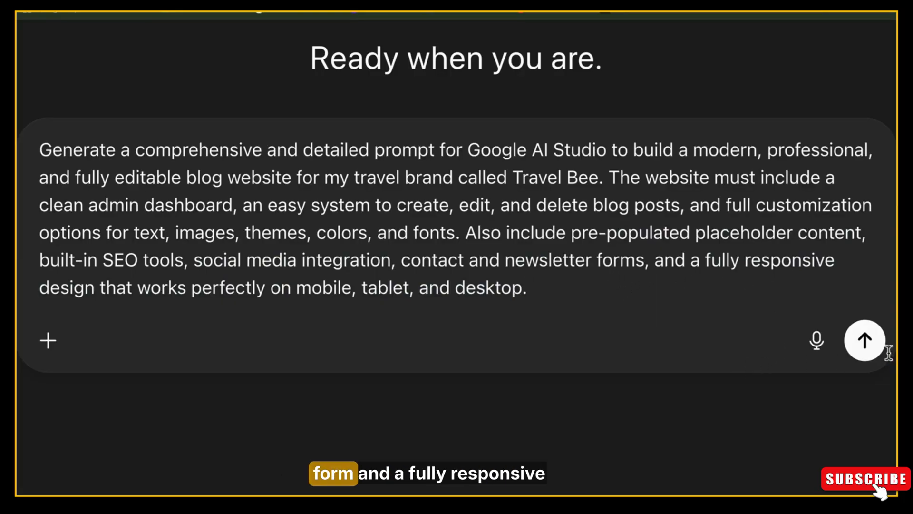
# Step: Send the request, review the response, and copy the generated AI Studio prompt
pyautogui.click(864, 340)
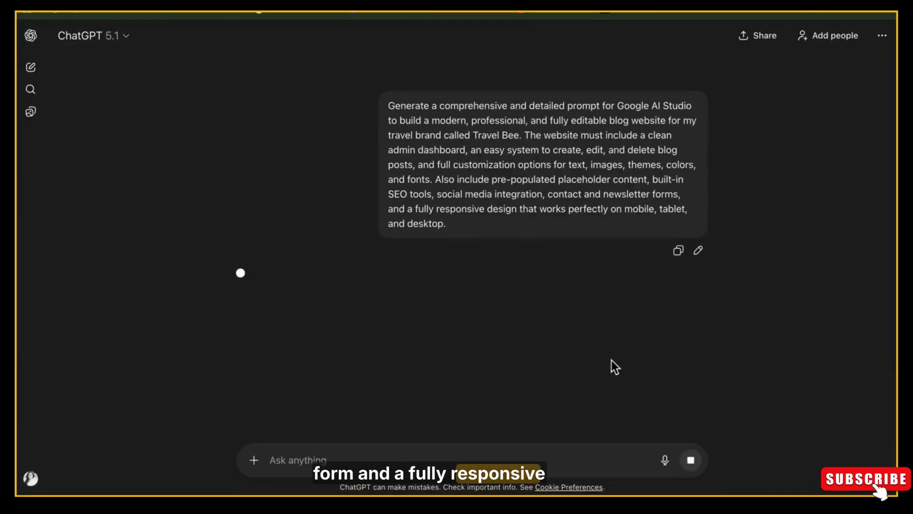
pyautogui.moveTo(437, 327)
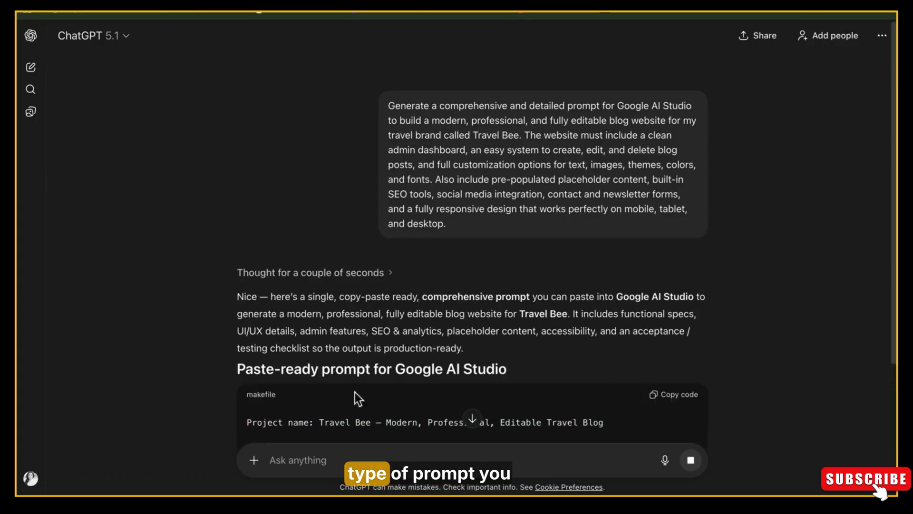
pyautogui.scroll(-3)
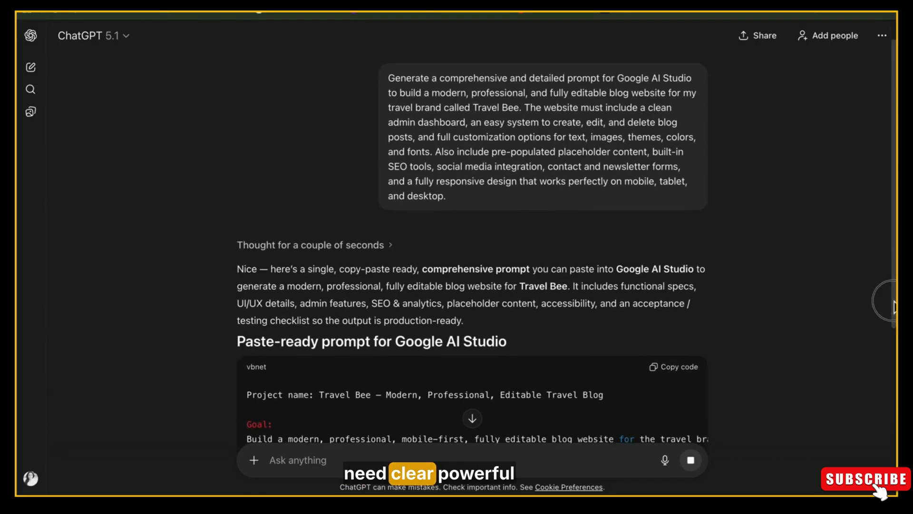
pyautogui.scroll(-3)
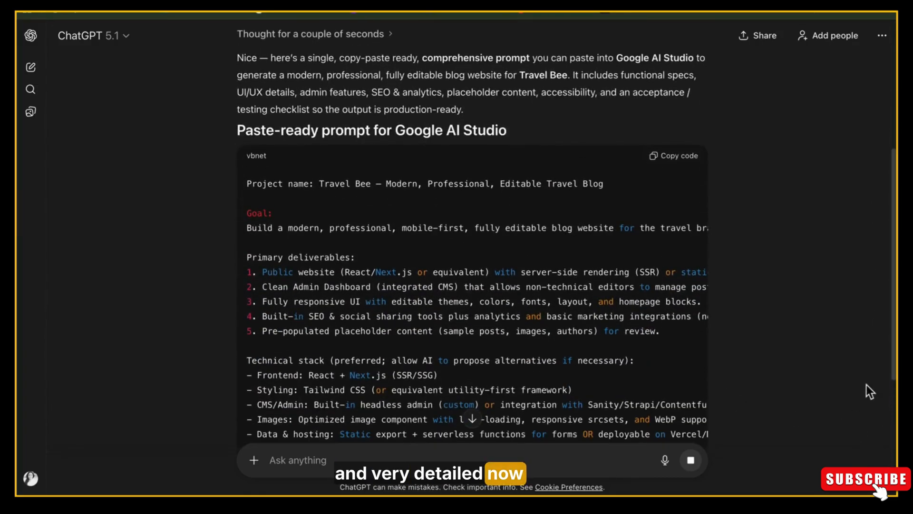
pyautogui.scroll(-3)
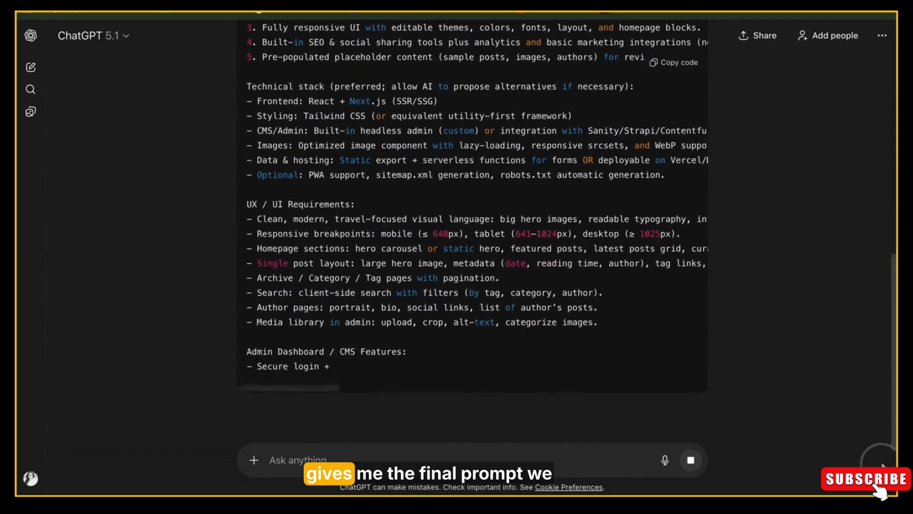
pyautogui.scroll(3)
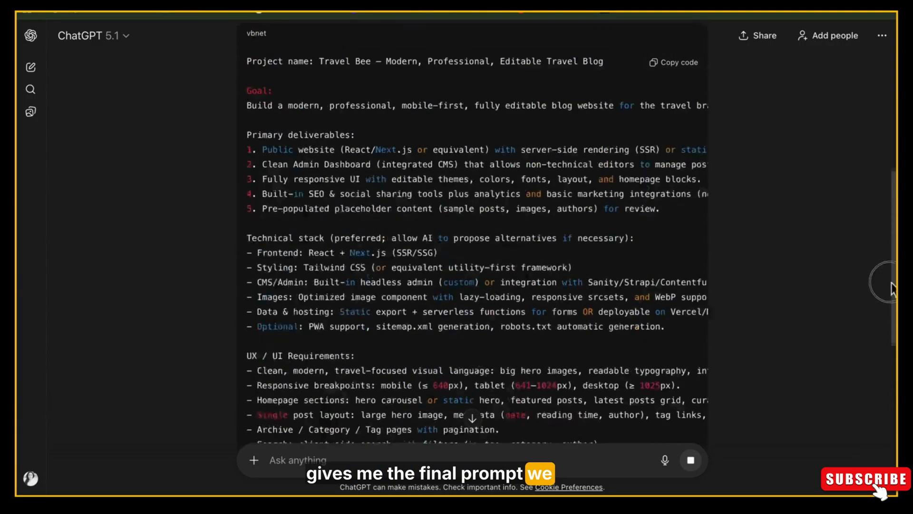
pyautogui.scroll(3)
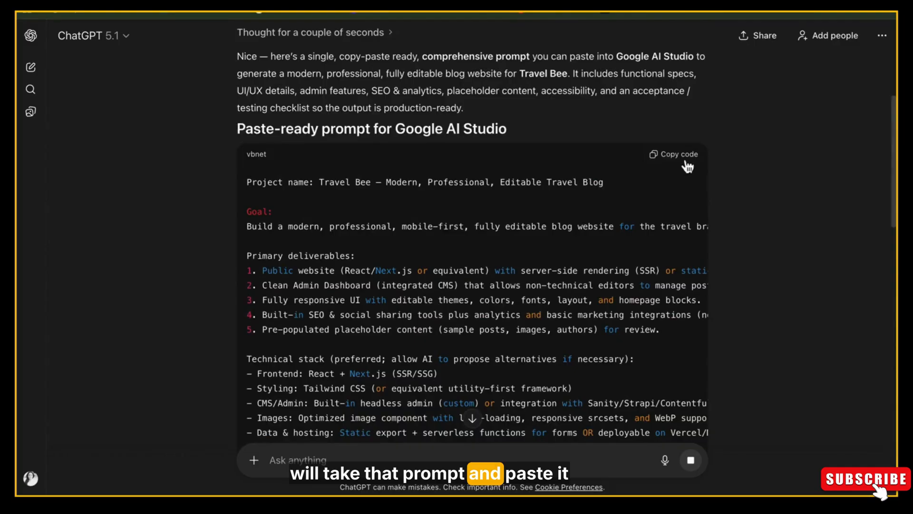
pyautogui.click(672, 154)
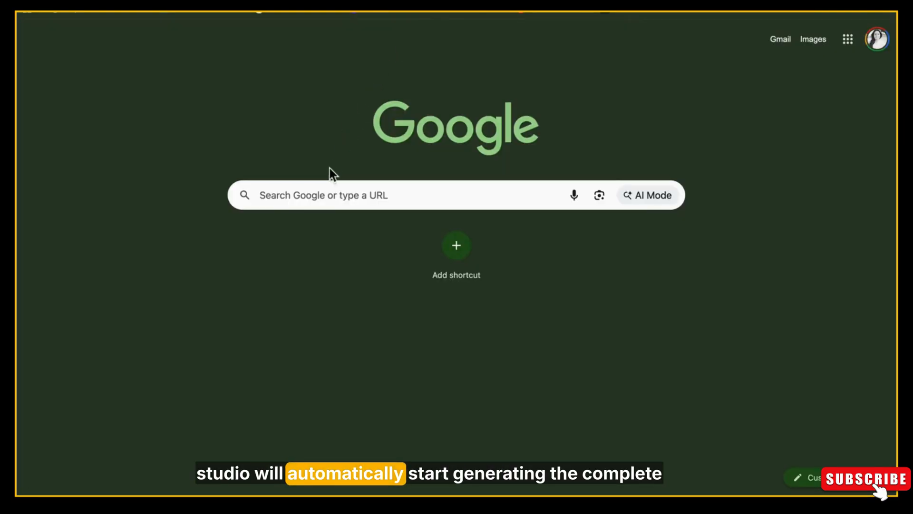
# Step: Search for Google AI Studio in a new tab and reach the Build page's advanced settings
pyautogui.write('googl')
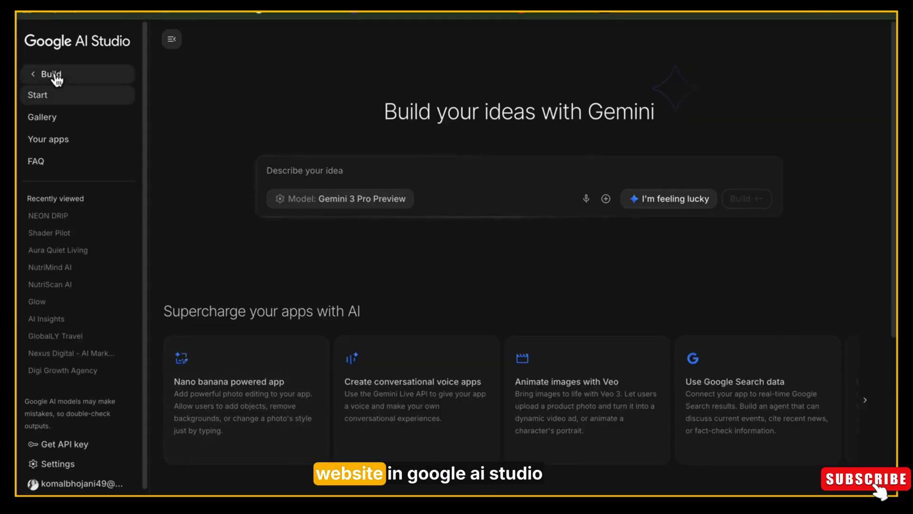
pyautogui.click(33, 74)
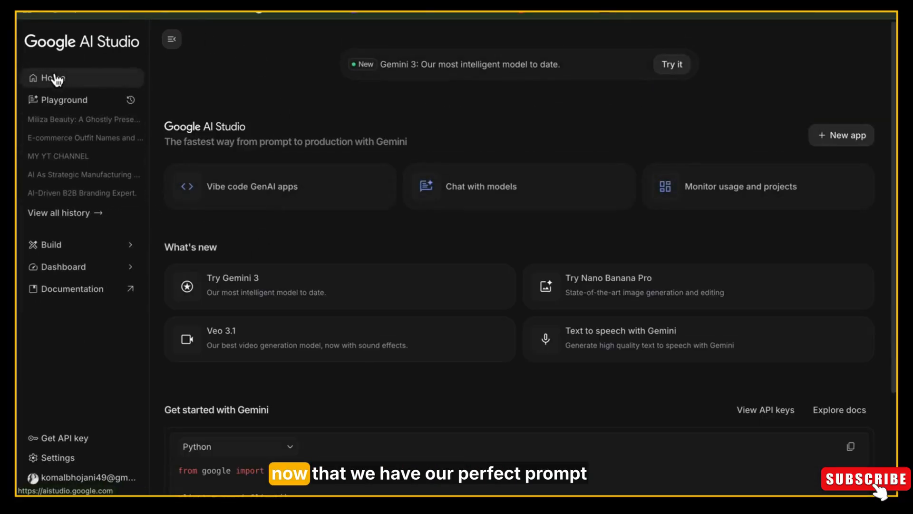
pyautogui.moveTo(171, 39)
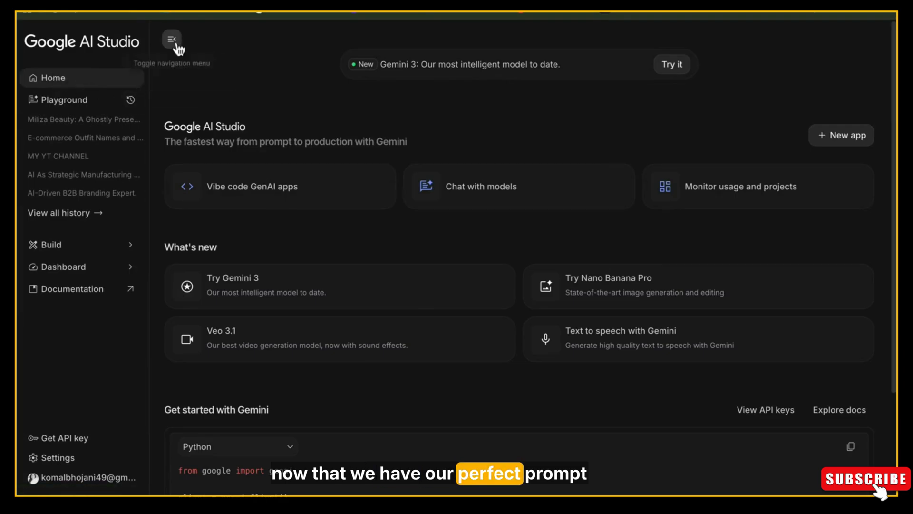
pyautogui.click(52, 244)
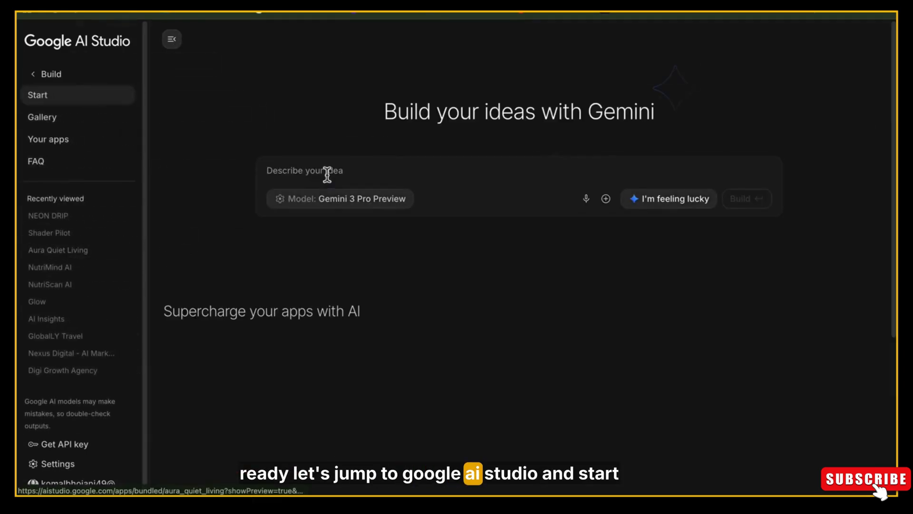
pyautogui.click(172, 39)
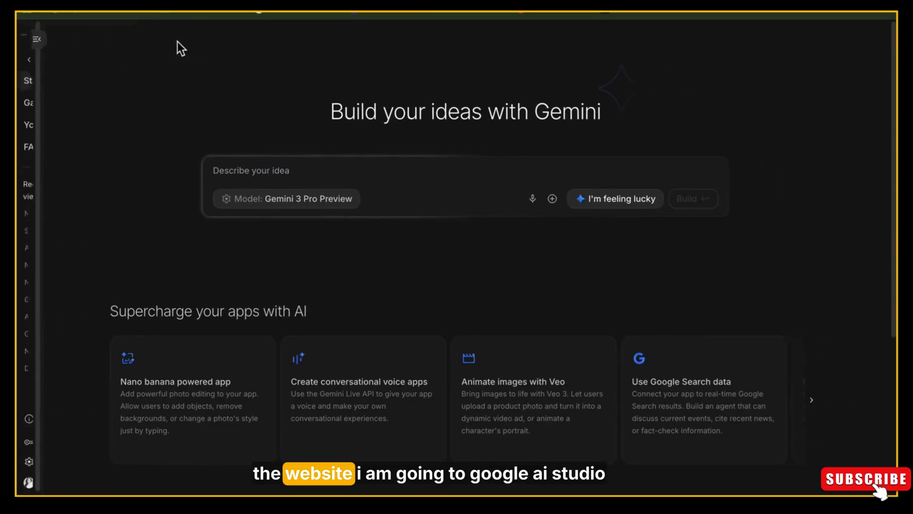
pyautogui.click(37, 39)
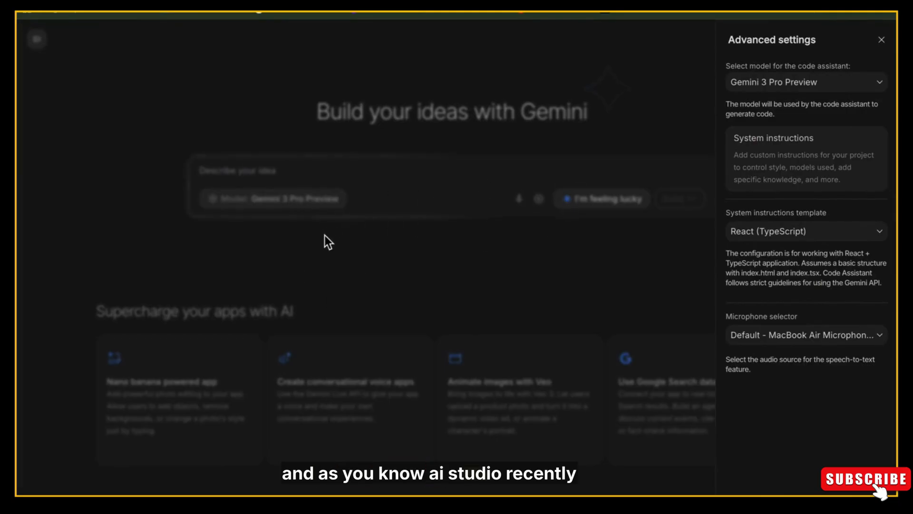
# Step: Keep Gemini 3 Pro Preview and the React (TypeScript) template, then close Advanced settings
pyautogui.click(881, 39)
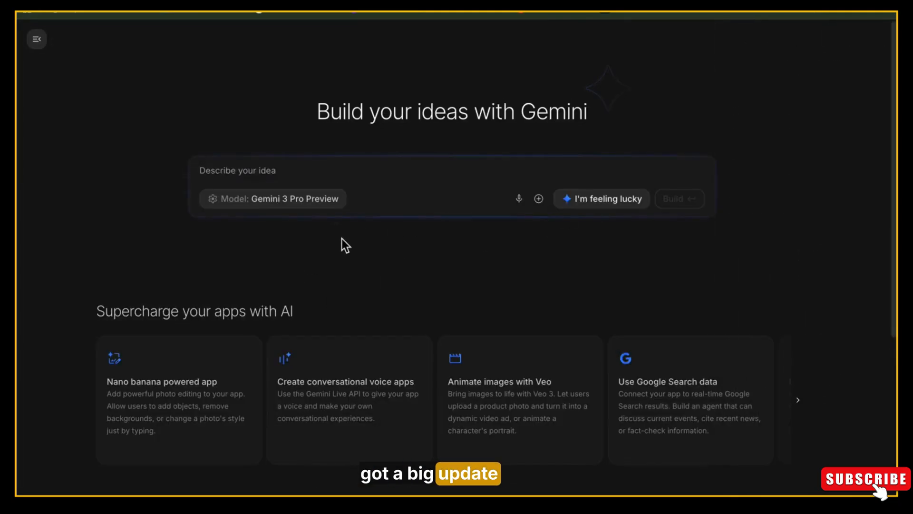
pyautogui.scroll(-3)
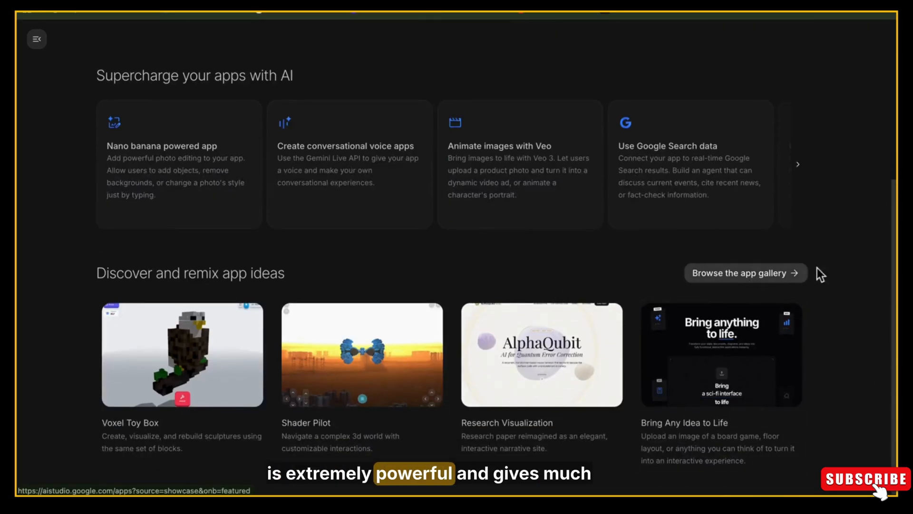
pyautogui.scroll(3)
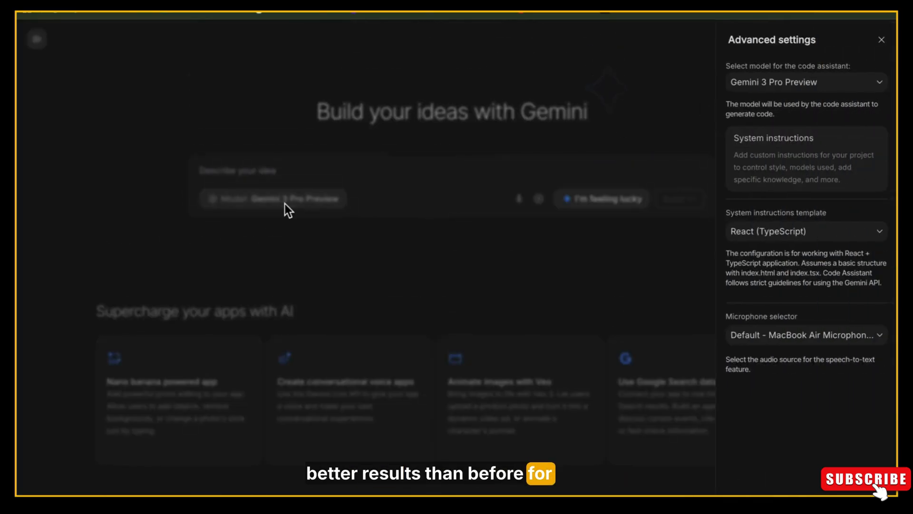
pyautogui.click(805, 82)
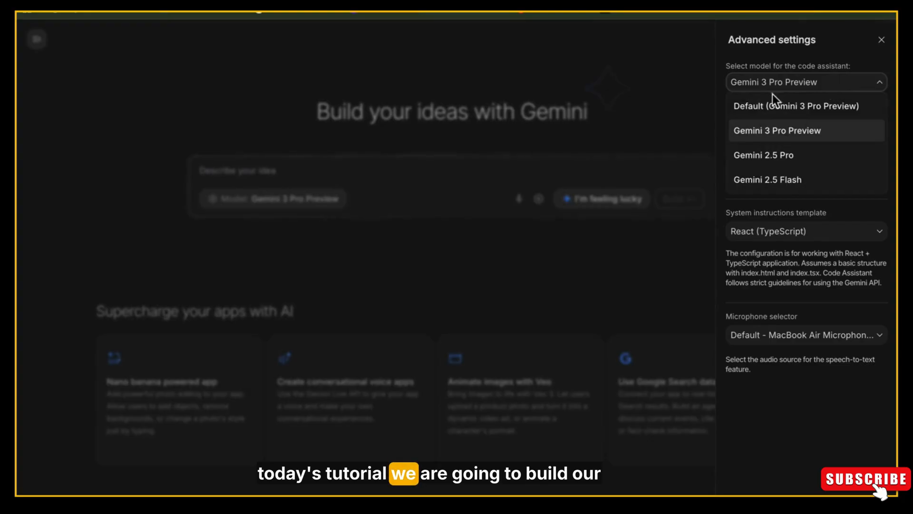
pyautogui.moveTo(786, 187)
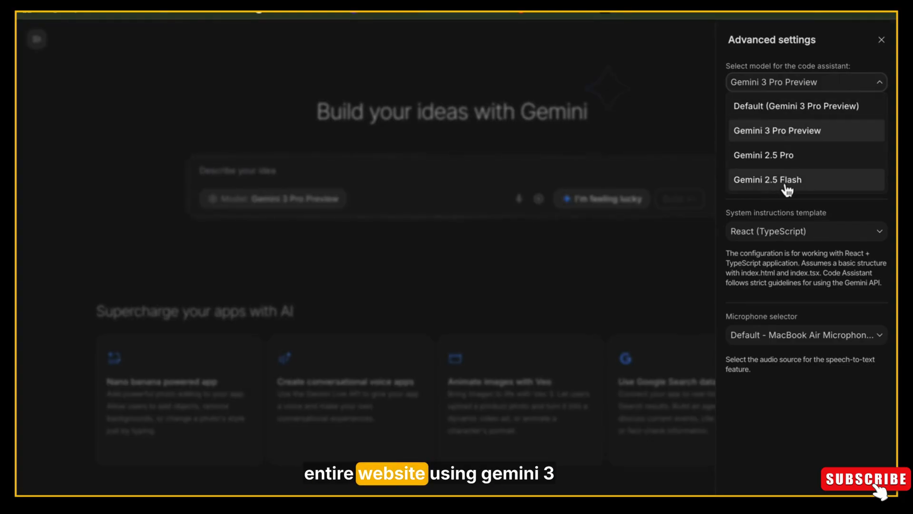
pyautogui.moveTo(828, 142)
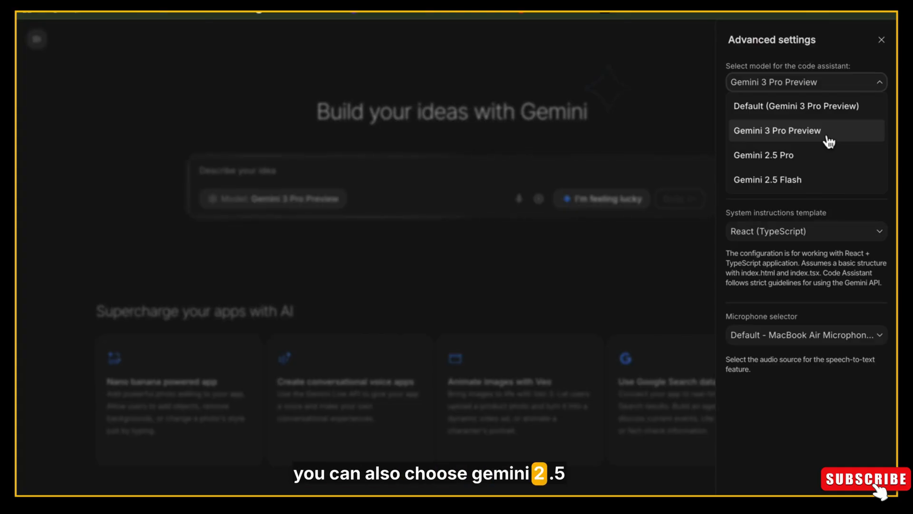
pyautogui.moveTo(806, 155)
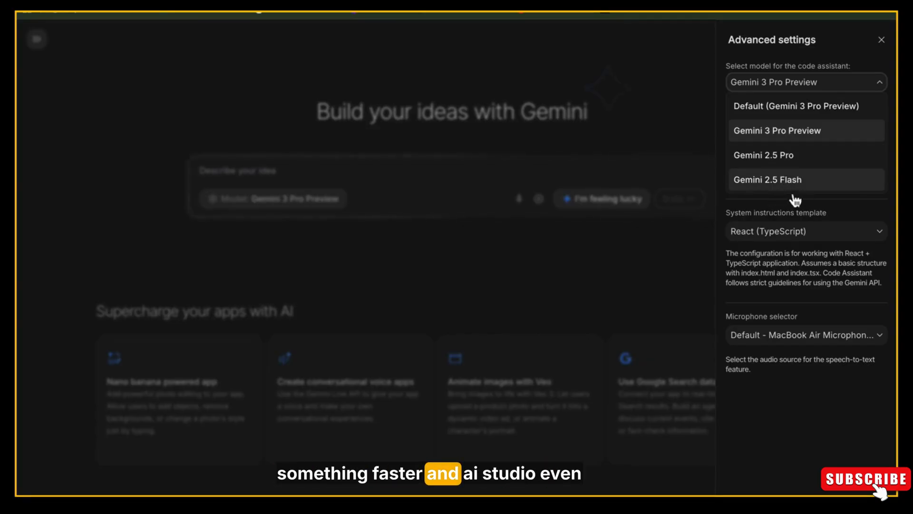
pyautogui.moveTo(845, 240)
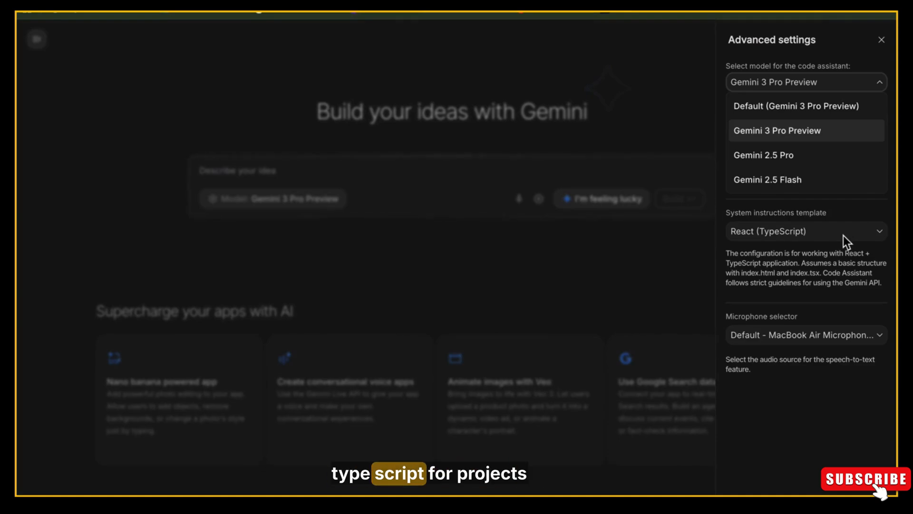
pyautogui.click(777, 130)
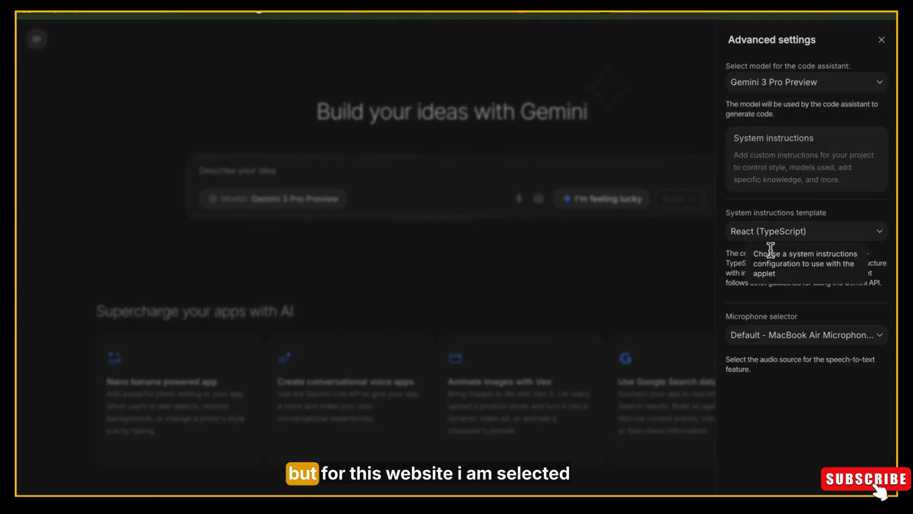
pyautogui.click(805, 231)
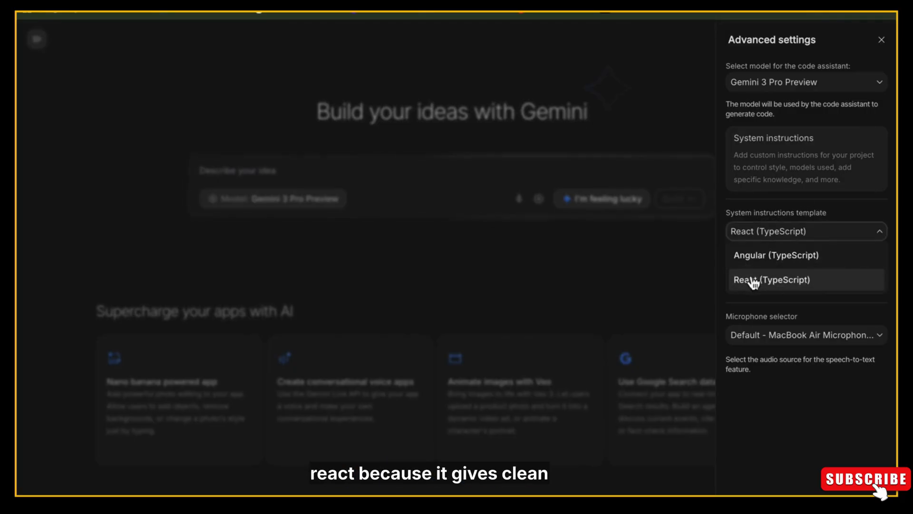
pyautogui.click(773, 280)
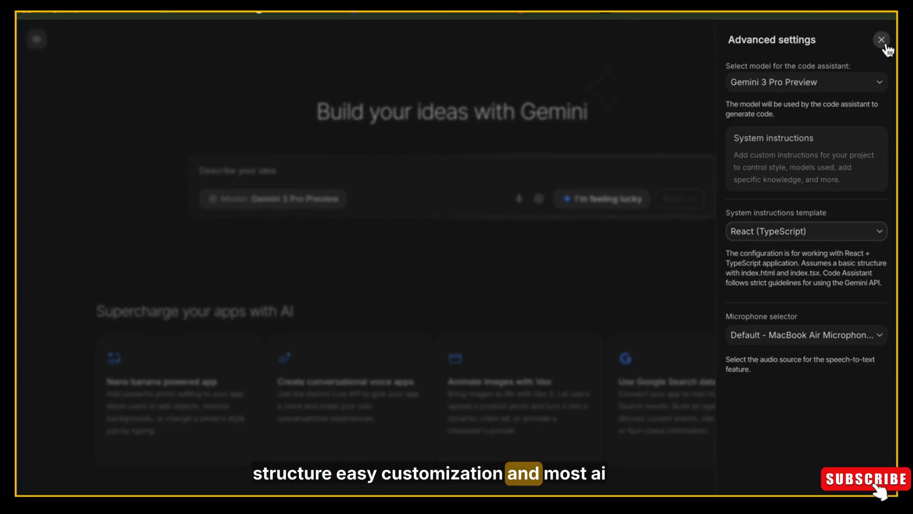
pyautogui.click(881, 40)
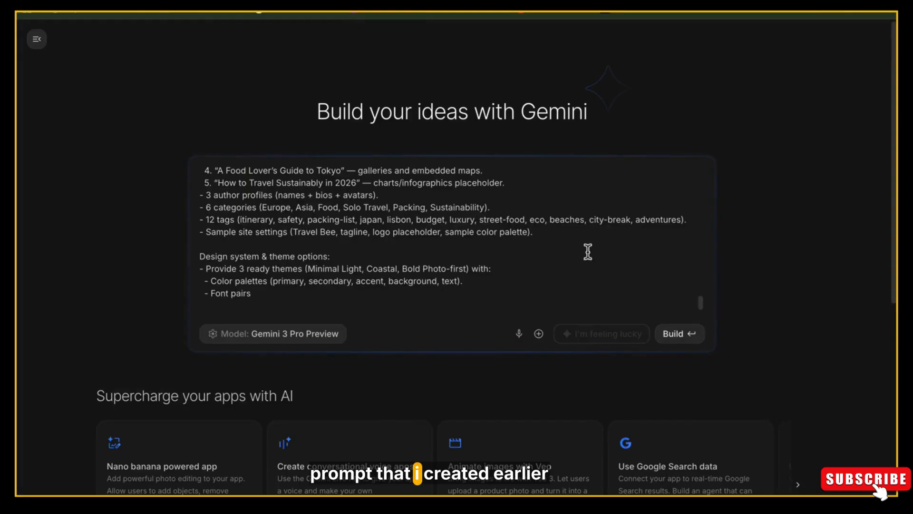
# Step: Scroll back through the pasted Travel Bee prompt and start the build
pyautogui.scroll(3)
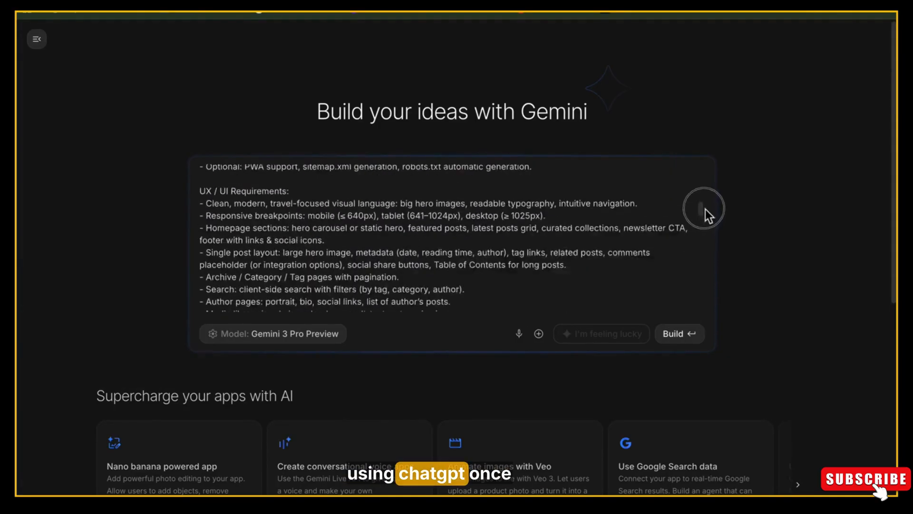
pyautogui.scroll(3)
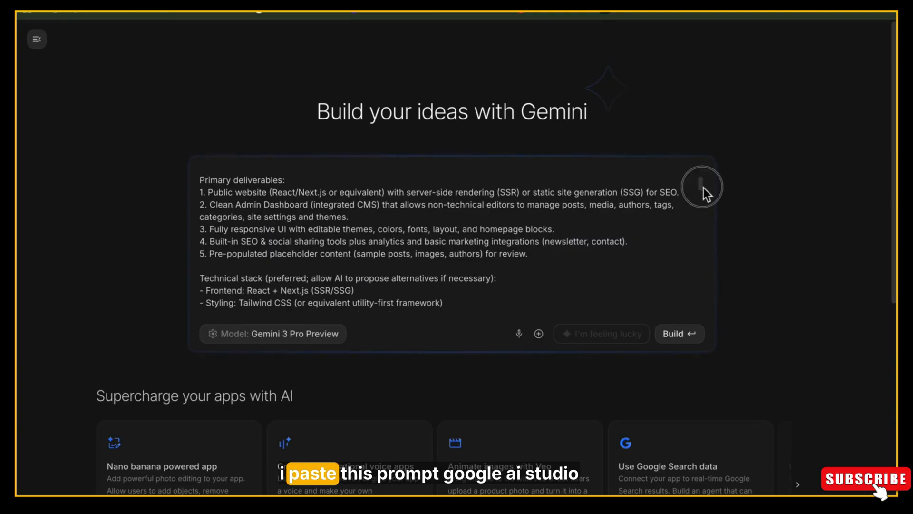
pyautogui.scroll(3)
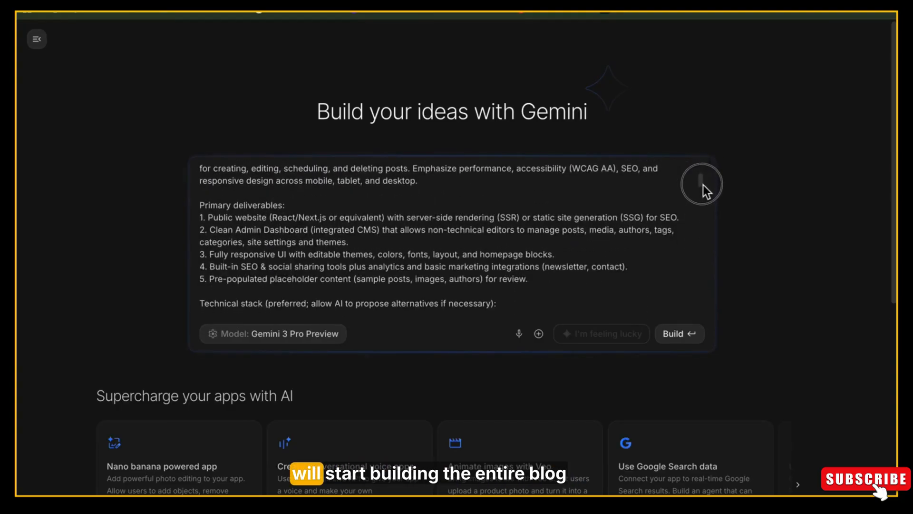
pyautogui.click(679, 334)
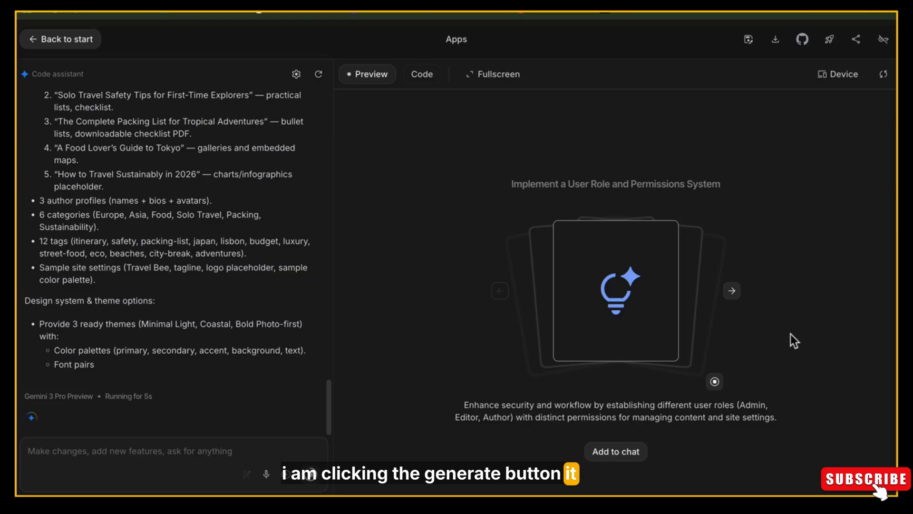
# Step: Browse feature suggestions, inspect metadata.json in Code, then preview the finished Travel Bee homepage
pyautogui.click(731, 291)
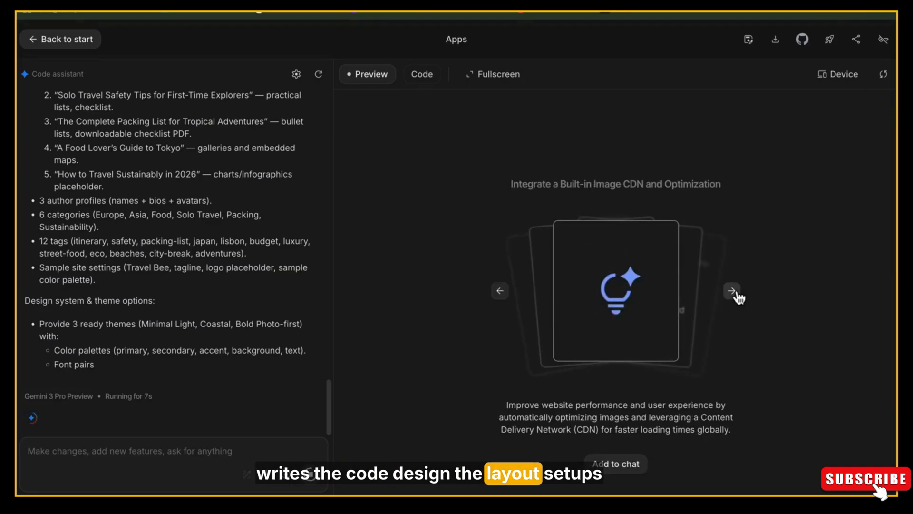
pyautogui.click(732, 290)
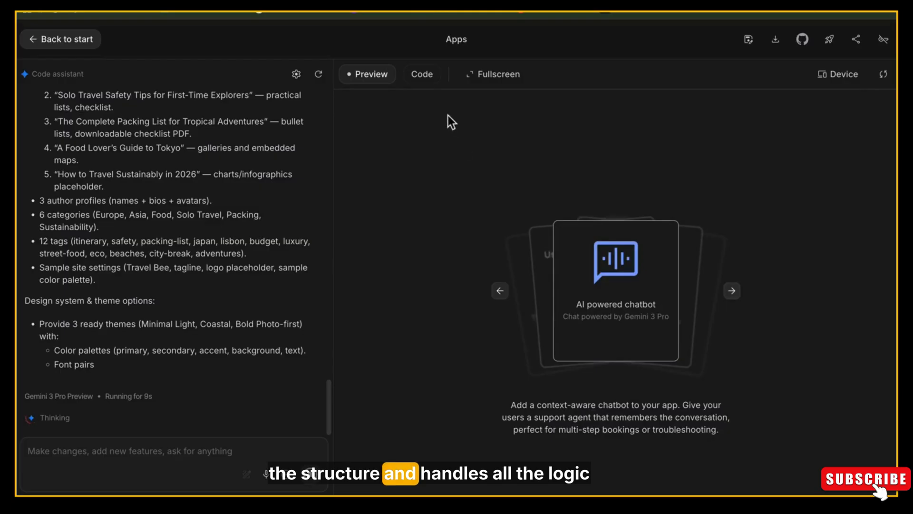
pyautogui.click(421, 74)
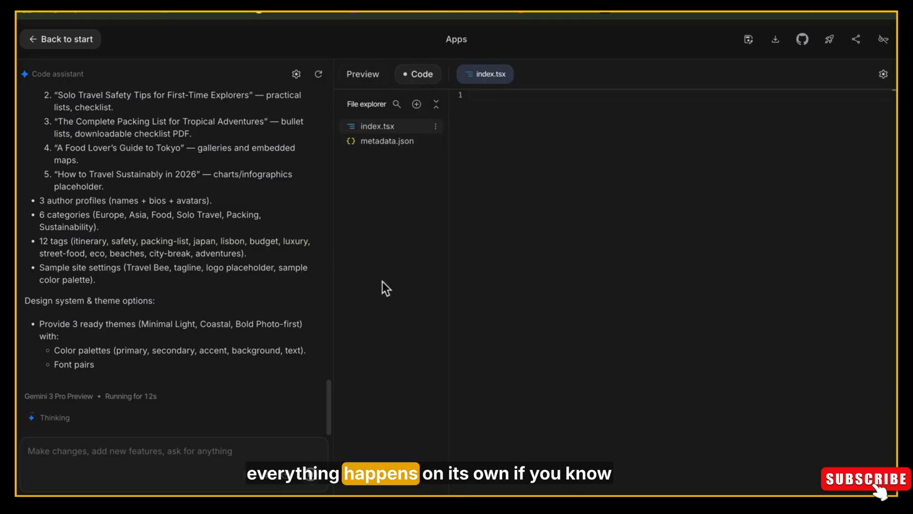
pyautogui.click(388, 140)
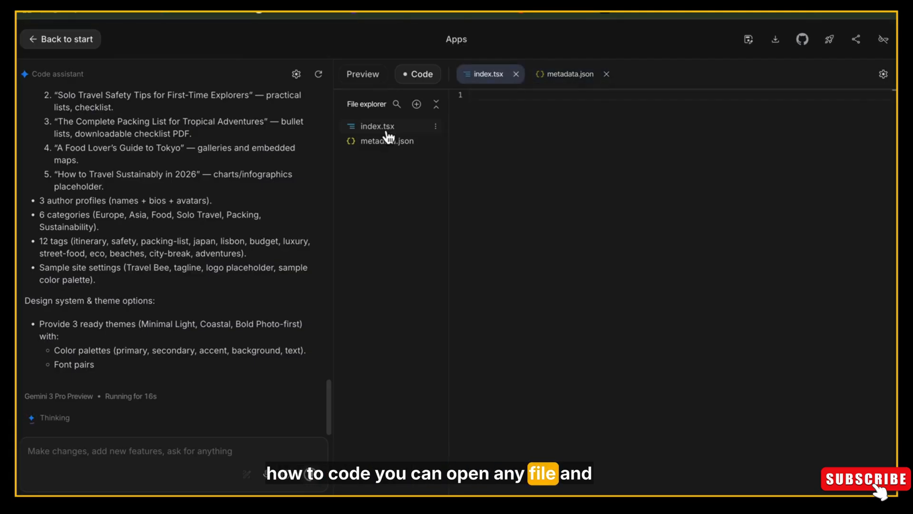
pyautogui.click(362, 74)
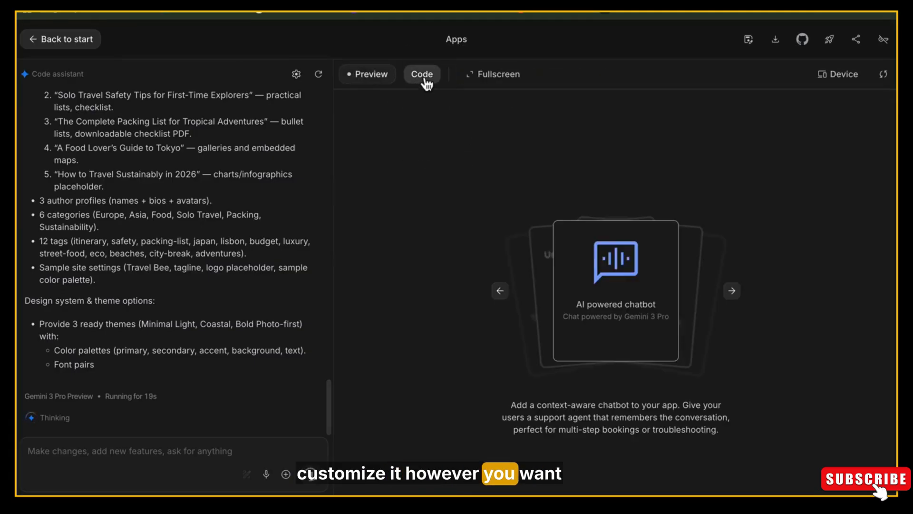
pyautogui.click(421, 74)
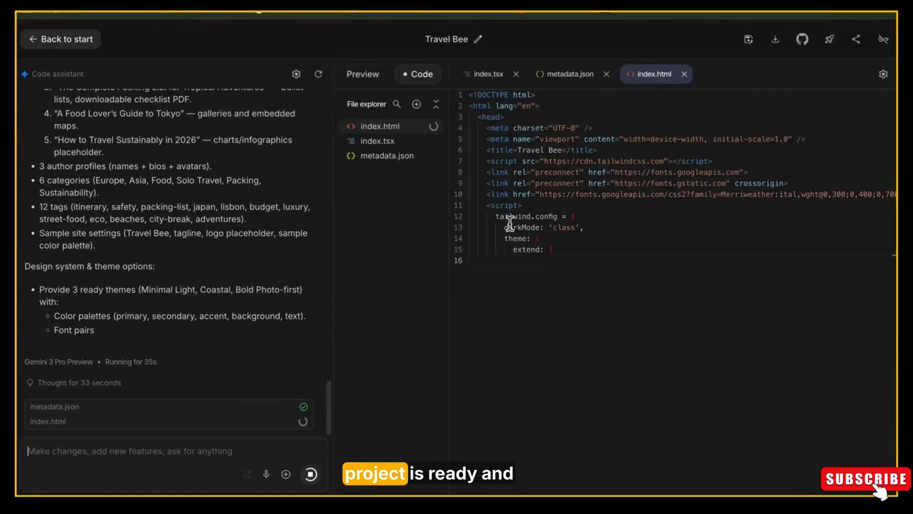
pyautogui.scroll(-3)
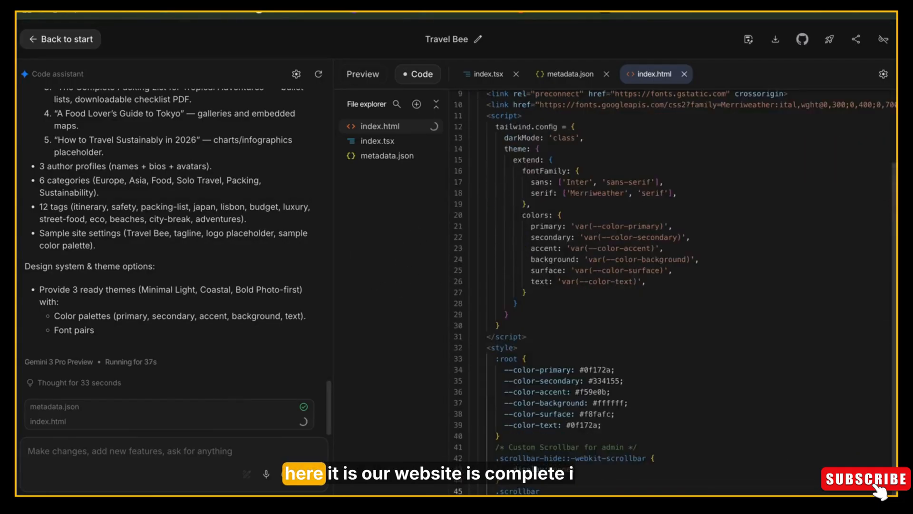
pyautogui.click(372, 65)
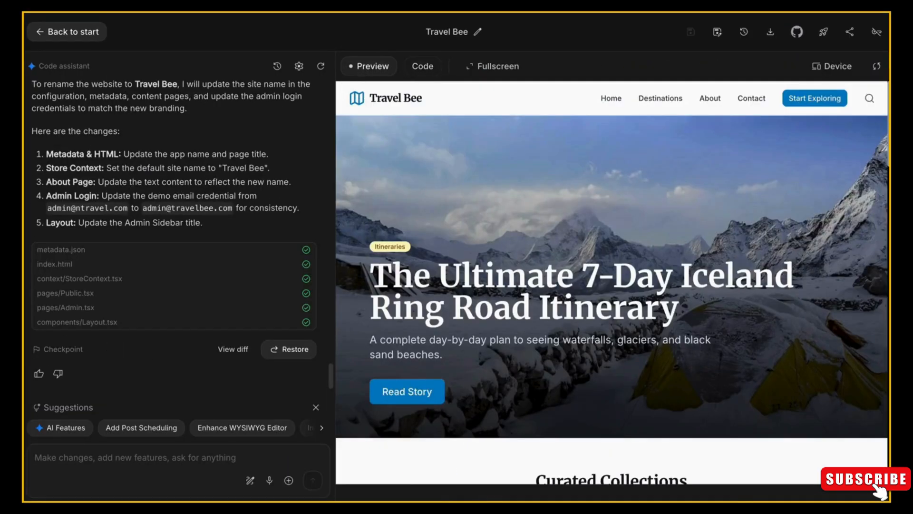
pyautogui.scroll(-3)
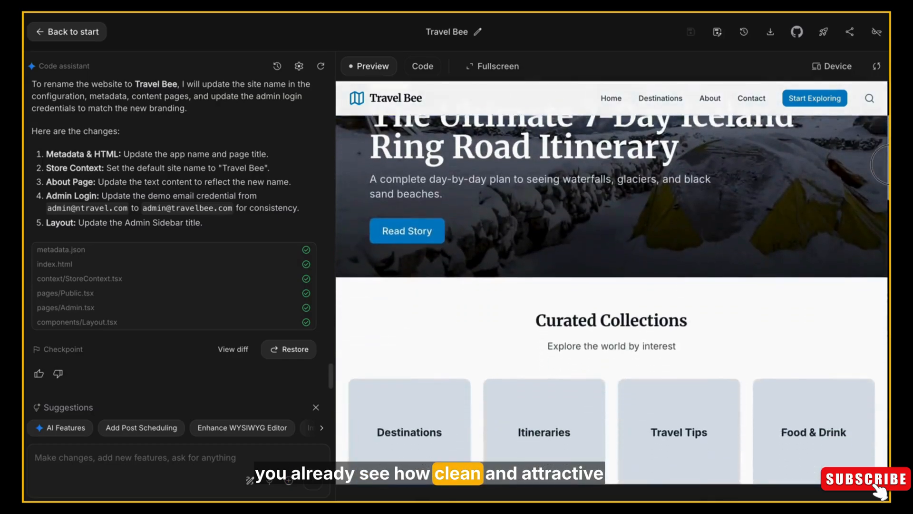
pyautogui.scroll(-3)
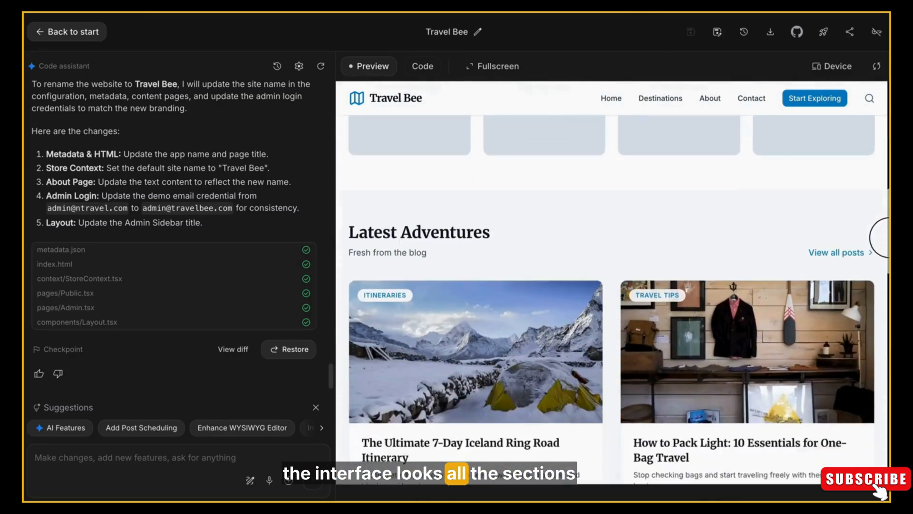
pyautogui.scroll(-3)
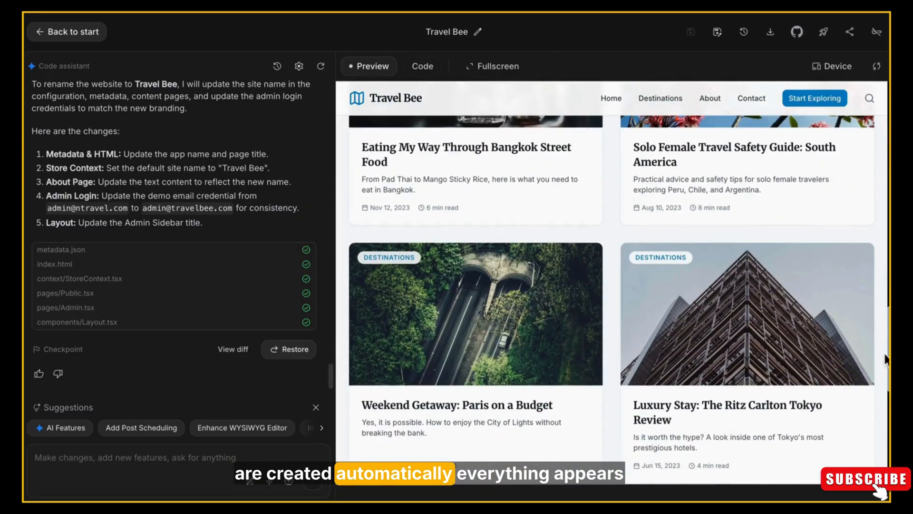
pyautogui.scroll(-3)
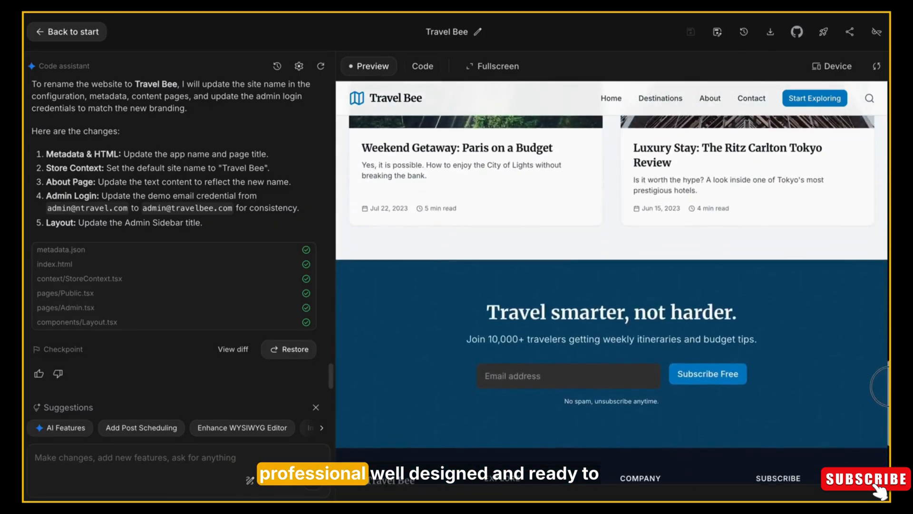
pyautogui.scroll(3)
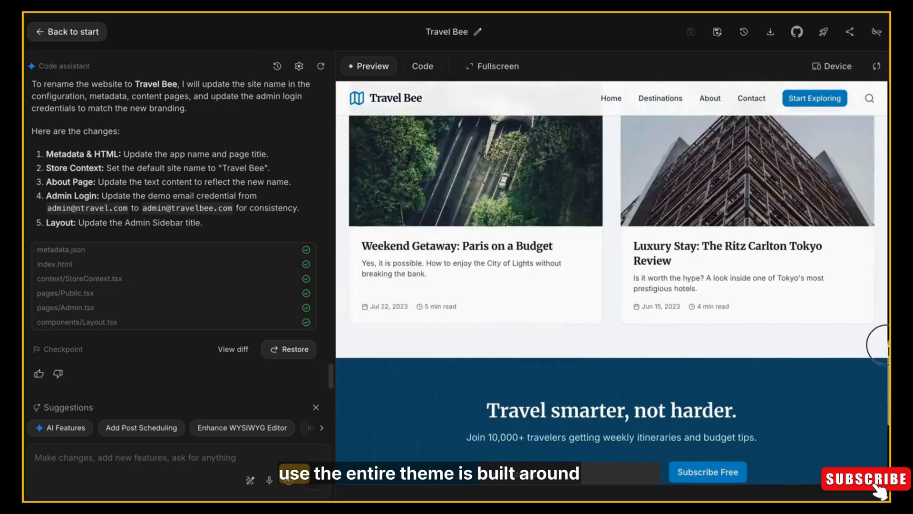
pyautogui.scroll(-3)
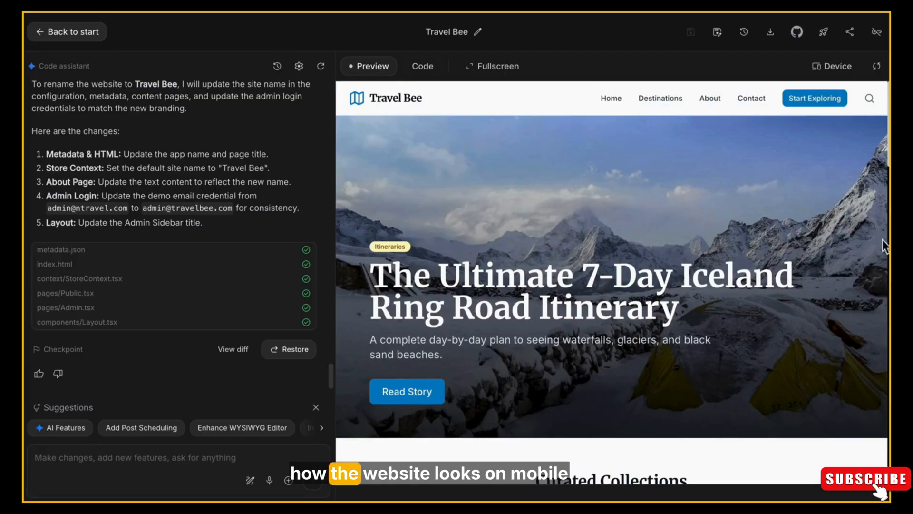
pyautogui.click(837, 65)
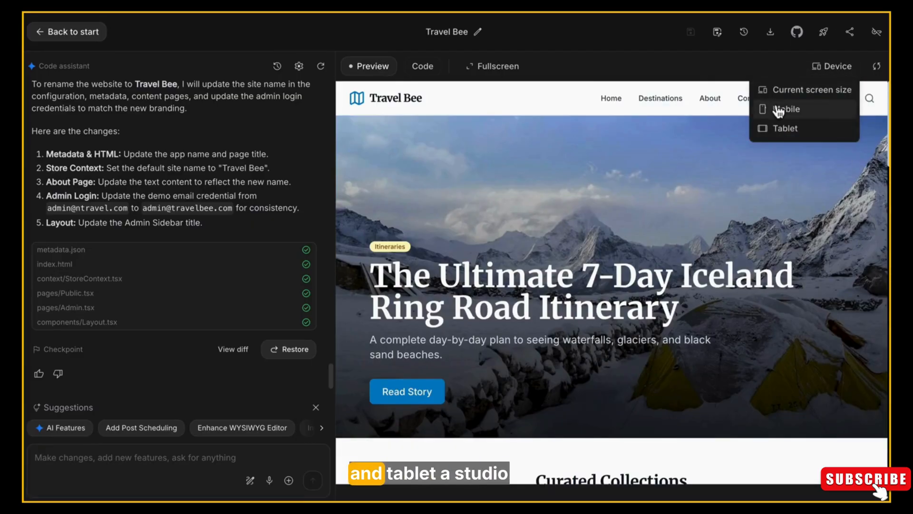
pyautogui.click(786, 109)
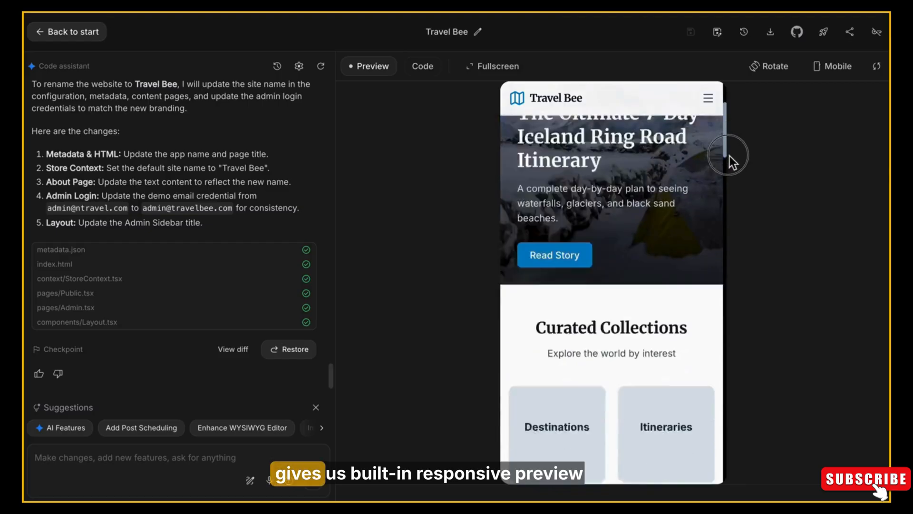
pyautogui.scroll(-3)
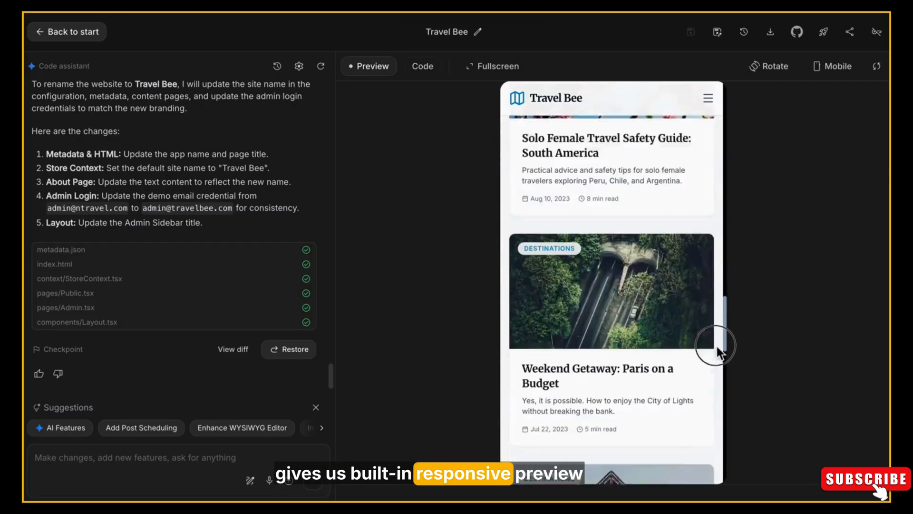
pyautogui.scroll(-3)
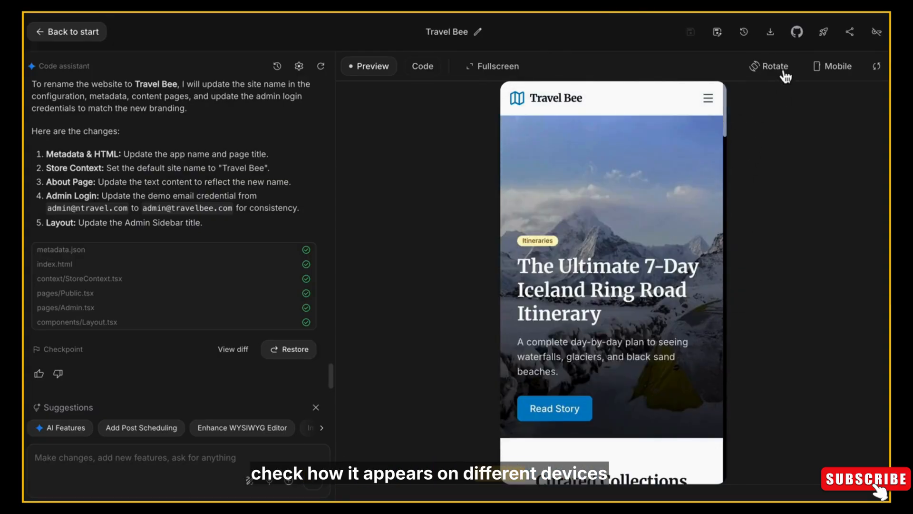
pyautogui.click(770, 66)
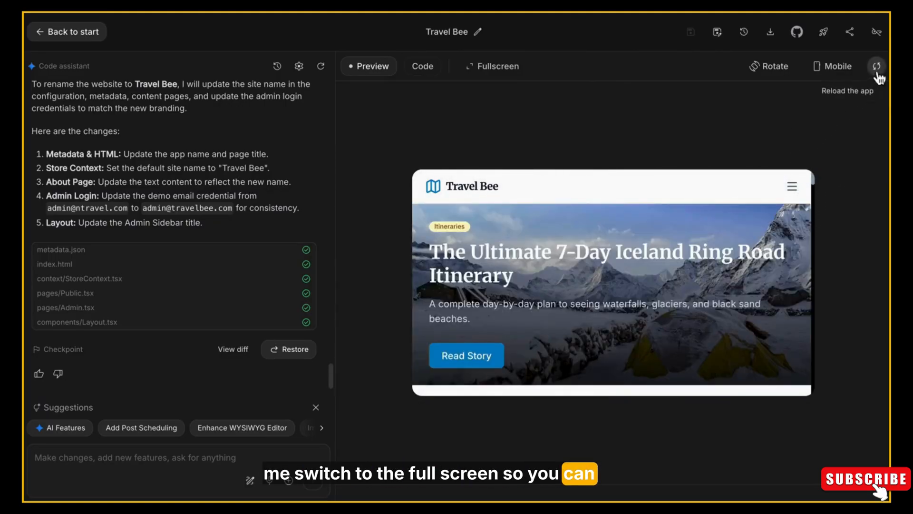
pyautogui.click(832, 66)
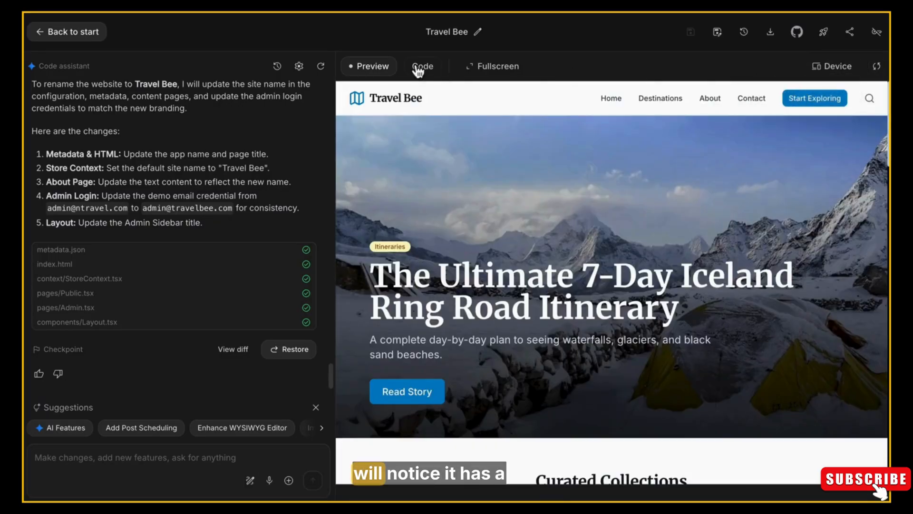
pyautogui.click(491, 65)
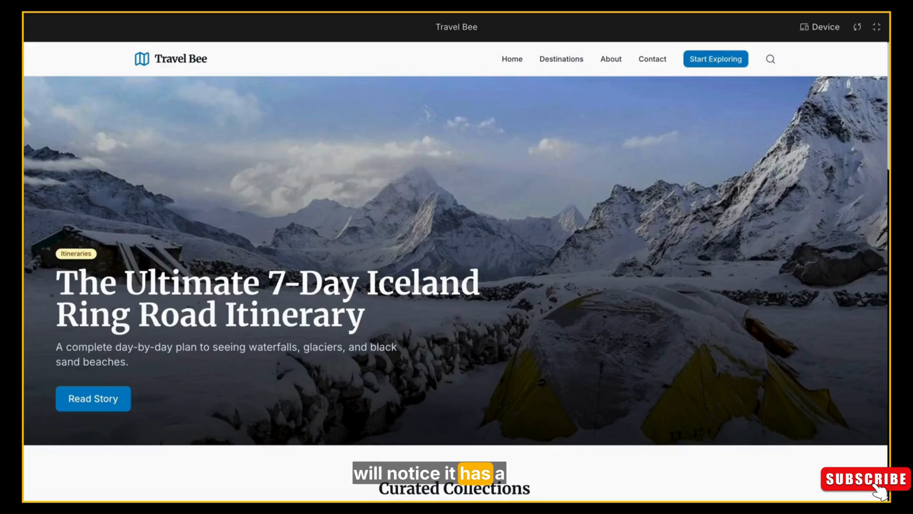
pyautogui.scroll(-3)
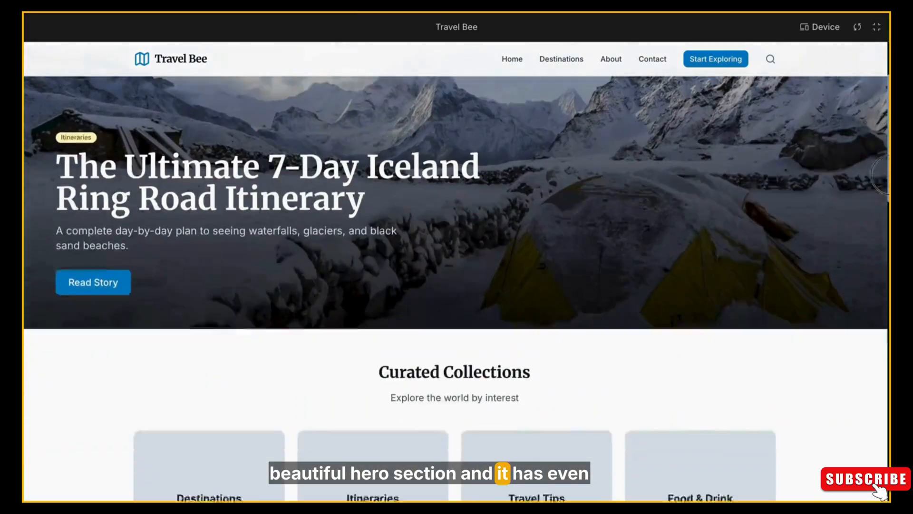
pyautogui.scroll(-3)
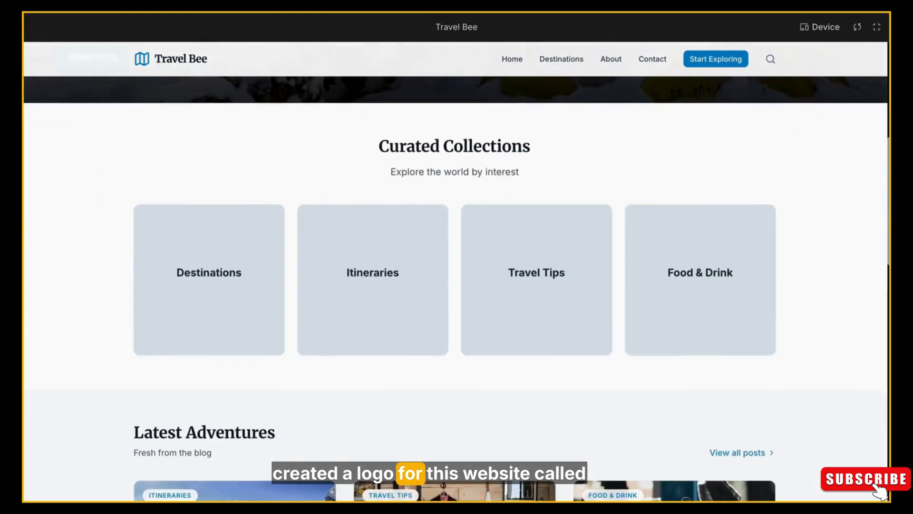
pyautogui.moveTo(165, 93)
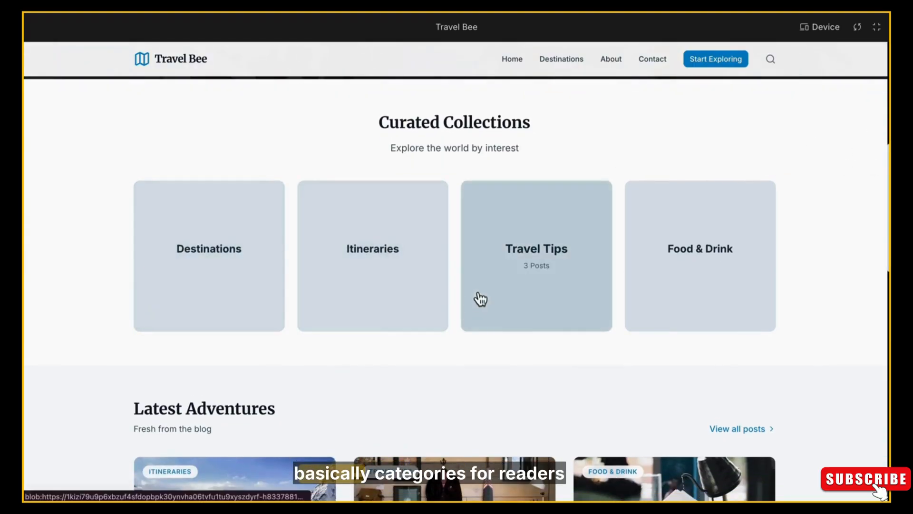
pyautogui.click(536, 255)
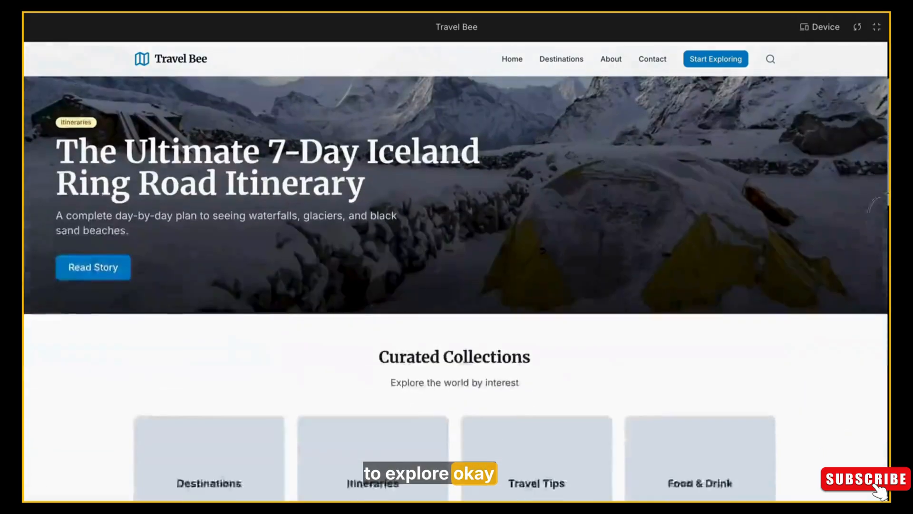
pyautogui.scroll(-3)
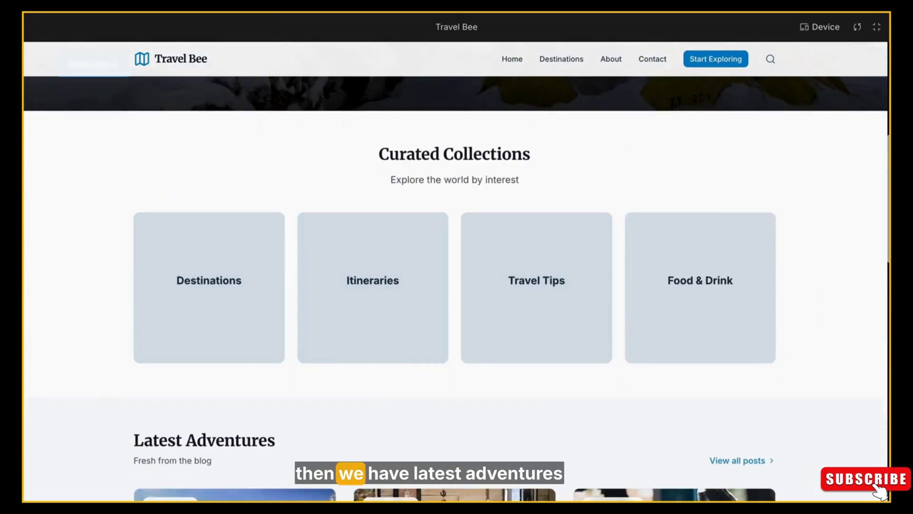
pyautogui.scroll(-3)
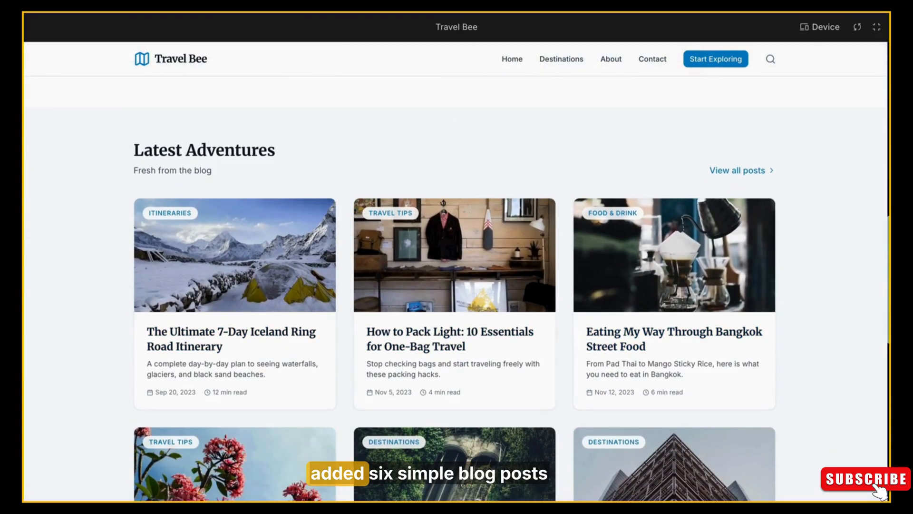
pyautogui.scroll(-3)
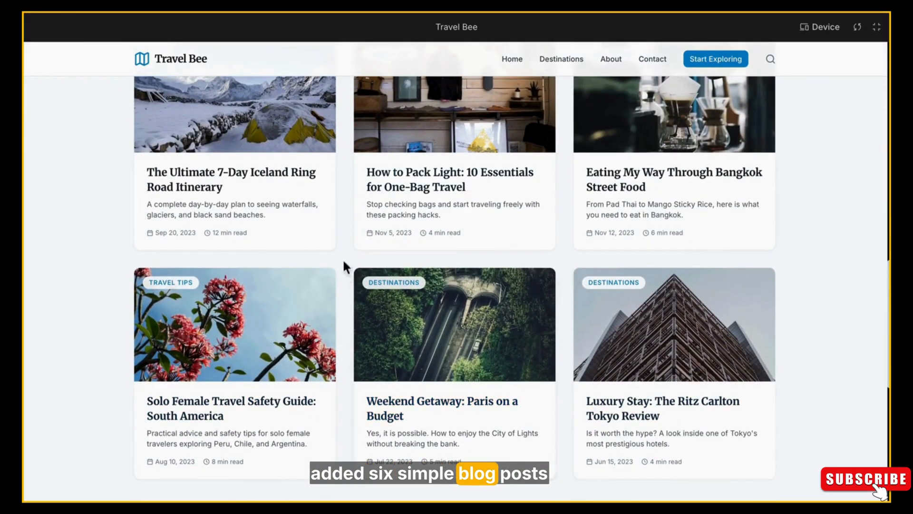
pyautogui.scroll(-3)
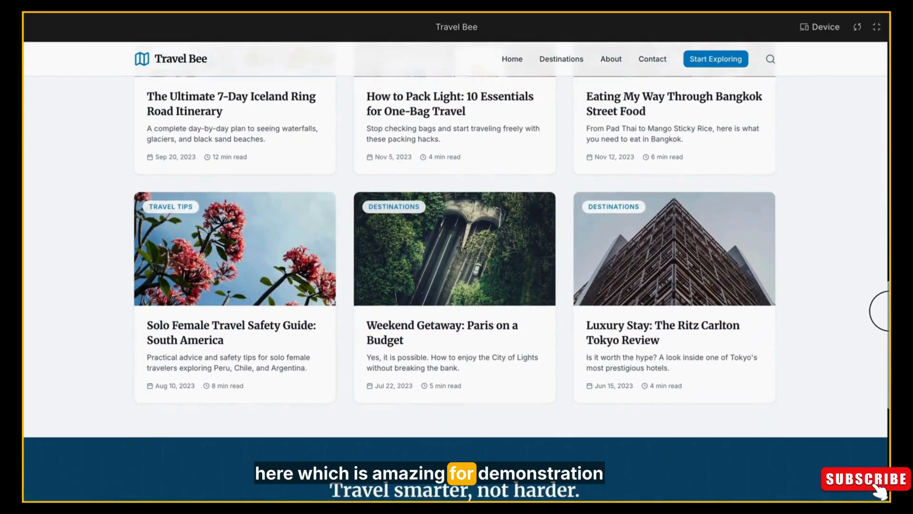
pyautogui.scroll(-3)
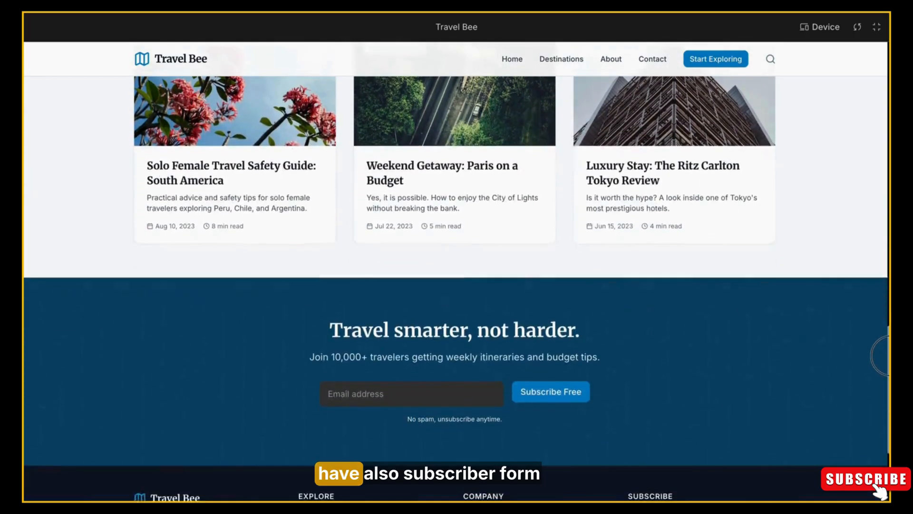
pyautogui.scroll(-3)
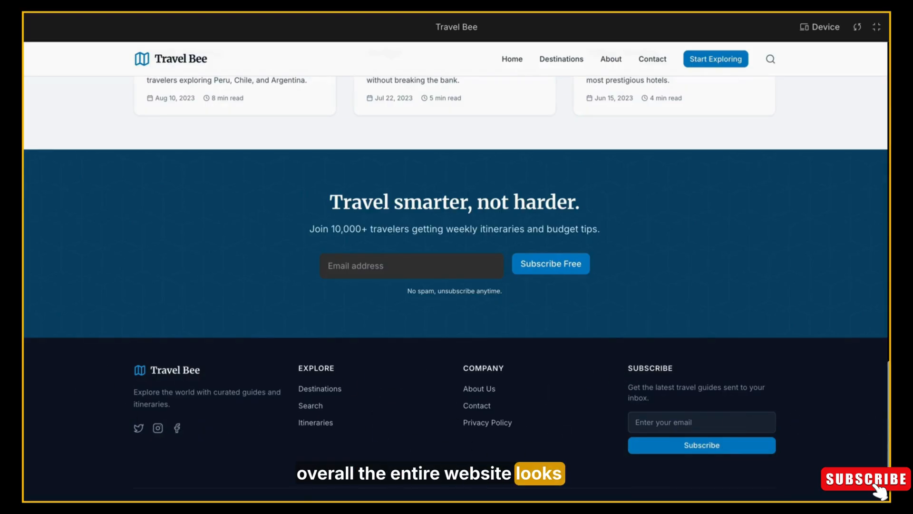
pyautogui.scroll(3)
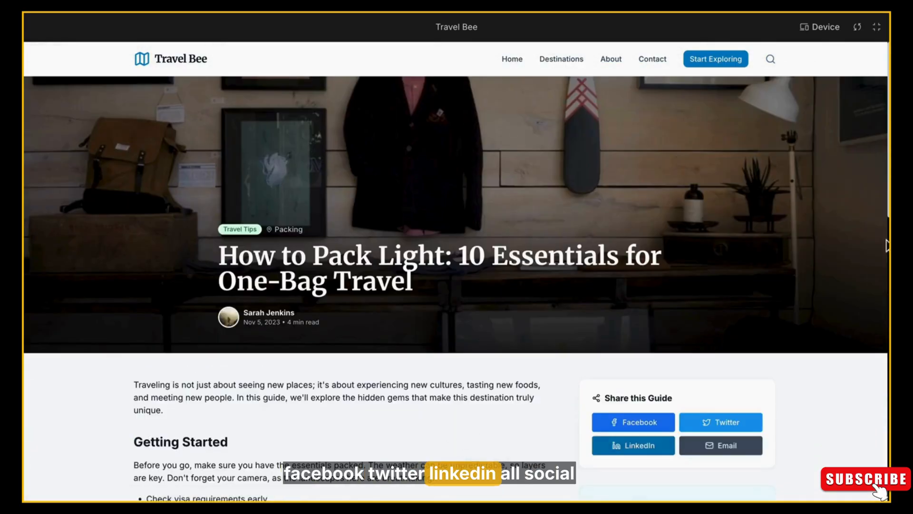
# Step: Scroll the How to Pack Light post to see its share buttons and hotel-booking sidebar
pyautogui.scroll(-3)
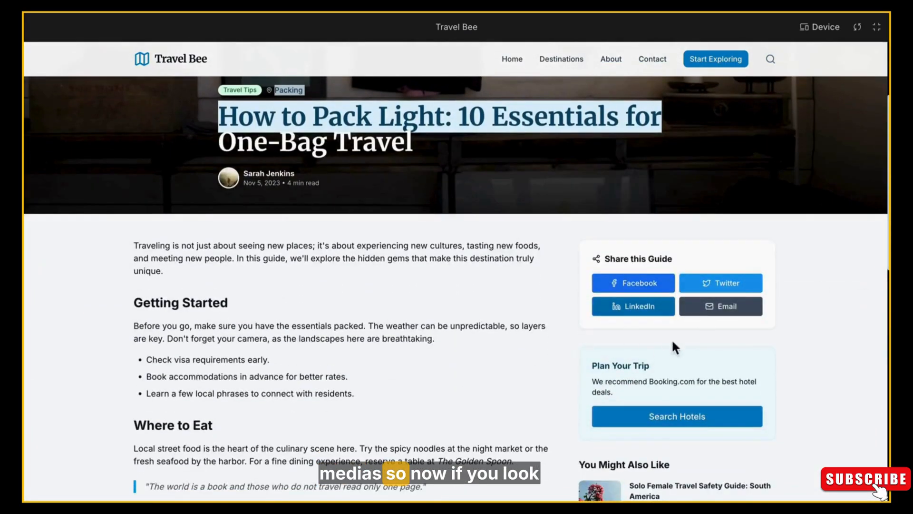
pyautogui.scroll(-3)
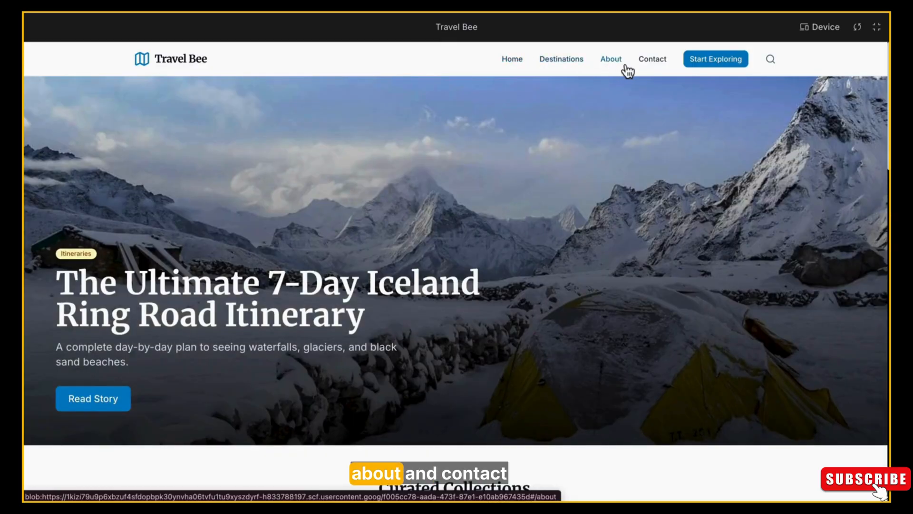
pyautogui.moveTo(652, 59)
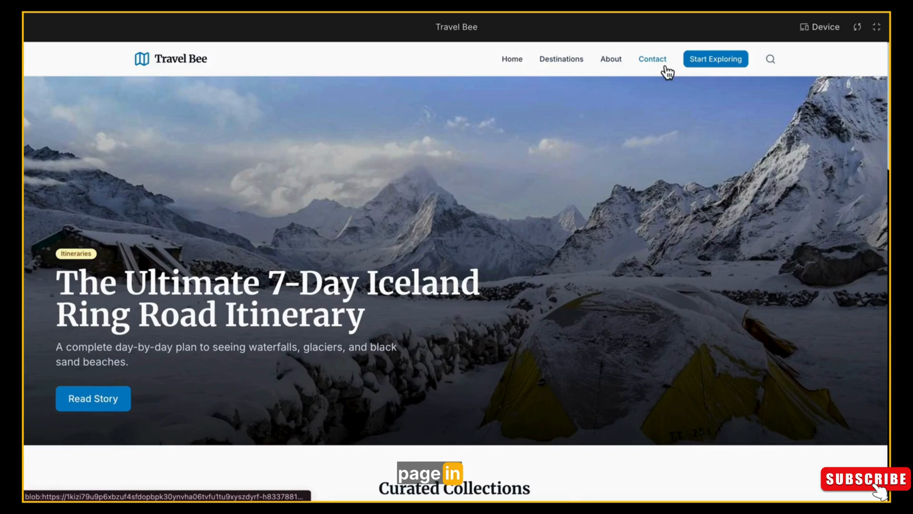
# Step: Browse the Destinations and About Travel Bee pages, ending on the Contact Us form
pyautogui.click(560, 59)
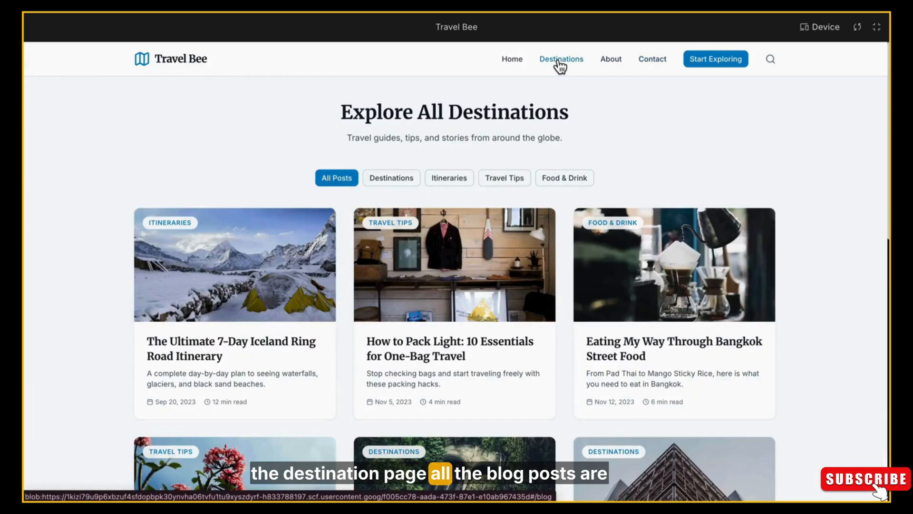
pyautogui.scroll(-3)
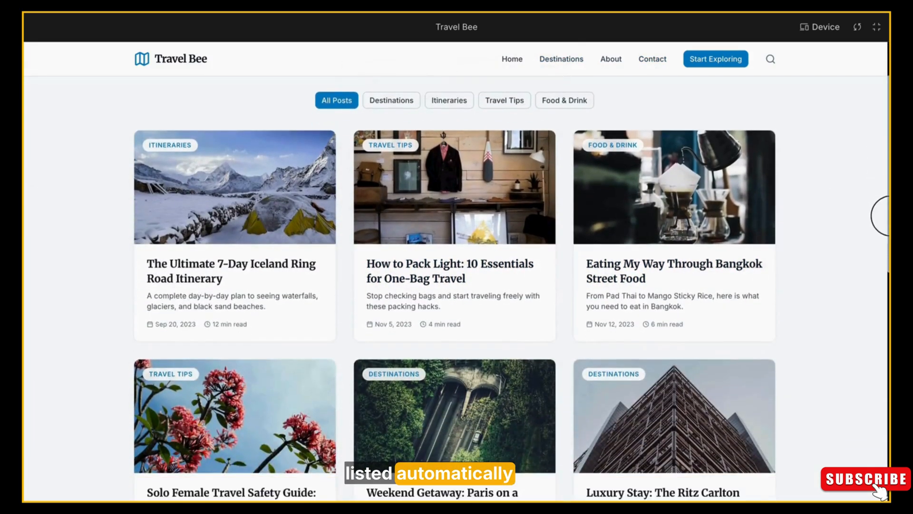
pyautogui.scroll(-3)
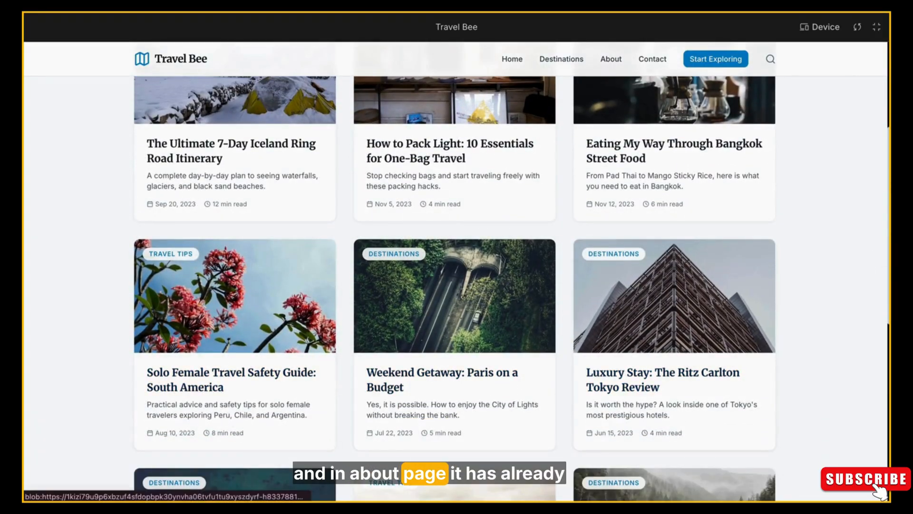
pyautogui.scroll(-3)
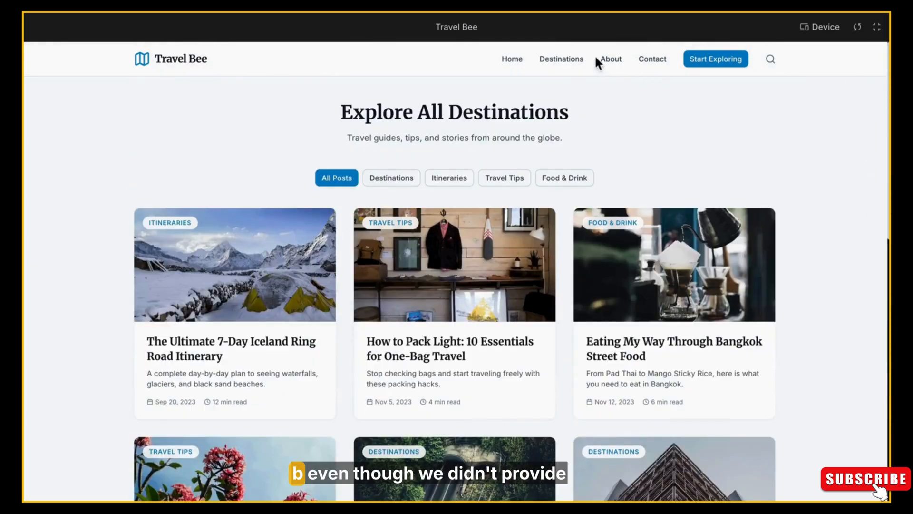
pyautogui.click(610, 59)
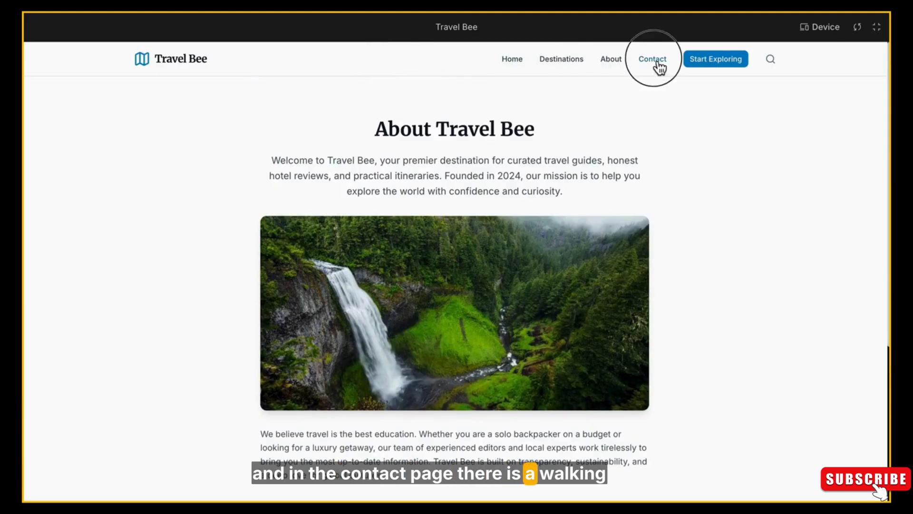
pyautogui.click(652, 59)
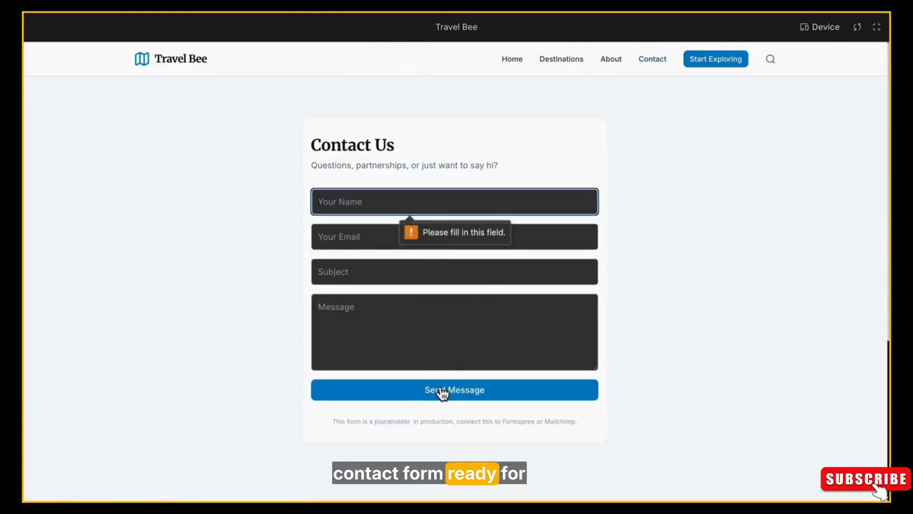
pyautogui.moveTo(561, 134)
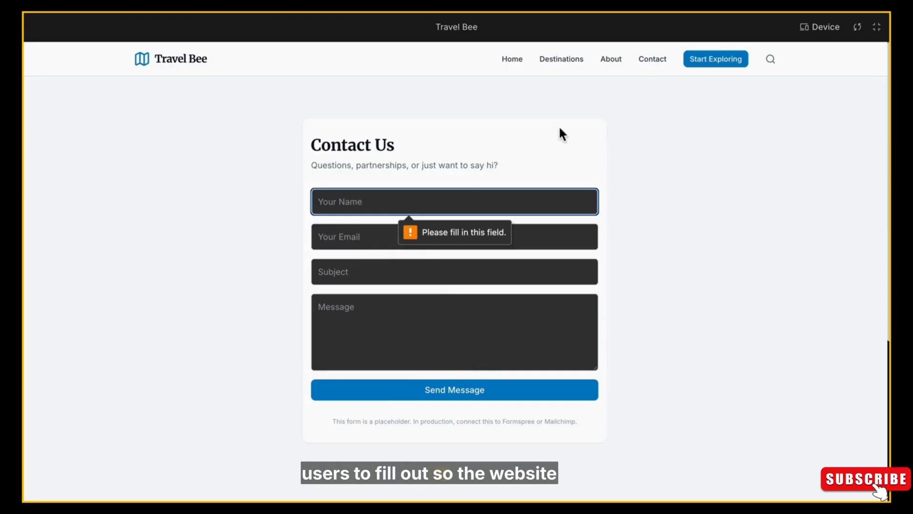
# Step: Return to the Travel Bee homepage, browse its post grid, and open the Solo Female Travel Safety Guide post
pyautogui.click(511, 59)
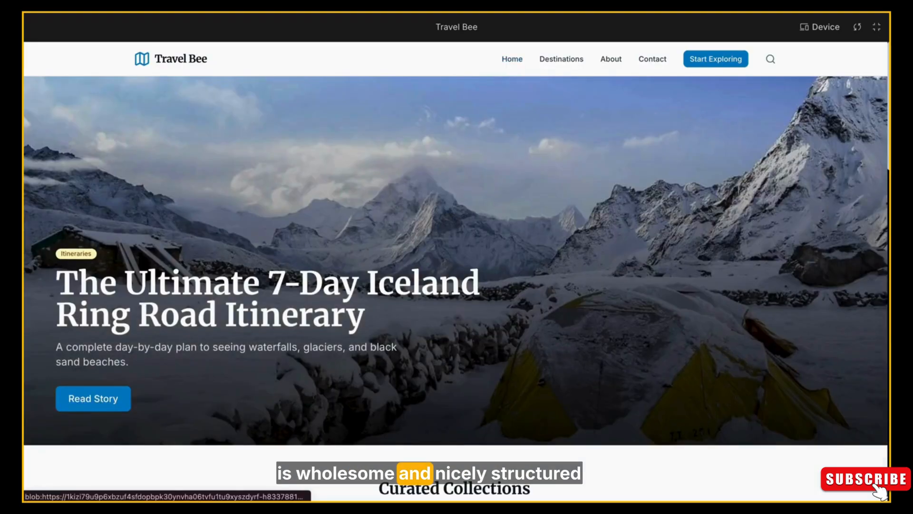
pyautogui.scroll(-3)
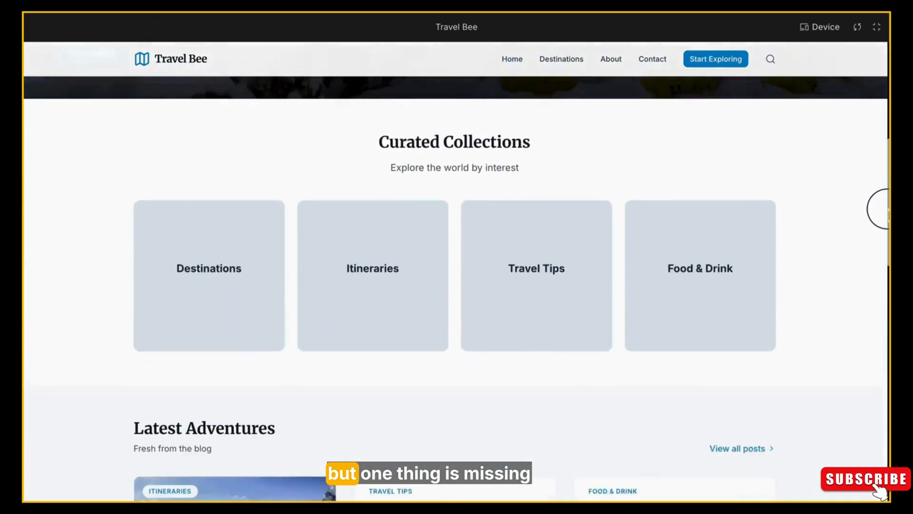
pyautogui.scroll(3)
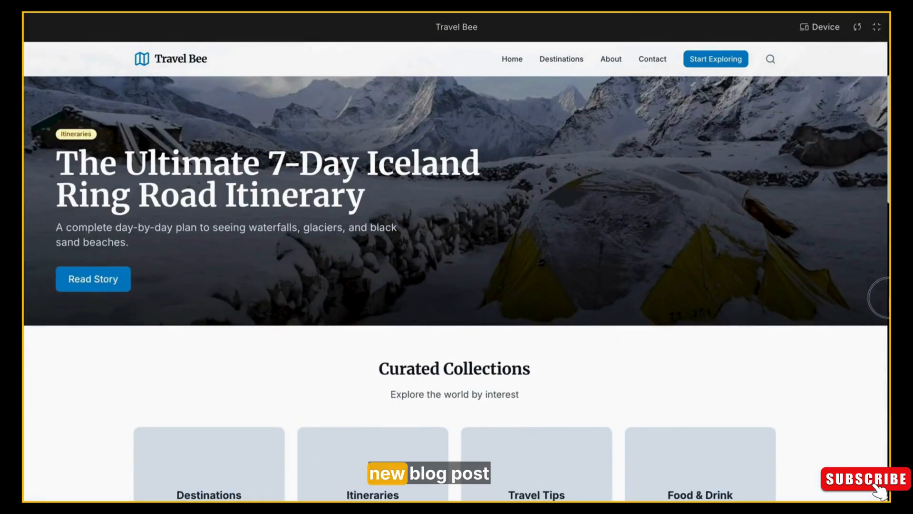
pyautogui.scroll(-3)
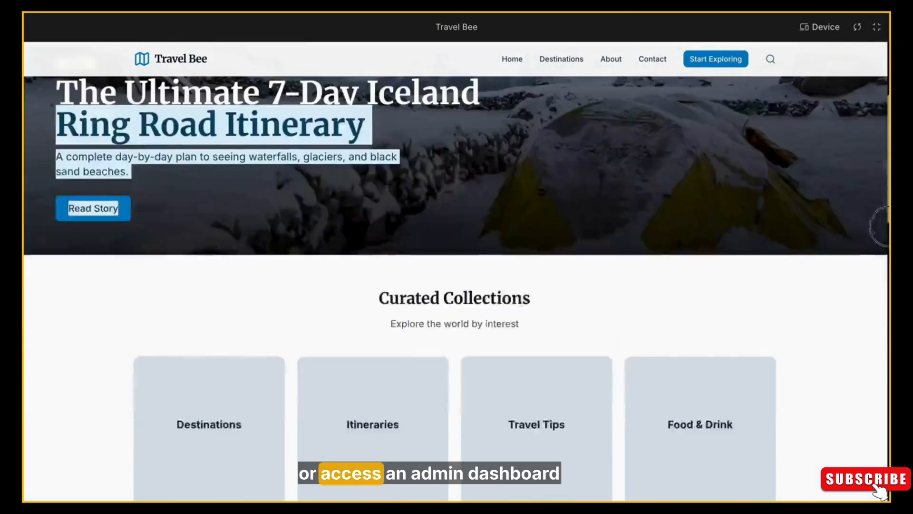
pyautogui.scroll(-3)
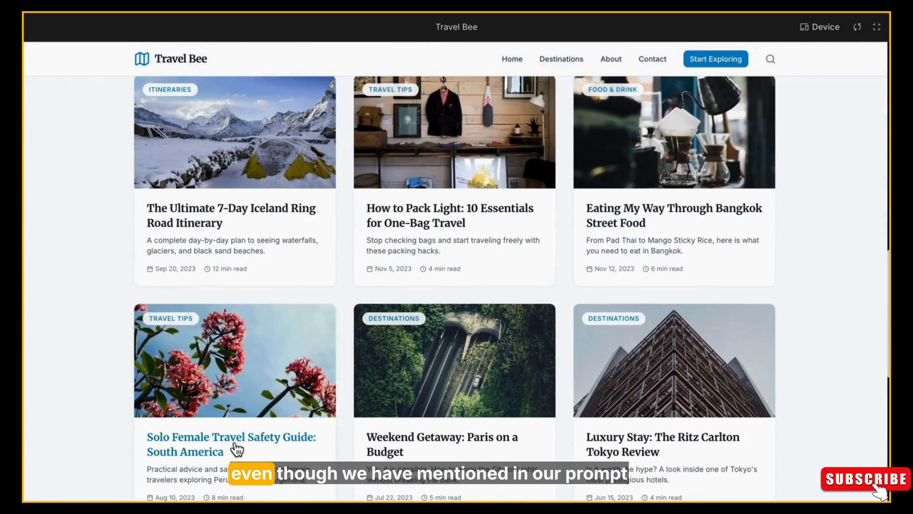
pyautogui.click(230, 443)
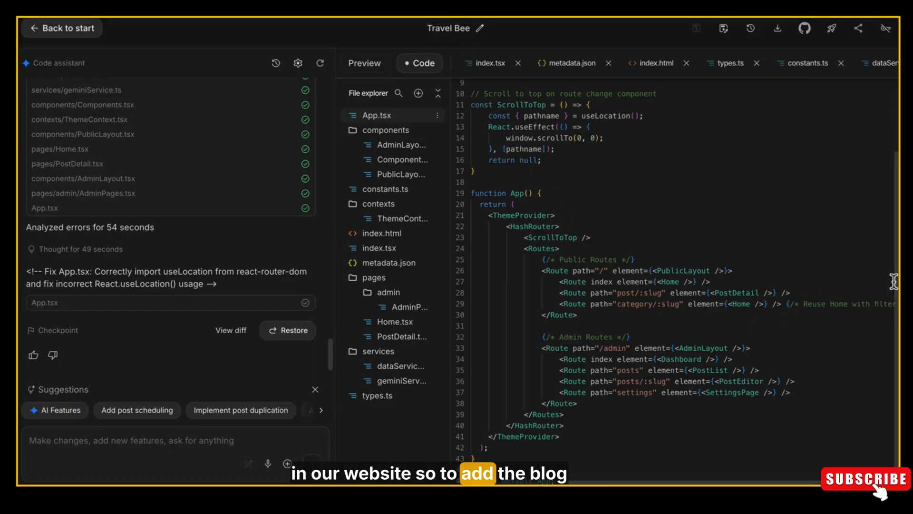
# Step: Ask the assistant to add a complete post-creation setup with a private admin area only you can access
pyautogui.scroll(3)
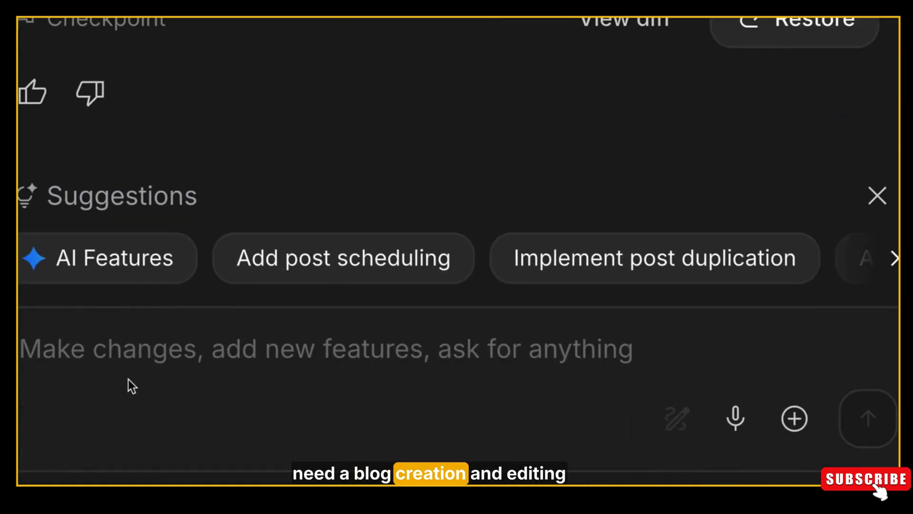
pyautogui.click(134, 349)
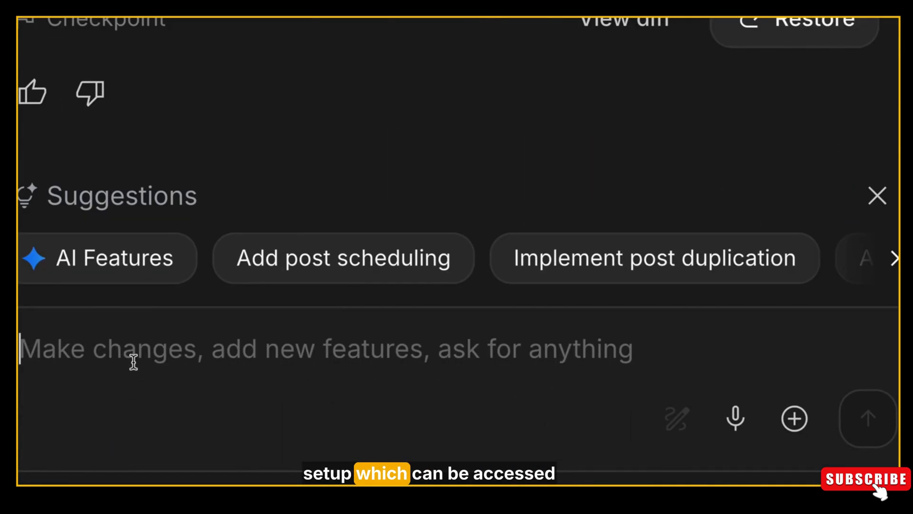
pyautogui.write('add a complete post-creation setup, with a private admin area that only I can access.')
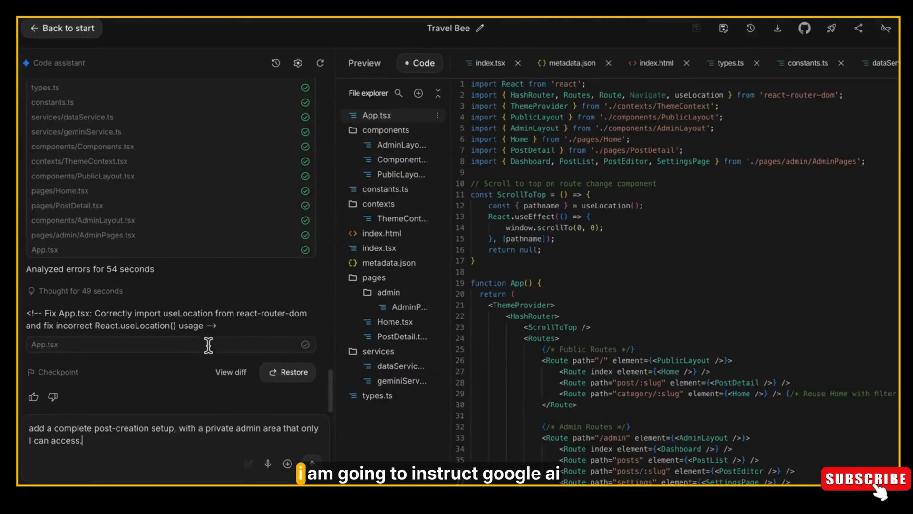
pyautogui.moveTo(103, 448)
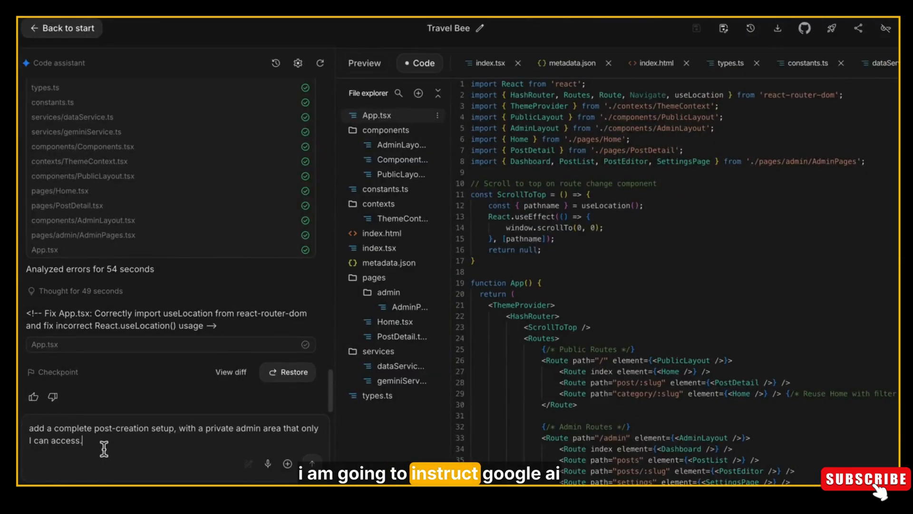
pyautogui.moveTo(189, 459)
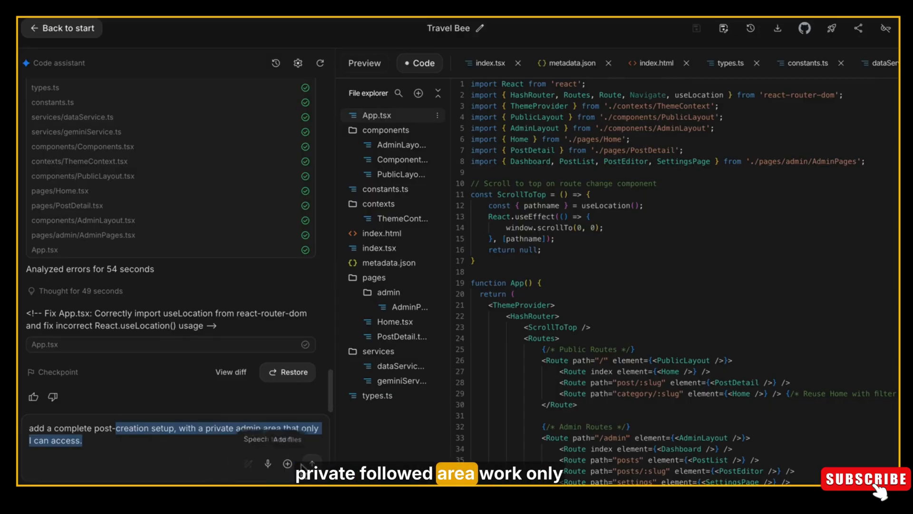
pyautogui.click(313, 463)
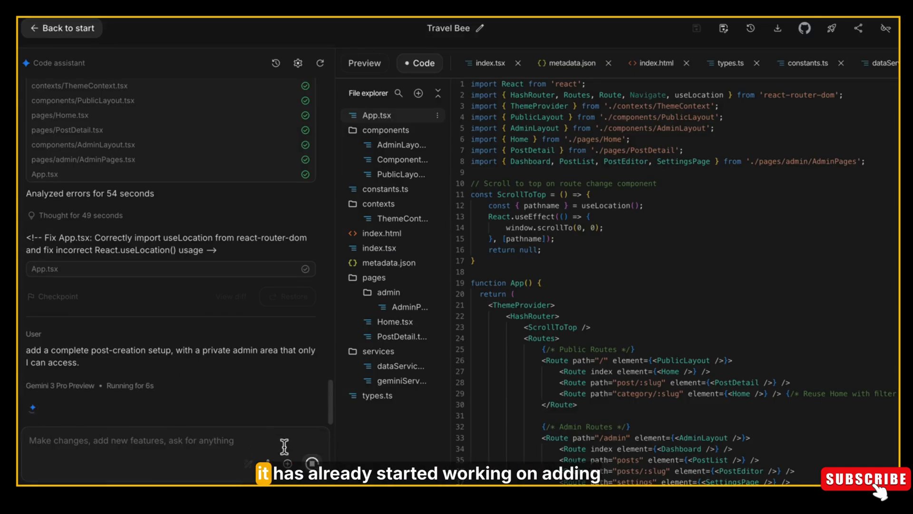
pyautogui.scroll(3)
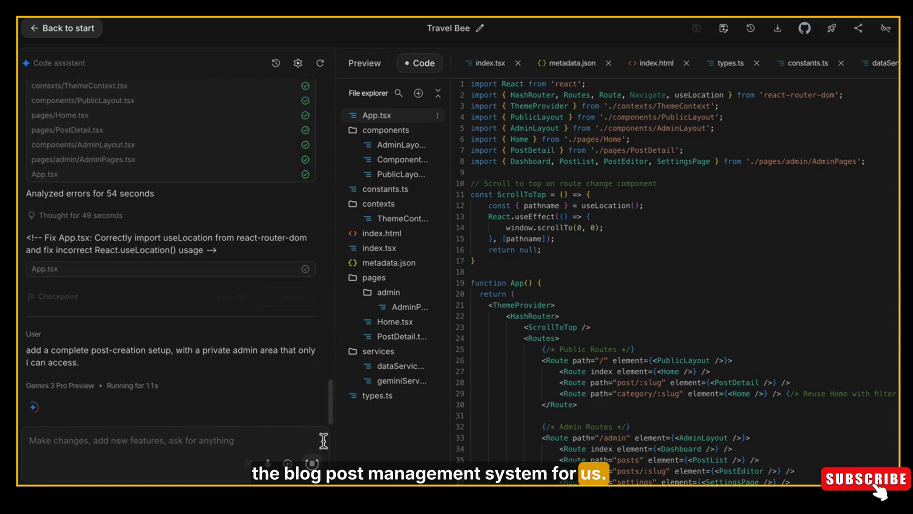
pyautogui.scroll(-3)
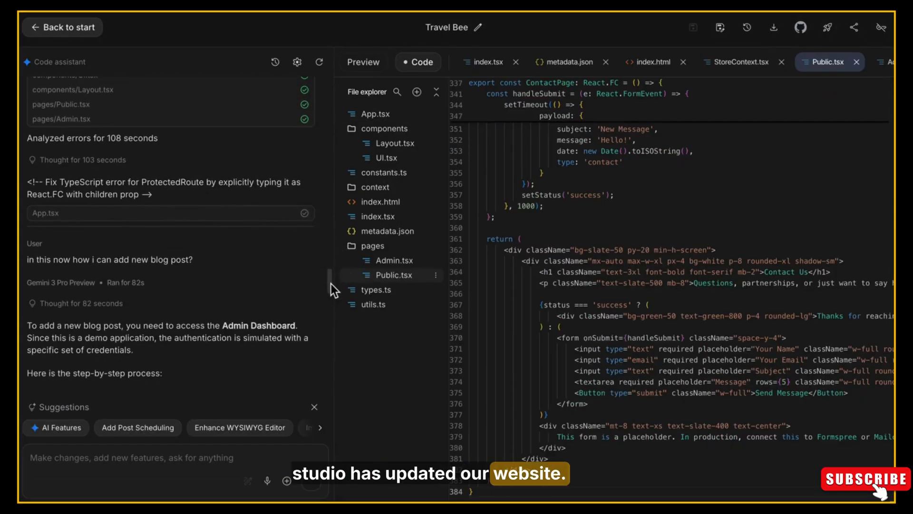
# Step: Show the live Travel Bee preview and scroll down to the footer's Admin Login link
pyautogui.scroll(-3)
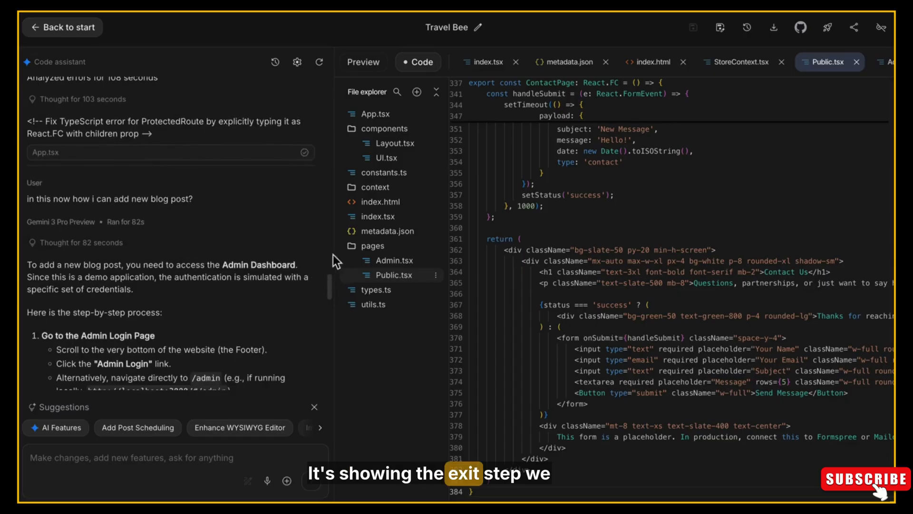
pyautogui.click(368, 62)
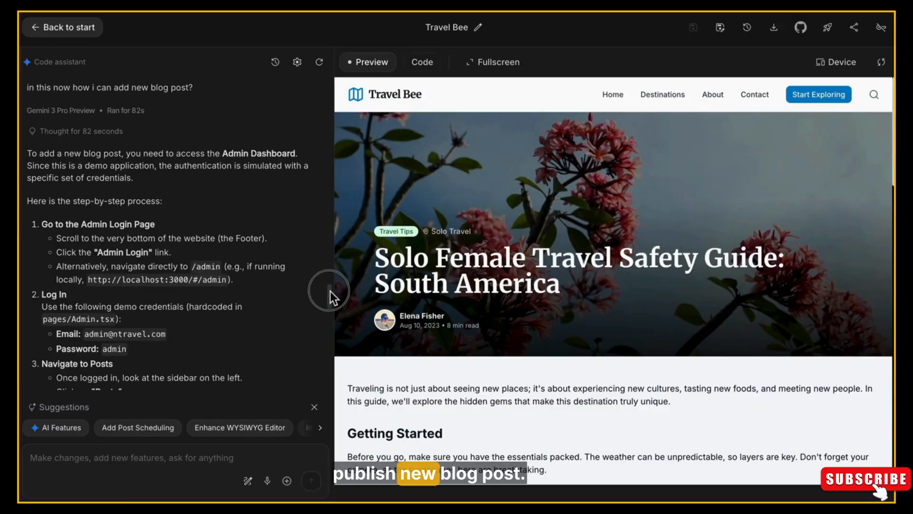
pyautogui.scroll(-3)
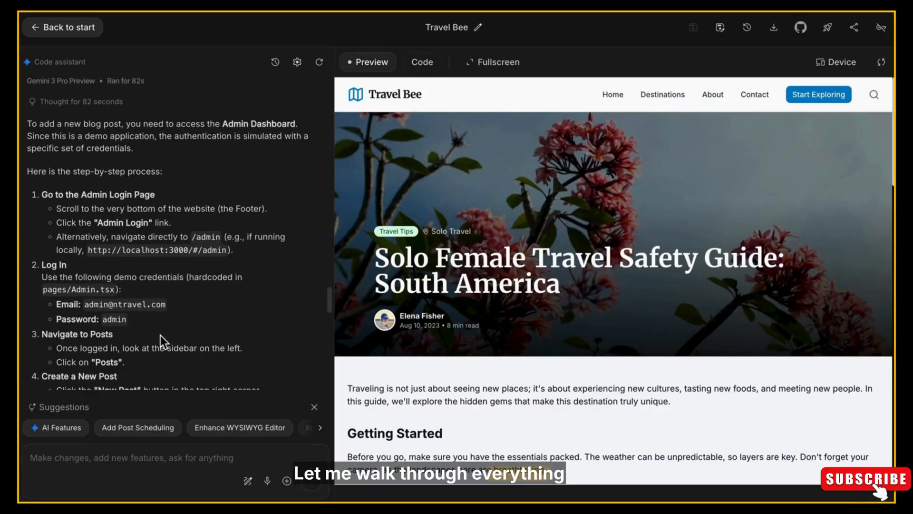
pyautogui.moveTo(319, 335)
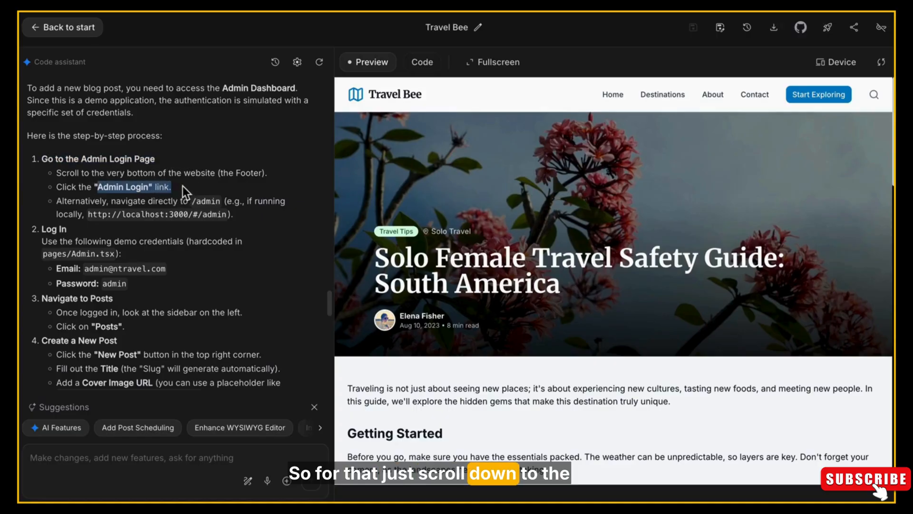
pyautogui.scroll(-3)
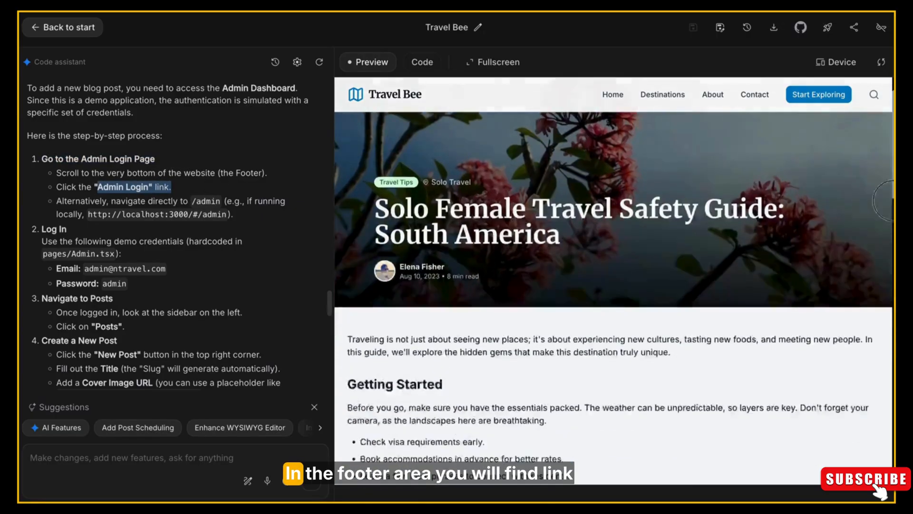
pyautogui.scroll(-3)
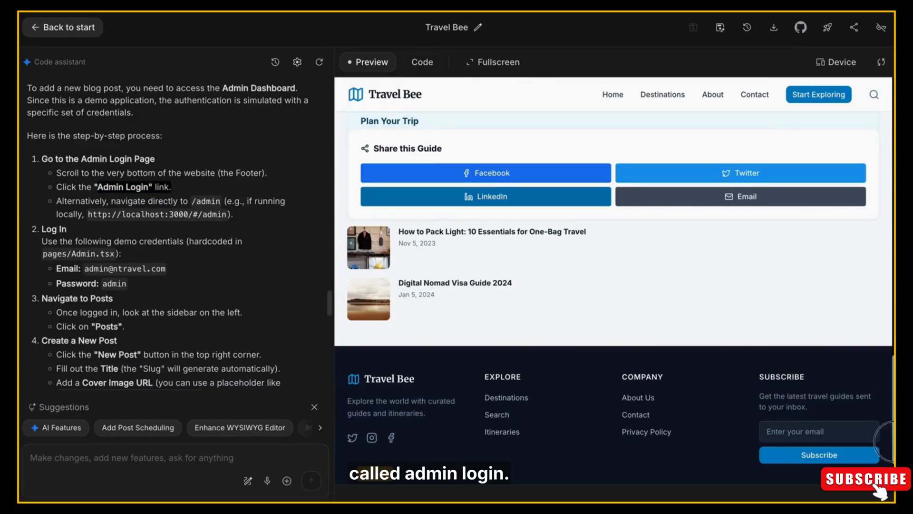
pyautogui.scroll(-3)
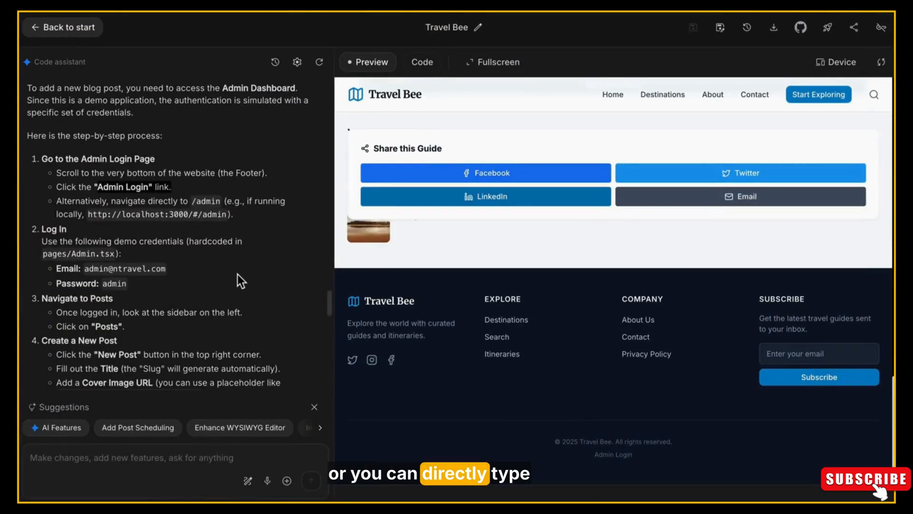
pyautogui.moveTo(216, 216)
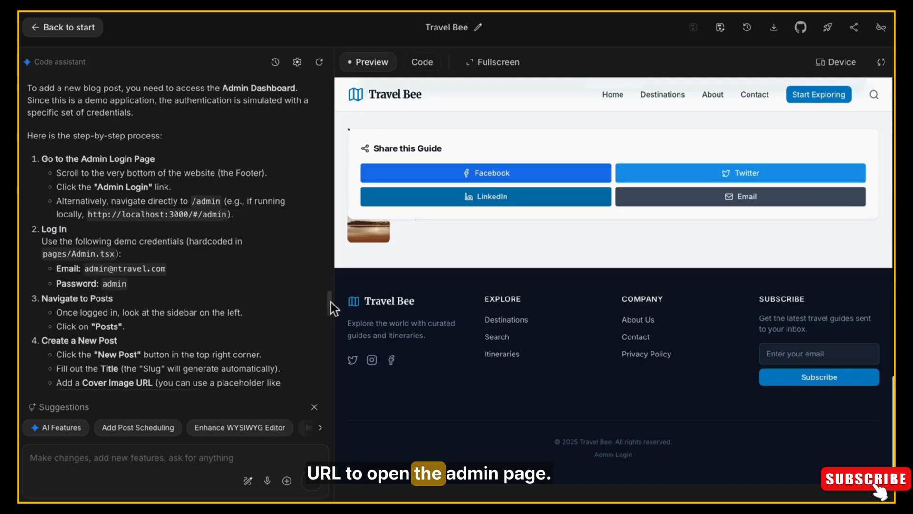
pyautogui.scroll(-3)
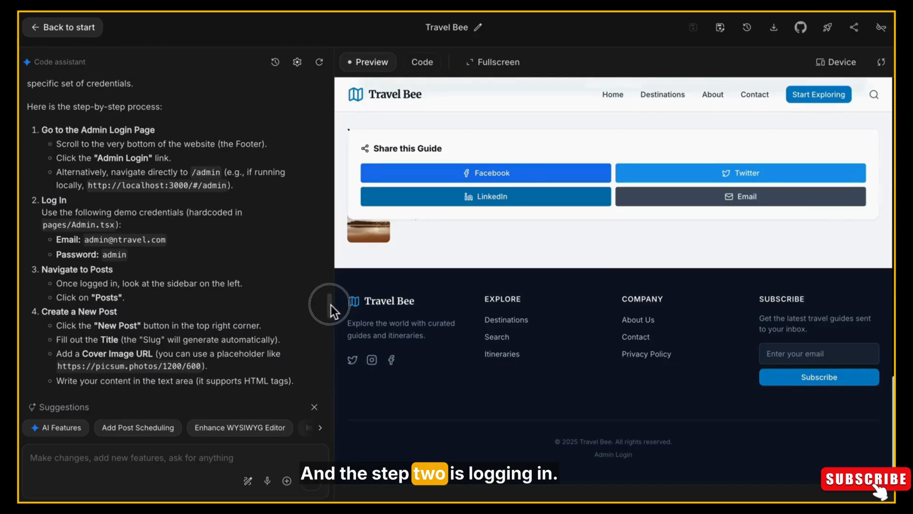
pyautogui.scroll(-3)
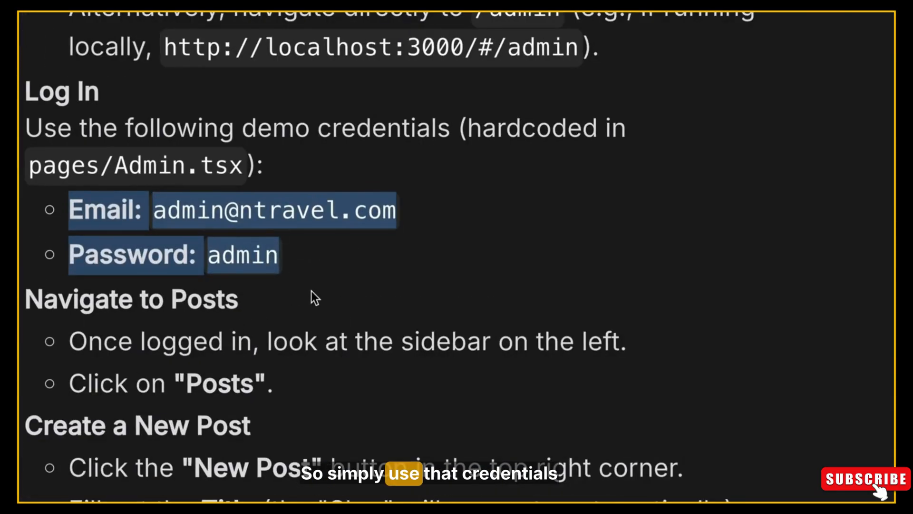
pyautogui.scroll(-3)
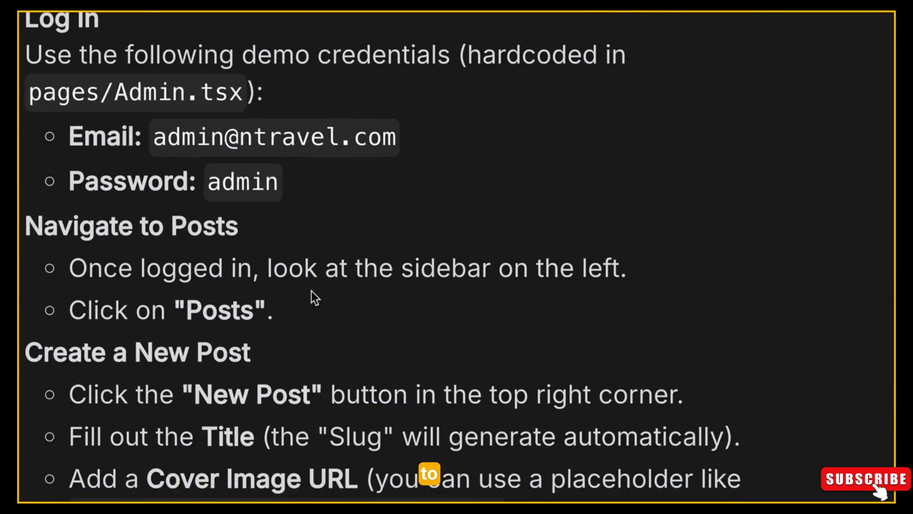
pyautogui.scroll(-3)
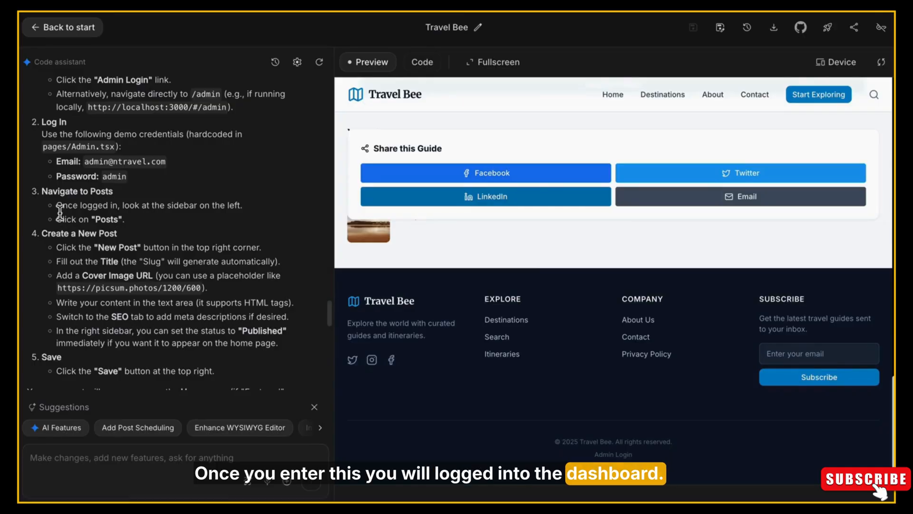
pyautogui.moveTo(208, 239)
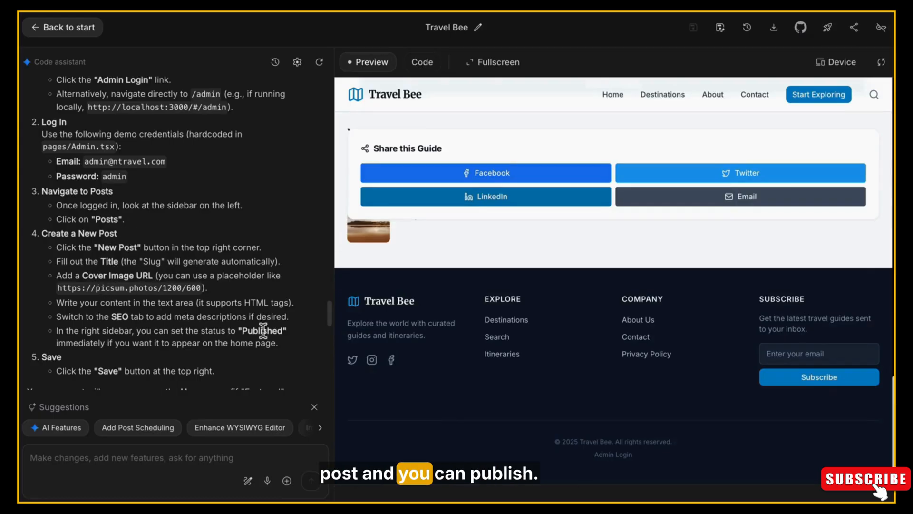
pyautogui.scroll(-3)
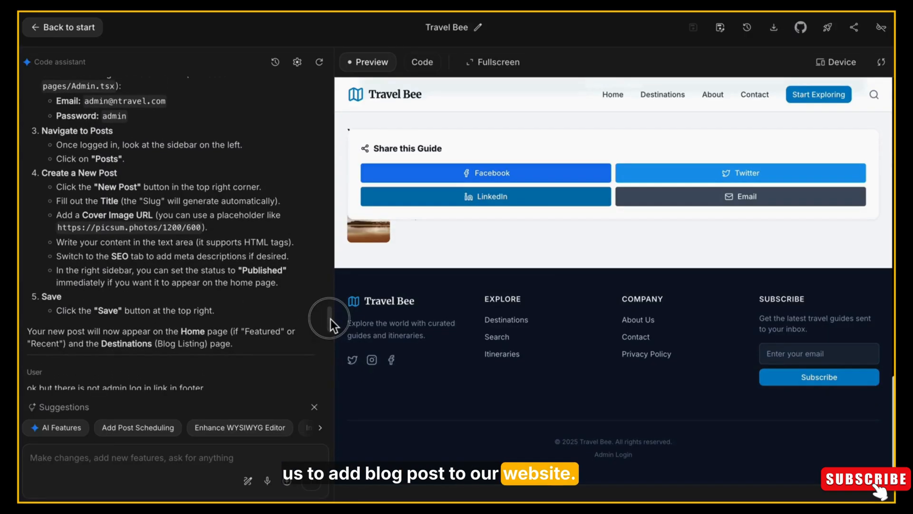
pyautogui.scroll(3)
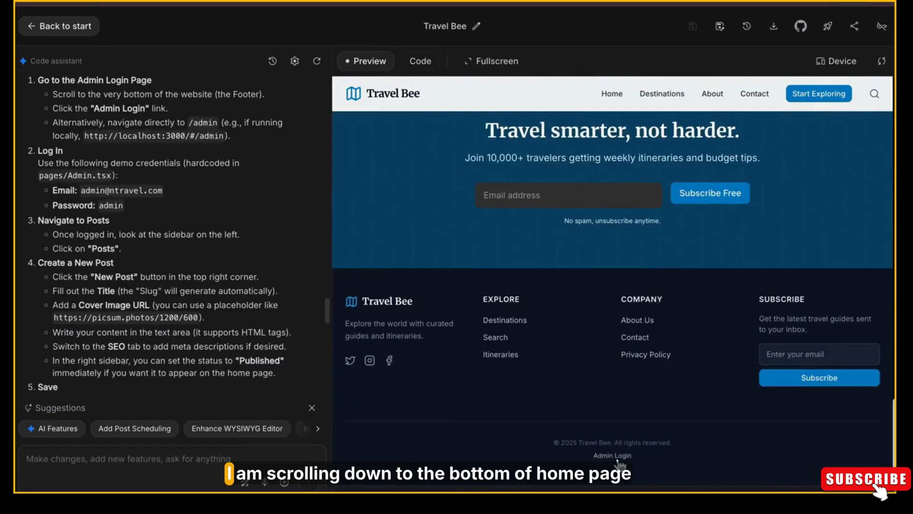
pyautogui.click(612, 456)
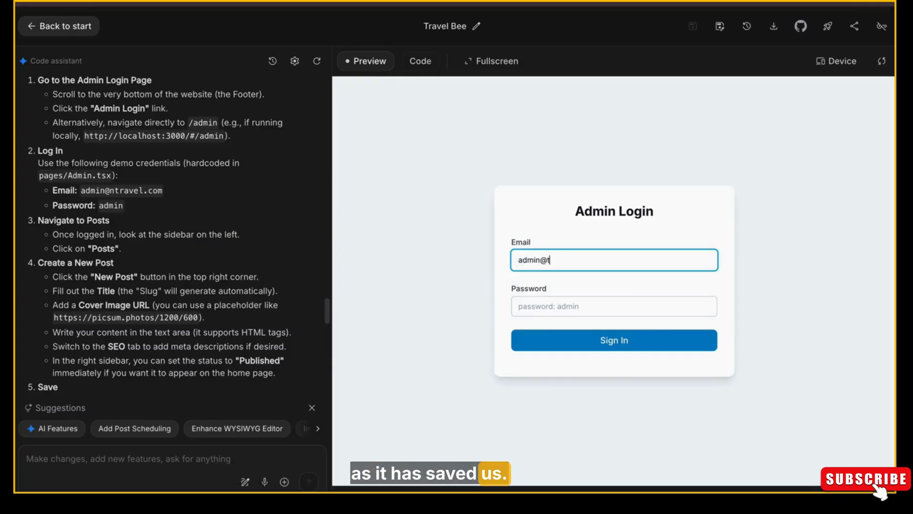
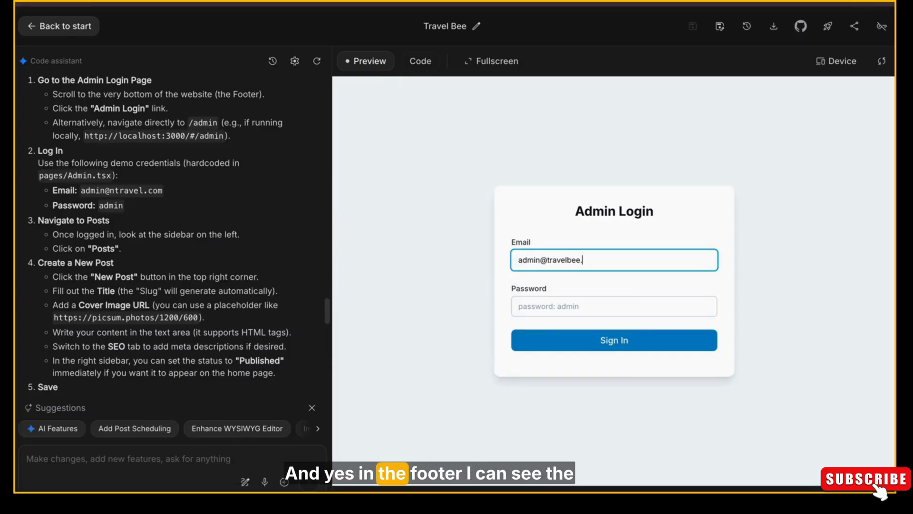
pyautogui.click(613, 306)
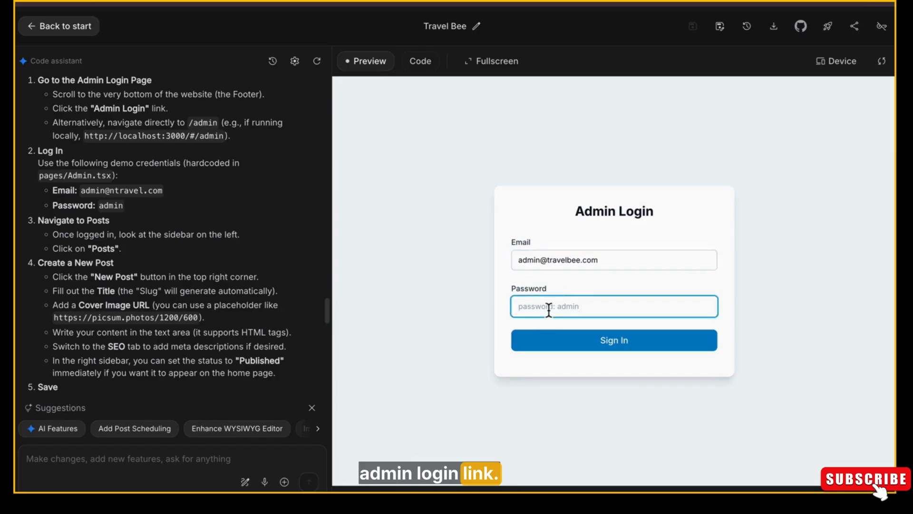
pyautogui.write('admin')
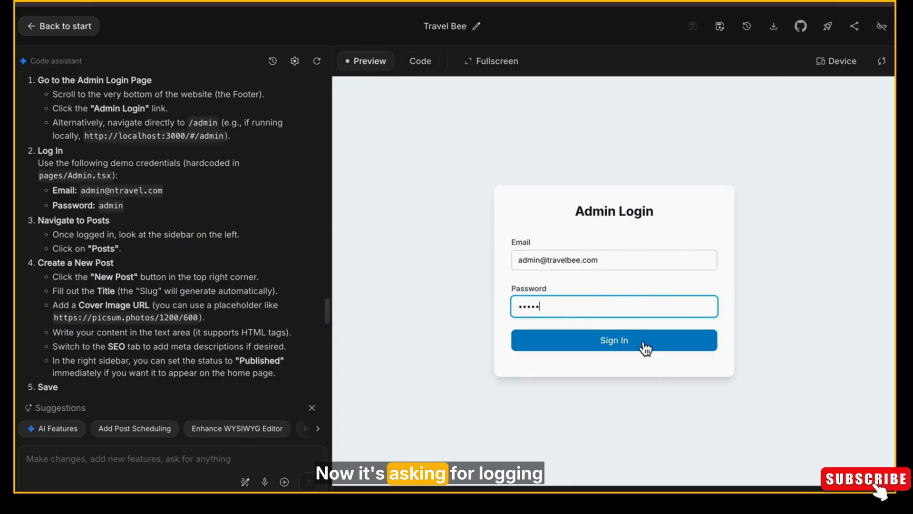
pyautogui.click(613, 340)
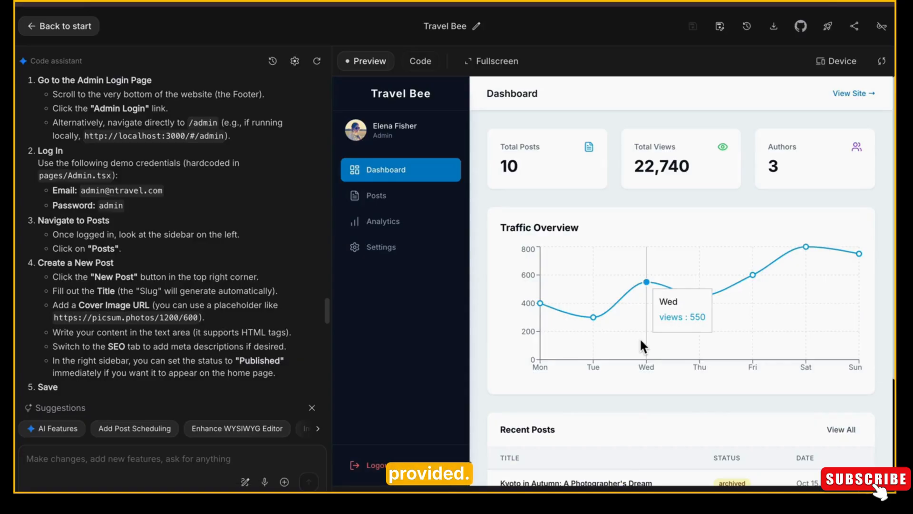
pyautogui.moveTo(524, 165)
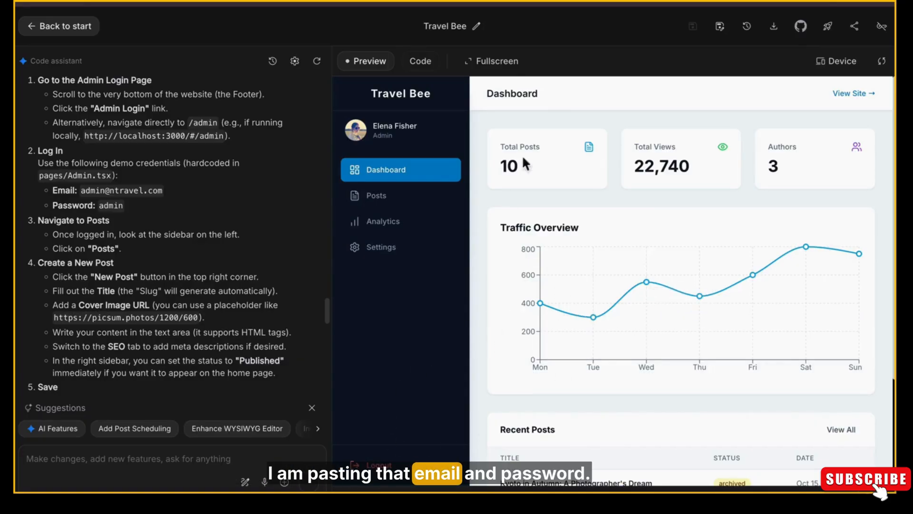
pyautogui.click(491, 60)
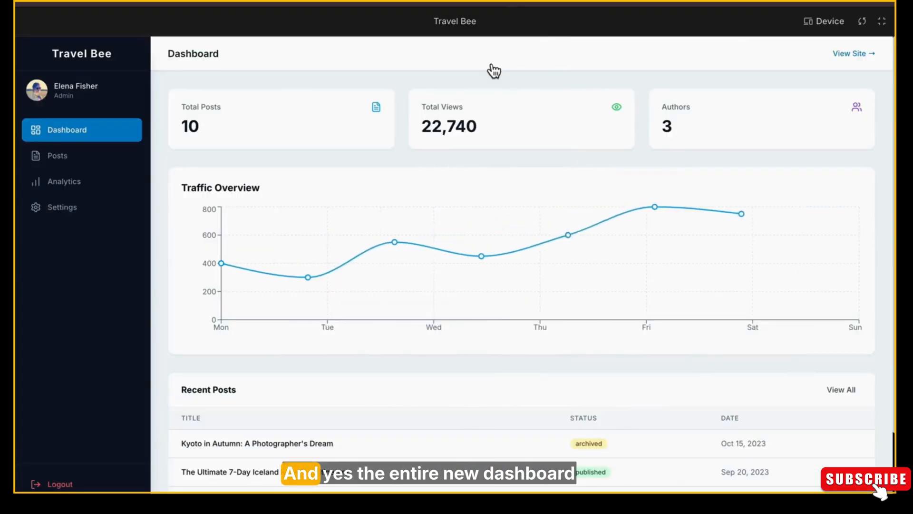
pyautogui.moveTo(856, 213)
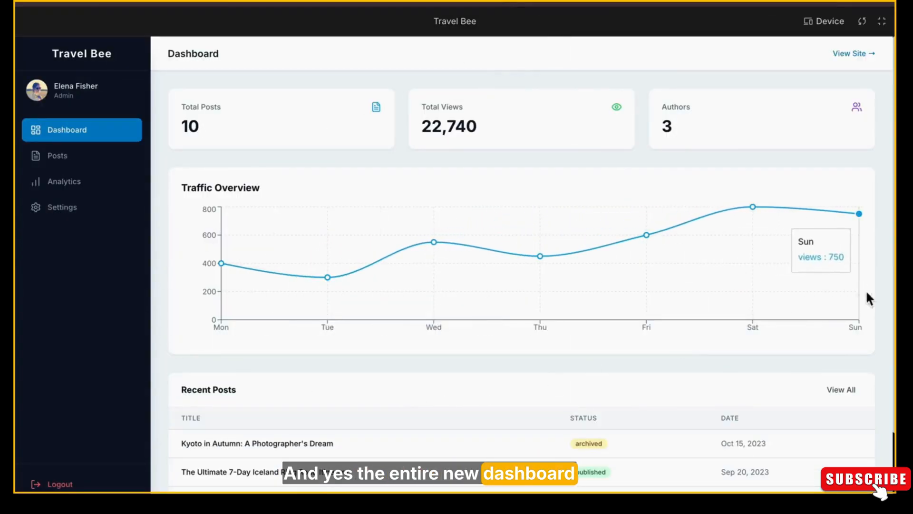
pyautogui.moveTo(557, 325)
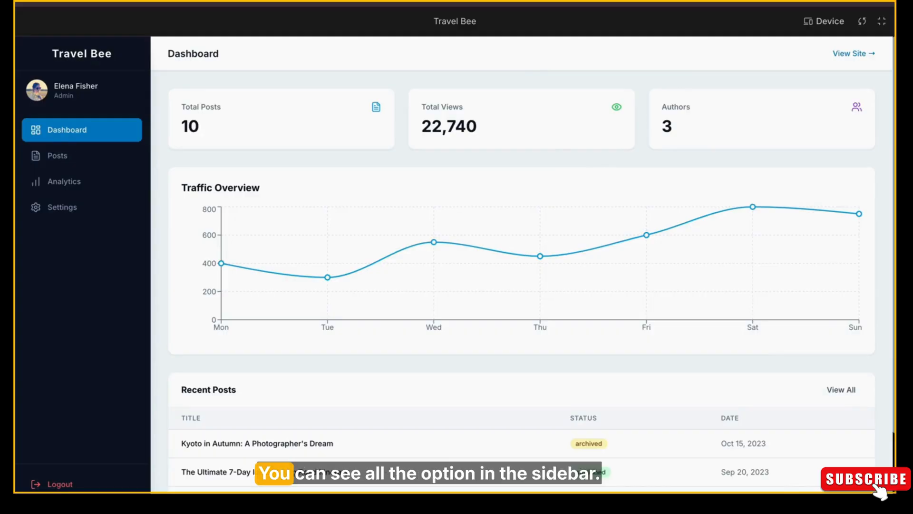
pyautogui.scroll(-3)
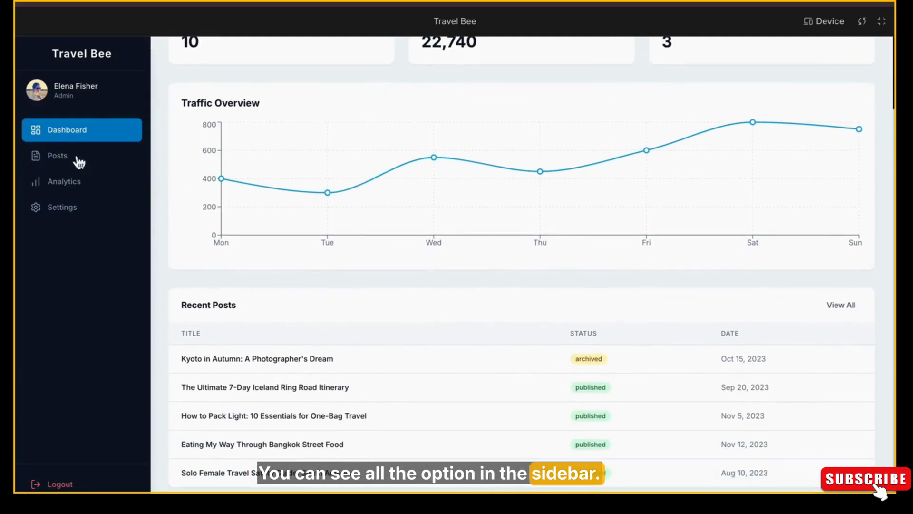
pyautogui.moveTo(61, 206)
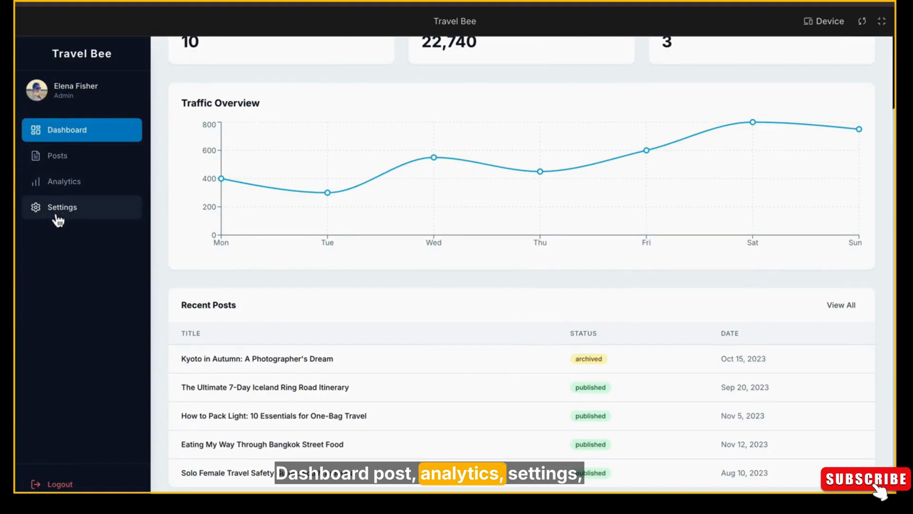
pyautogui.click(64, 181)
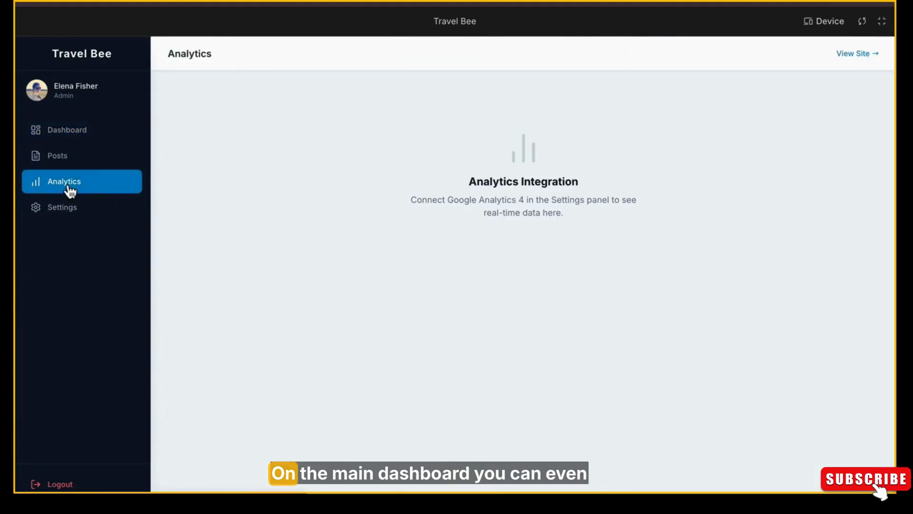
pyautogui.click(66, 130)
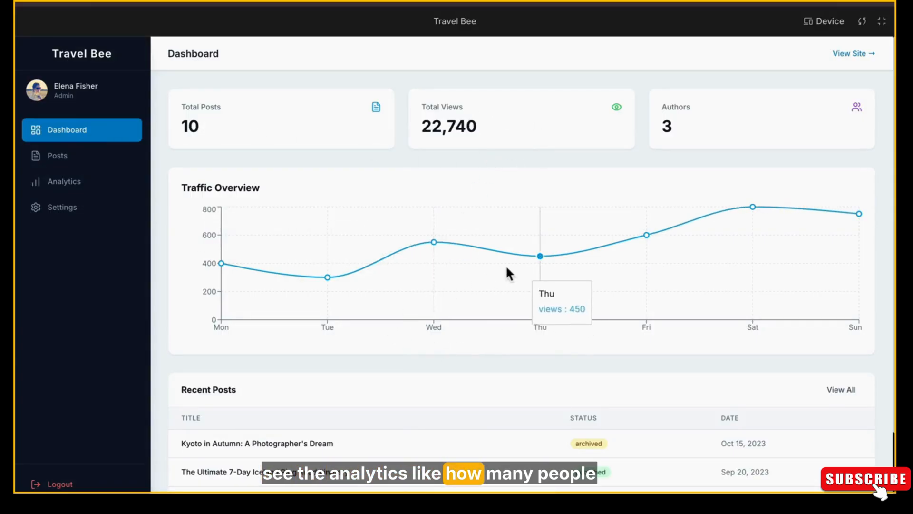
pyautogui.moveTo(857, 214)
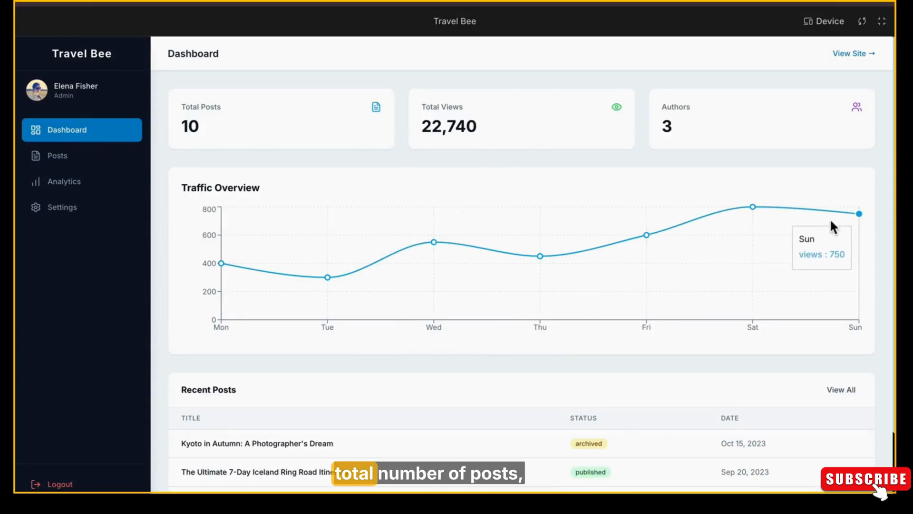
pyautogui.moveTo(629, 120)
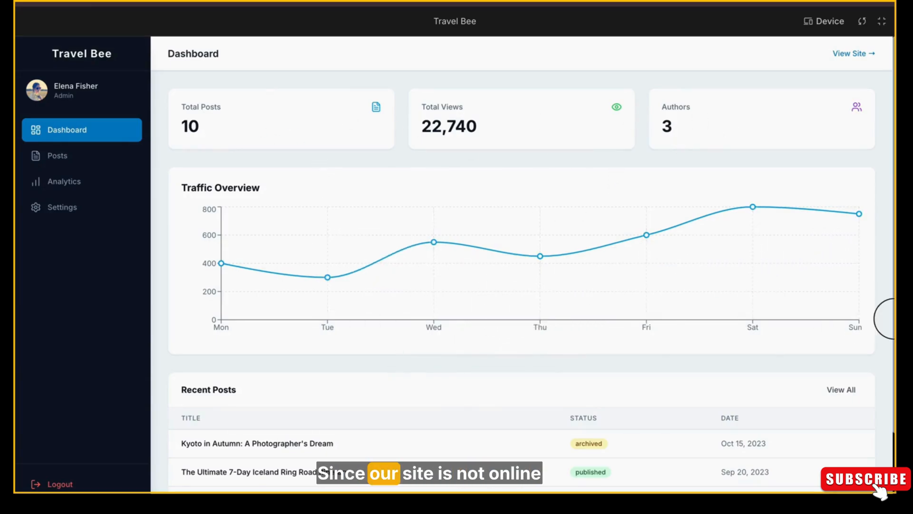
pyautogui.click(64, 181)
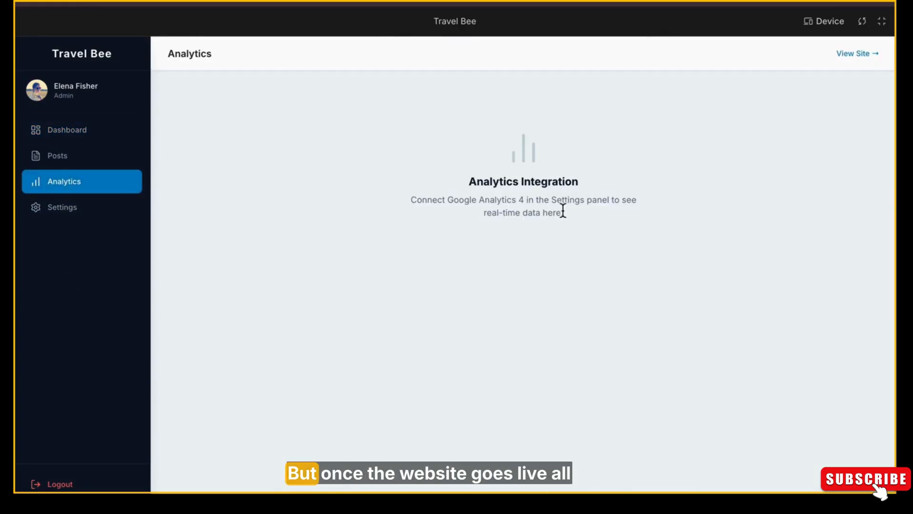
pyautogui.click(67, 130)
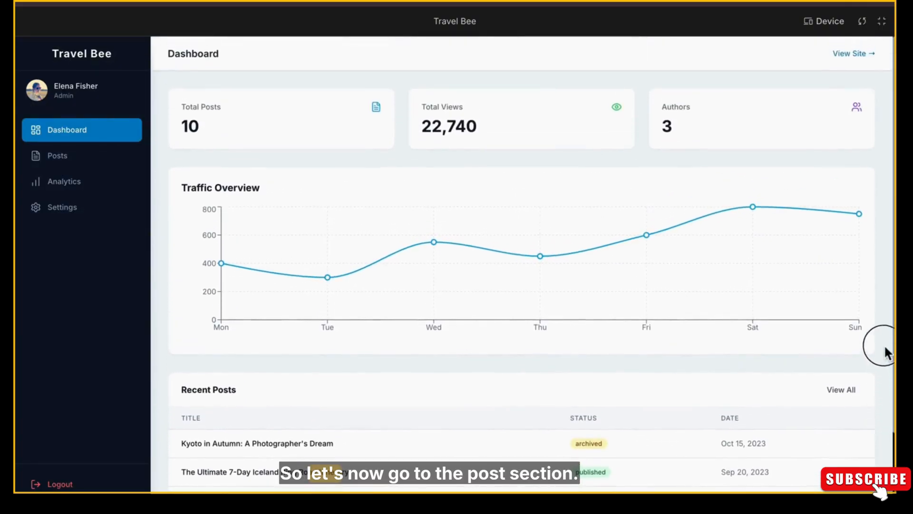
pyautogui.click(57, 155)
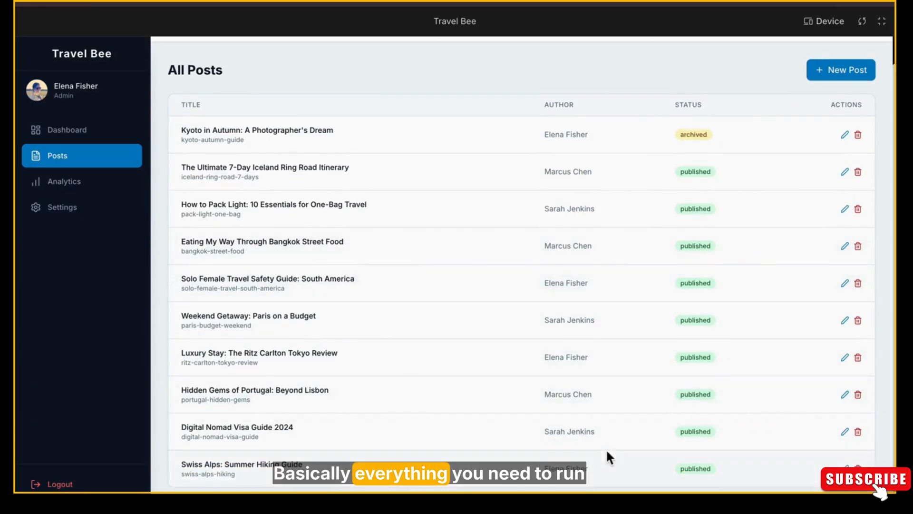
# Step: Cycle through the admin Settings, Dashboard and Posts pages, then open the New Post editor
pyautogui.scroll(3)
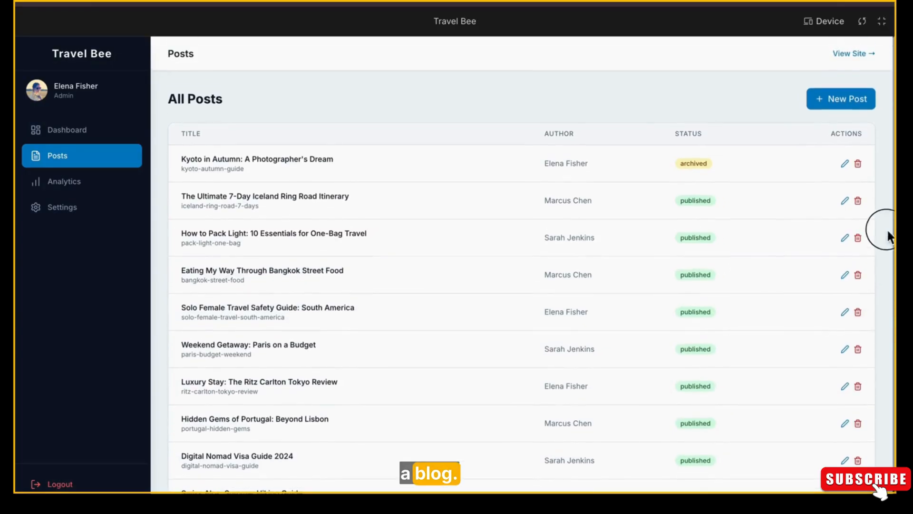
pyautogui.click(62, 207)
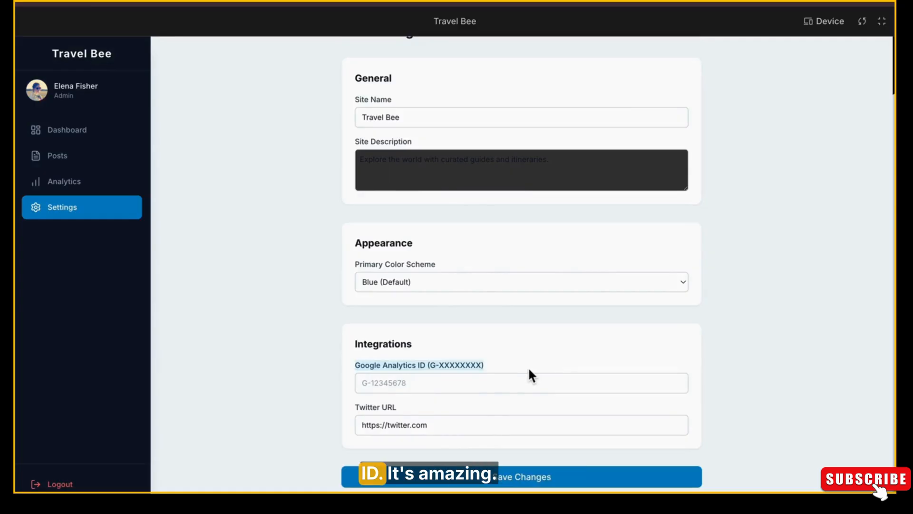
pyautogui.moveTo(428, 447)
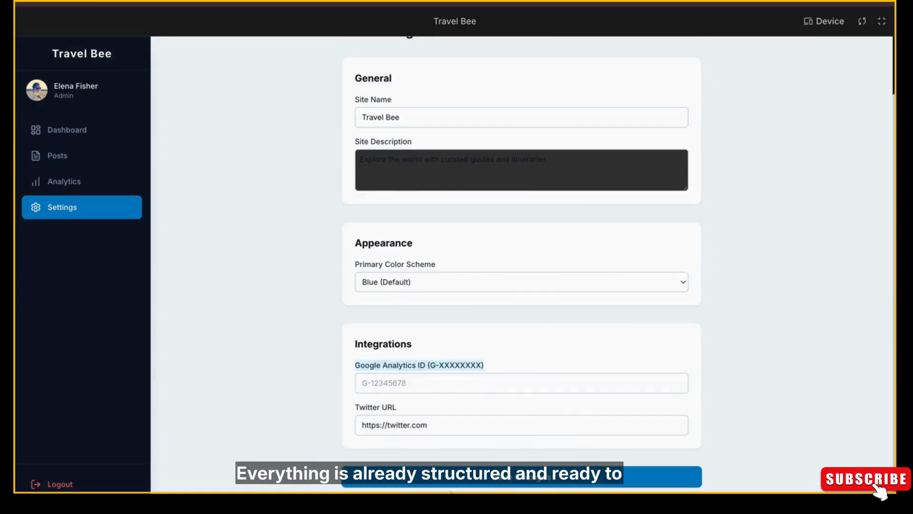
pyautogui.moveTo(81, 129)
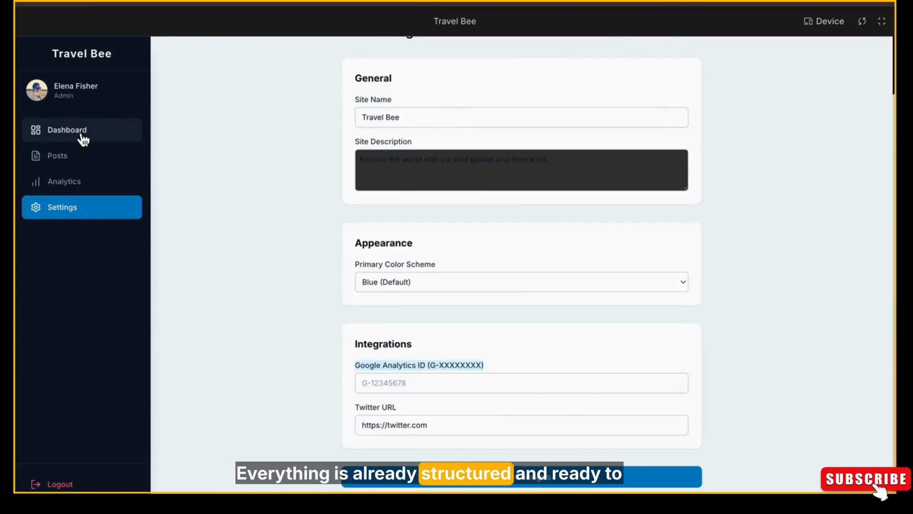
pyautogui.click(67, 129)
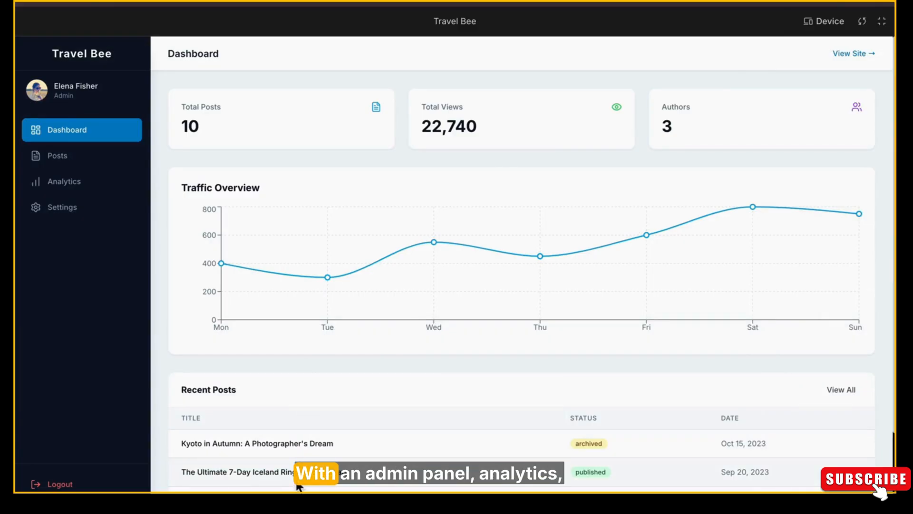
pyautogui.click(57, 155)
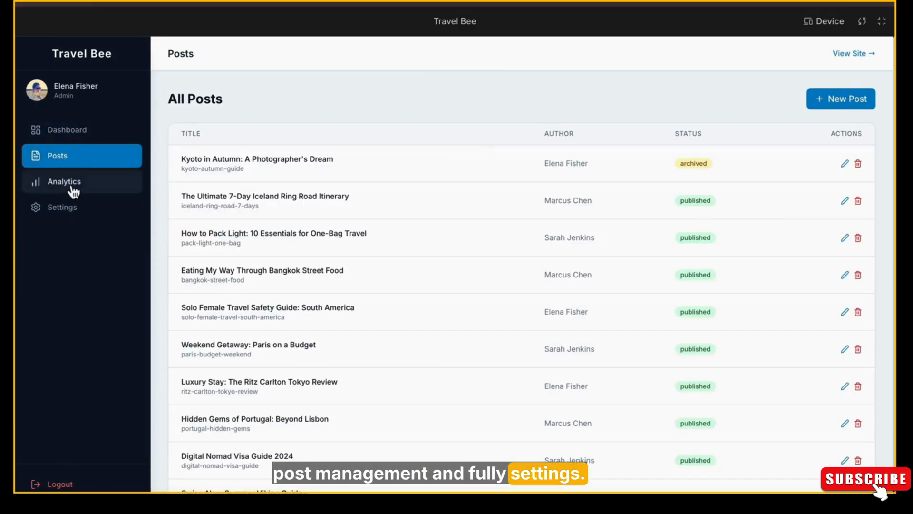
pyautogui.click(61, 207)
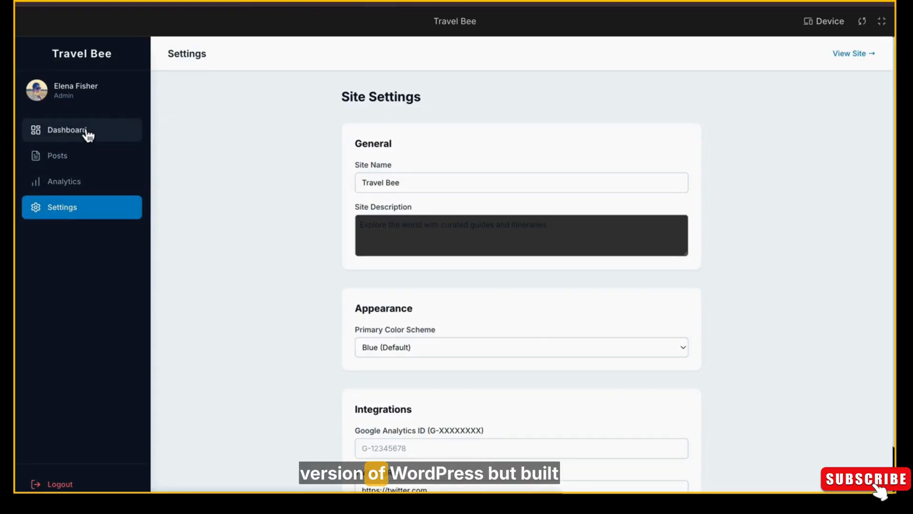
pyautogui.click(67, 129)
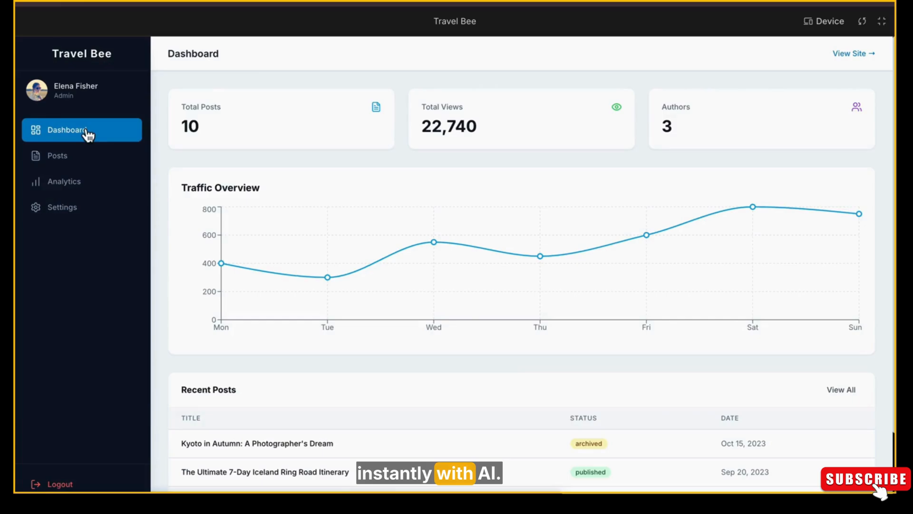
pyautogui.click(57, 155)
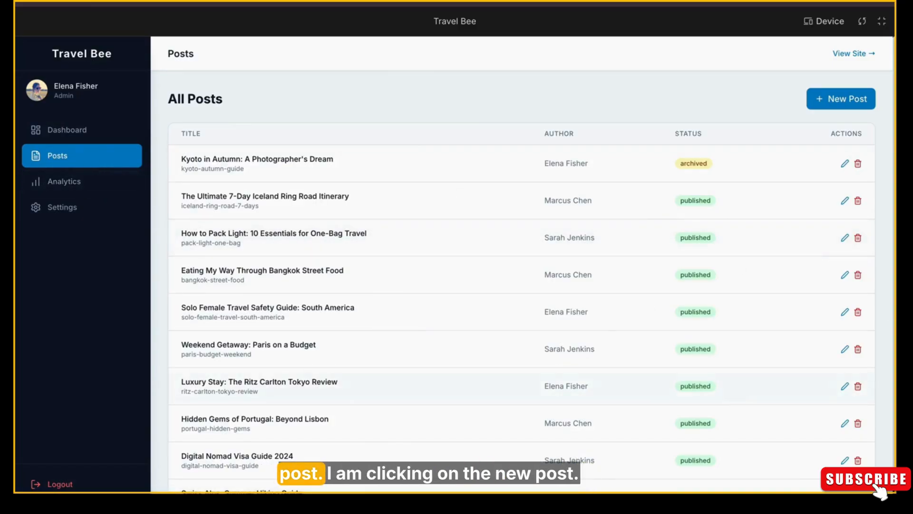
pyautogui.click(841, 99)
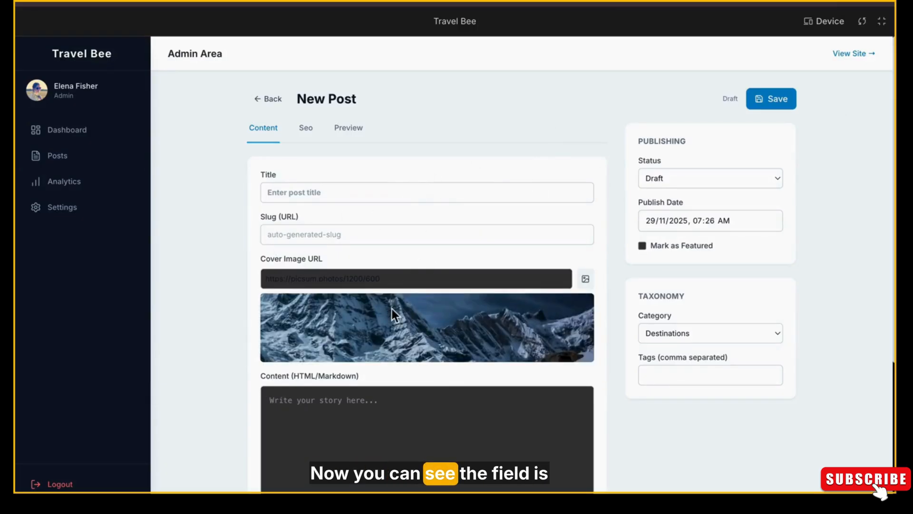
pyautogui.moveTo(260, 179)
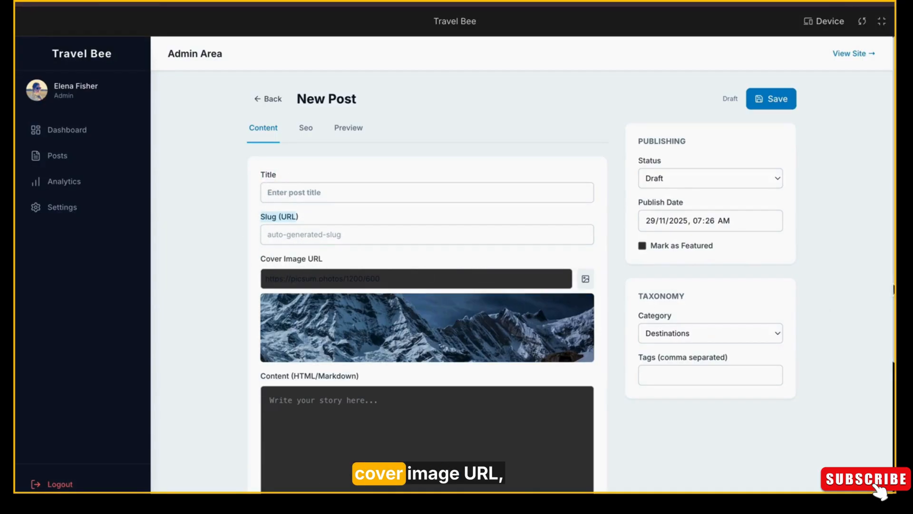
# Step: Title the new post 'paris in winters'
pyautogui.scroll(-3)
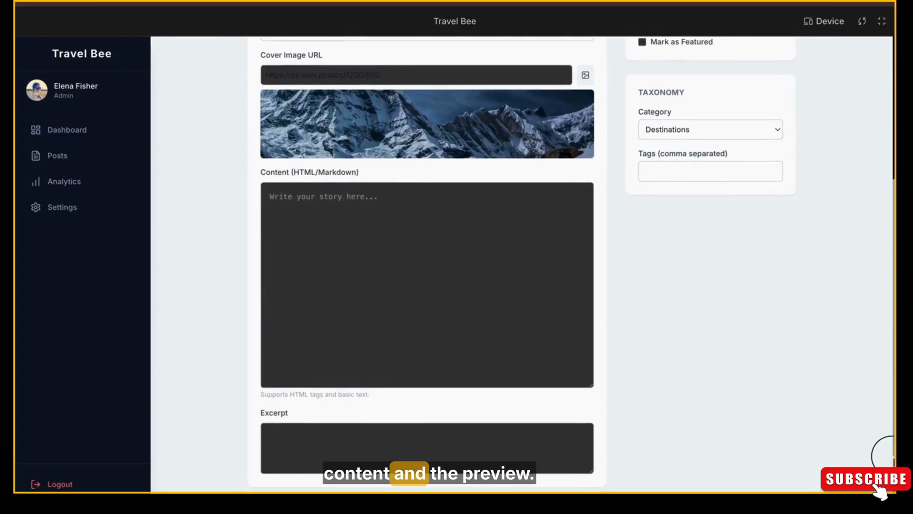
pyautogui.scroll(3)
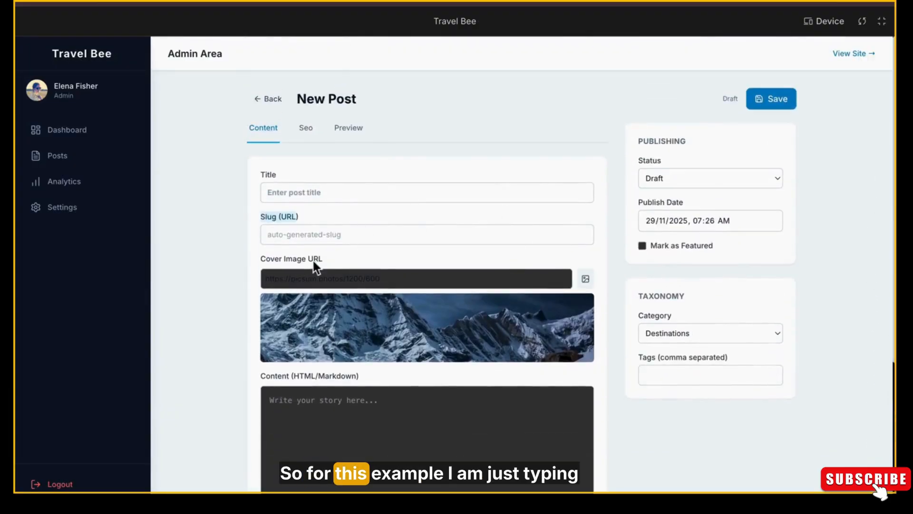
pyautogui.write('paris in win')
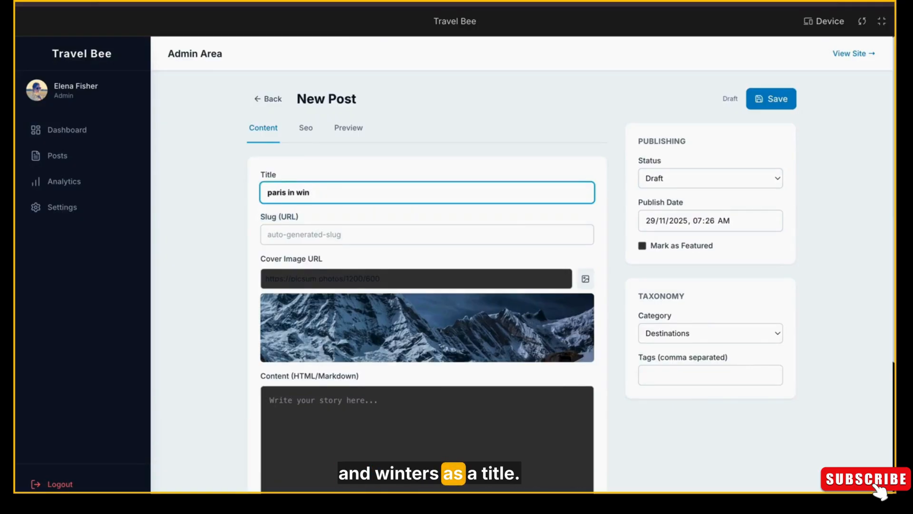
pyautogui.write('ters')
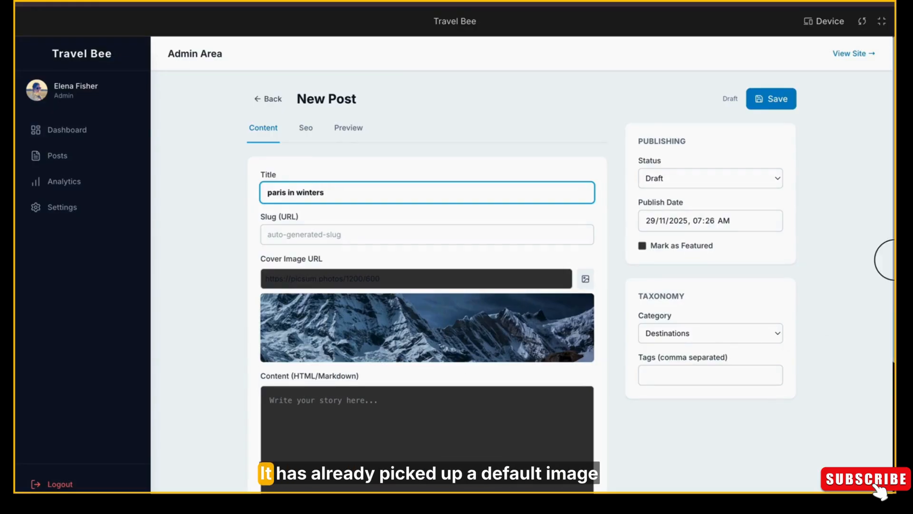
pyautogui.scroll(-3)
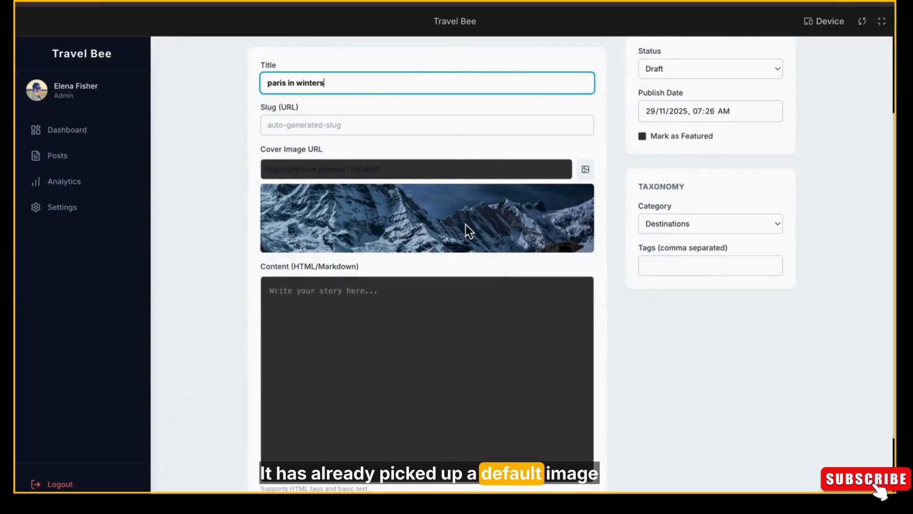
pyautogui.scroll(-3)
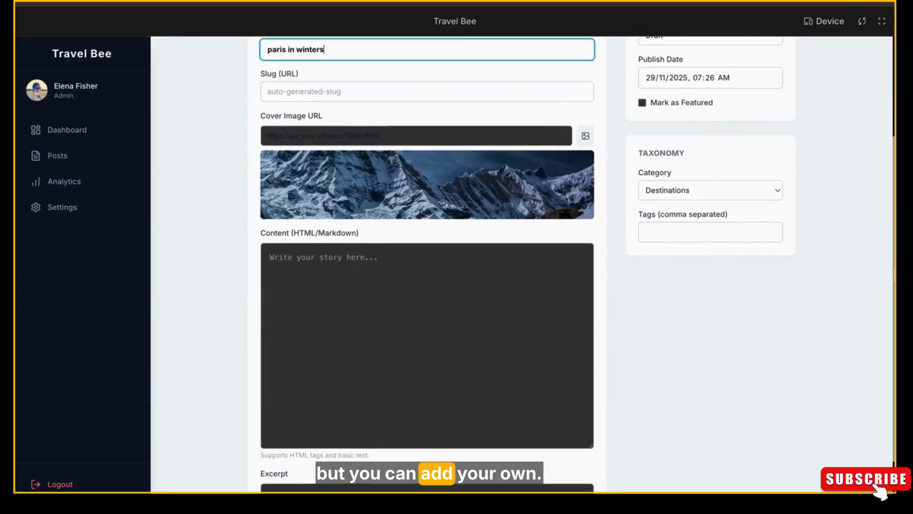
pyautogui.moveTo(543, 130)
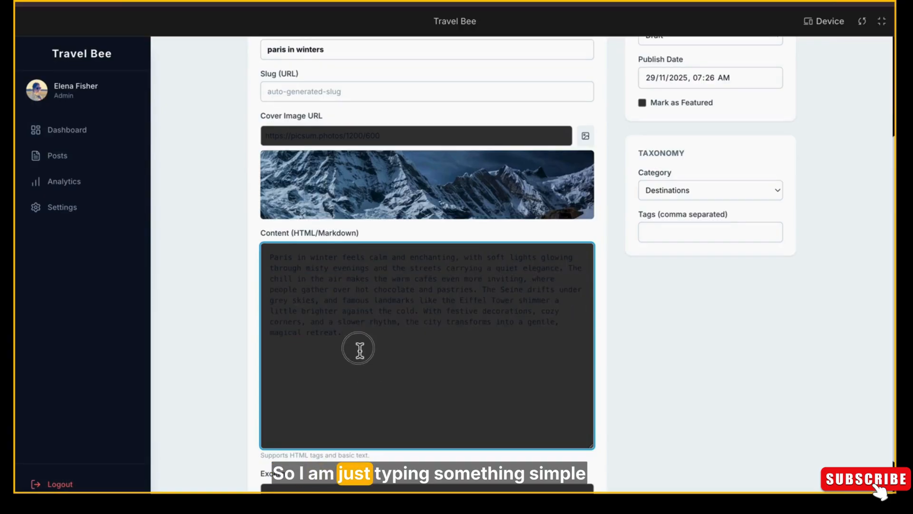
# Step: Review the post's story text and form, and open its SEO settings
pyautogui.press('ctrl+a')
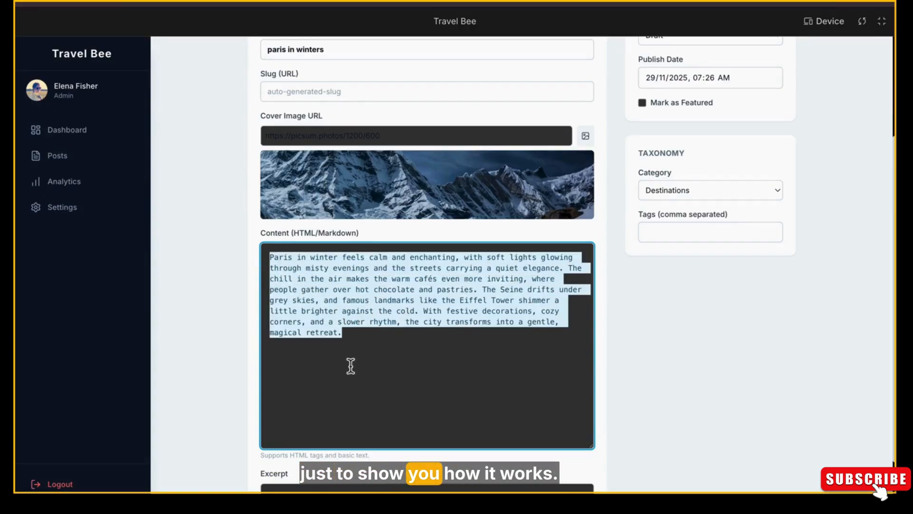
pyautogui.click(349, 366)
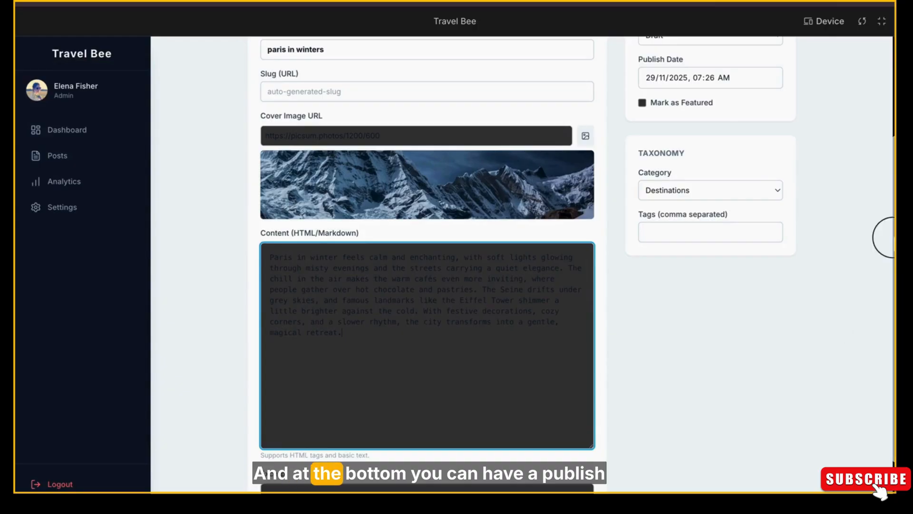
pyautogui.scroll(-3)
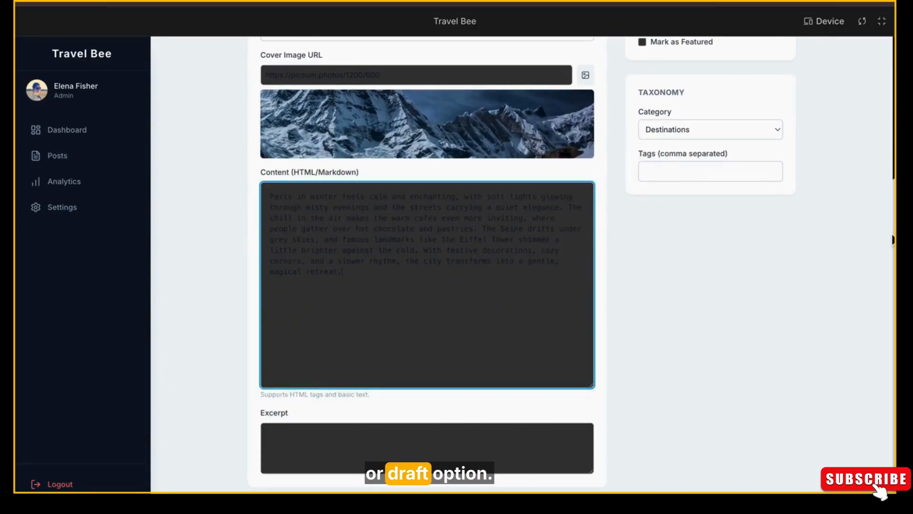
pyautogui.scroll(3)
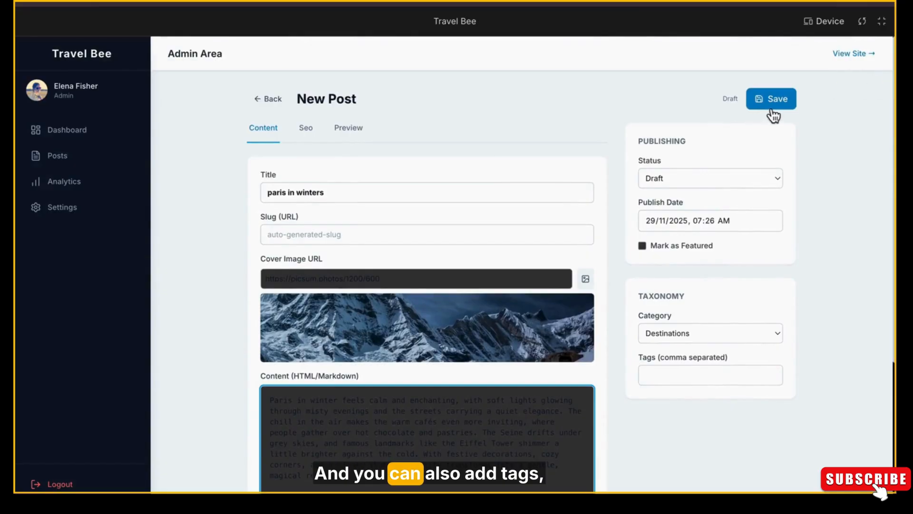
pyautogui.moveTo(306, 127)
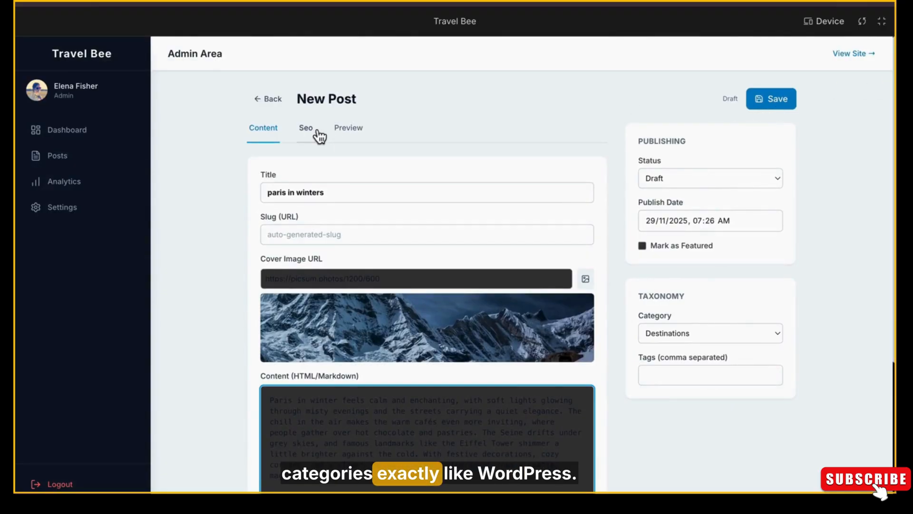
pyautogui.scroll(-3)
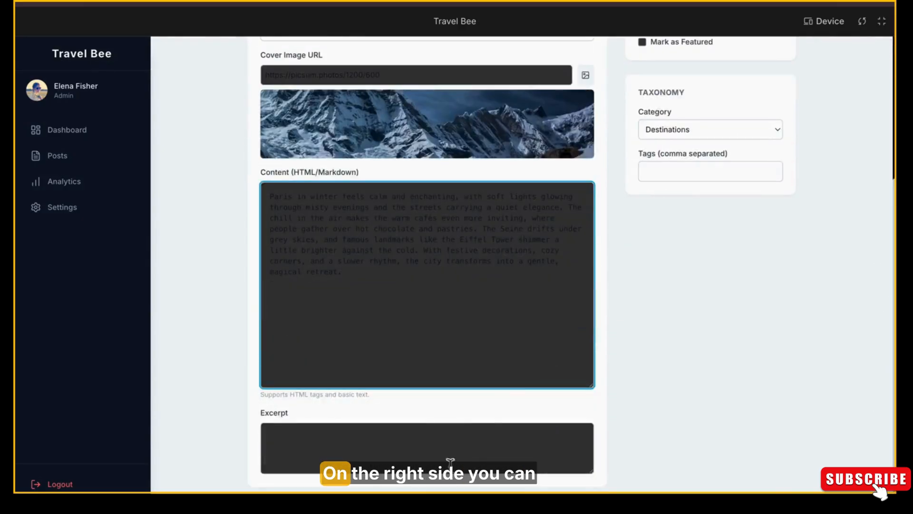
pyautogui.scroll(3)
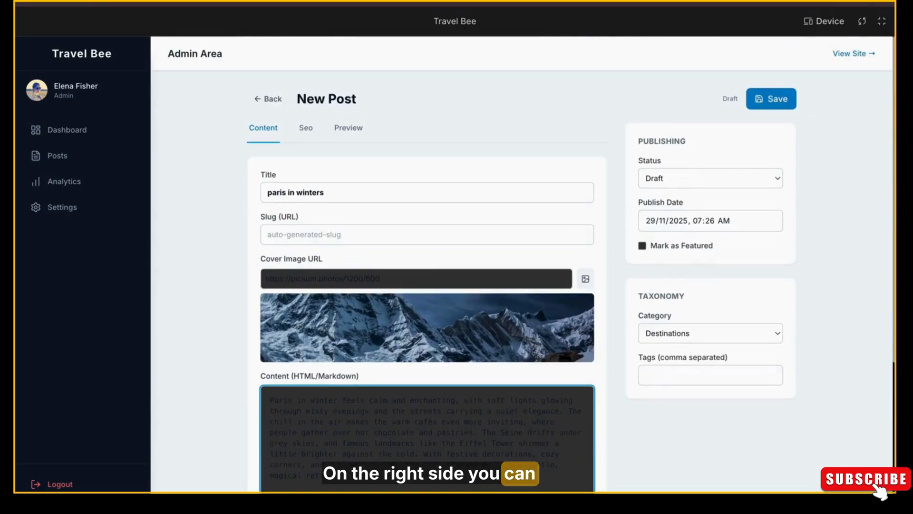
pyautogui.click(306, 127)
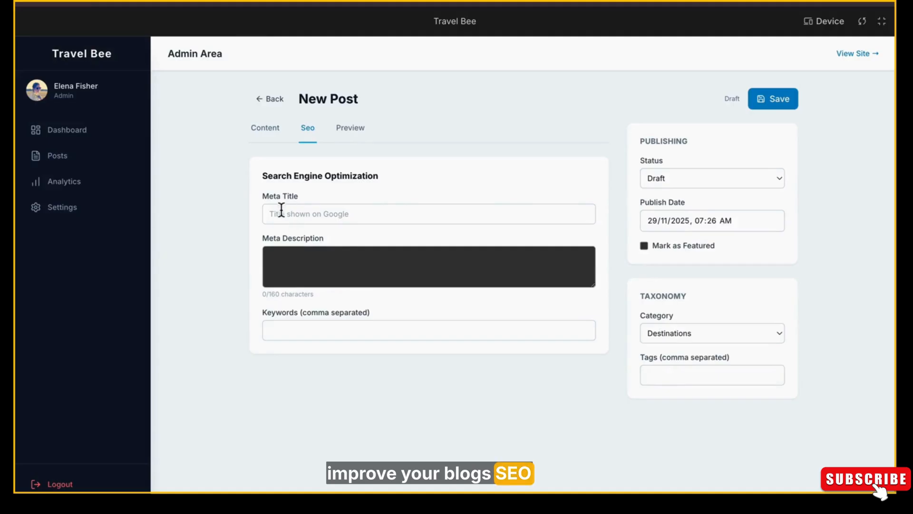
pyautogui.moveTo(324, 245)
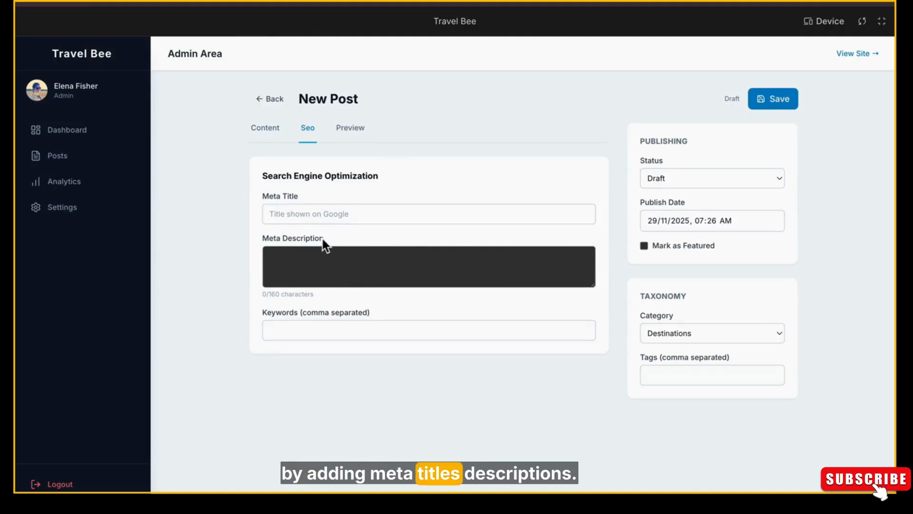
pyautogui.moveTo(350, 134)
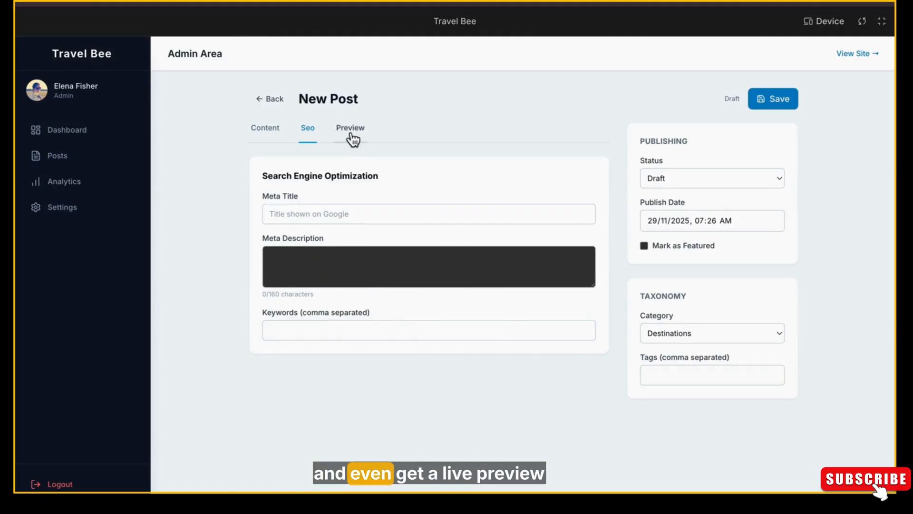
# Step: Go back to All Posts, where the paris in winters draft is listed first
pyautogui.click(350, 127)
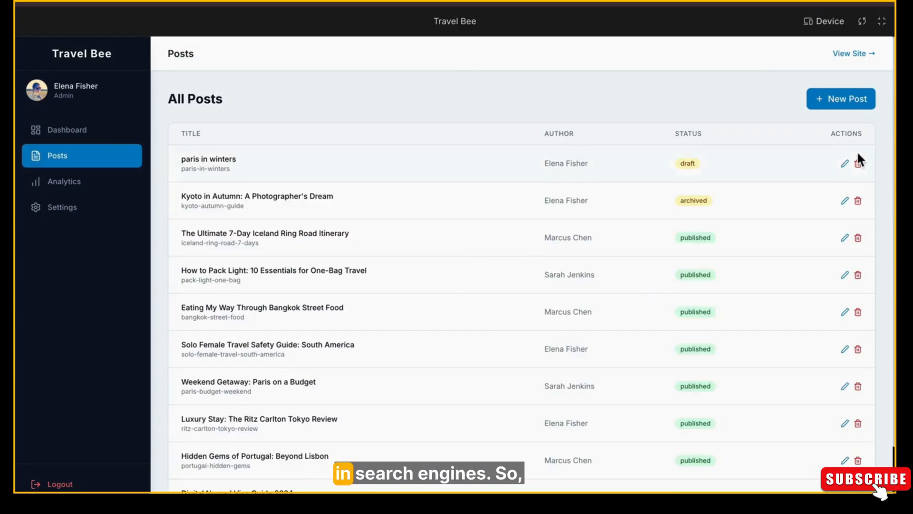
# Step: Edit paris in winters, set its status to Published, and exit fullscreen
pyautogui.click(844, 163)
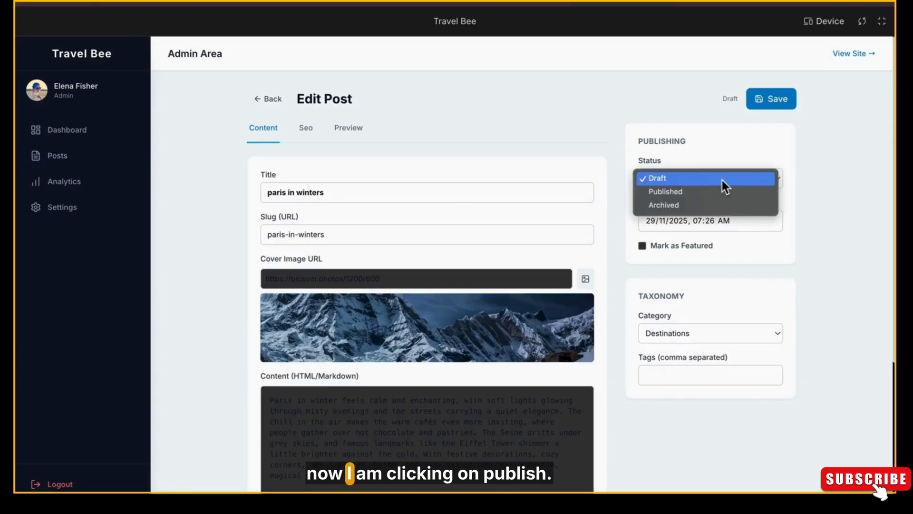
pyautogui.click(665, 191)
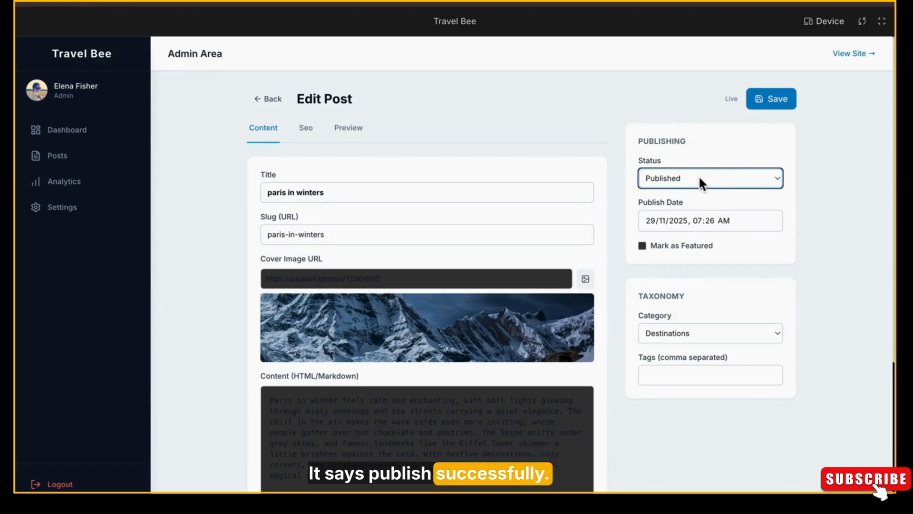
pyautogui.moveTo(881, 21)
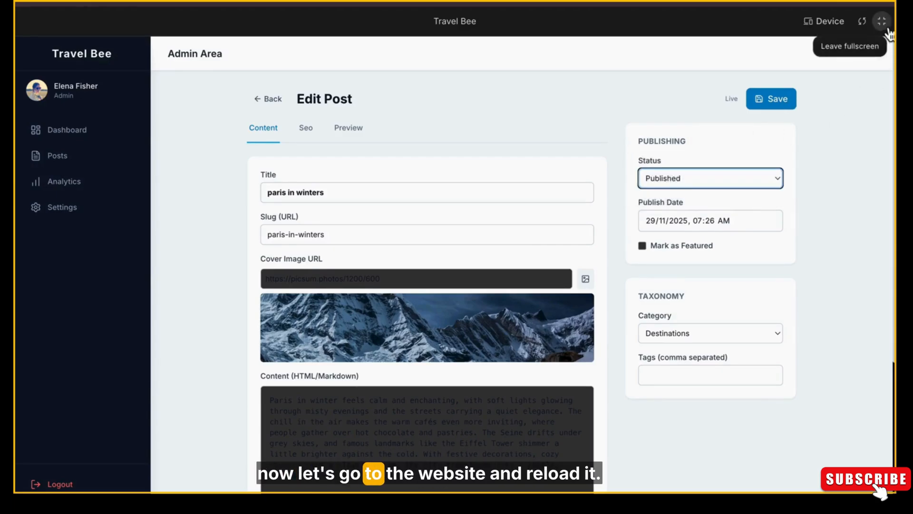
pyautogui.click(879, 21)
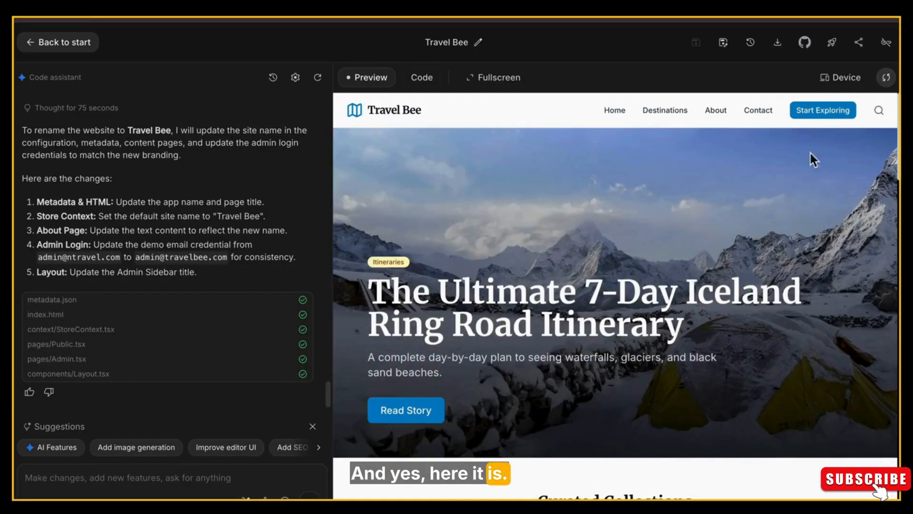
# Step: Open the paris in winters post in fullscreen, read it, and return home
pyautogui.scroll(-3)
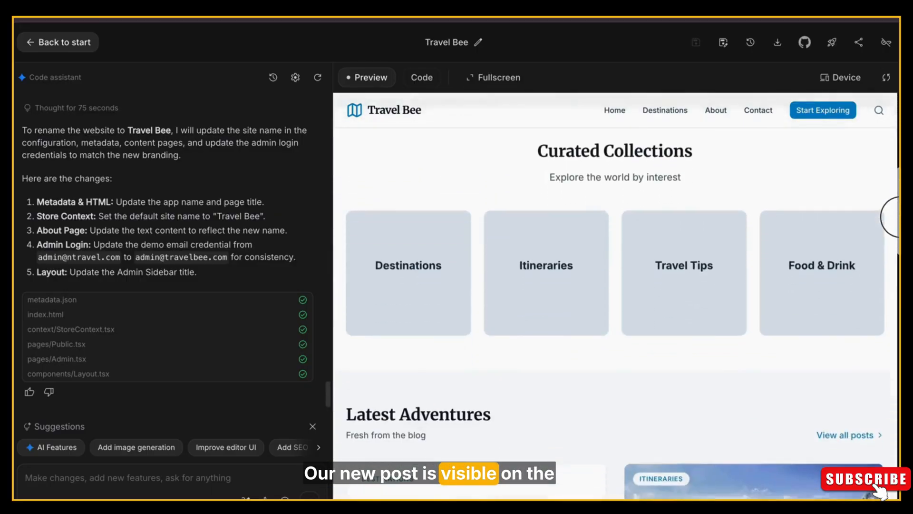
pyautogui.scroll(-3)
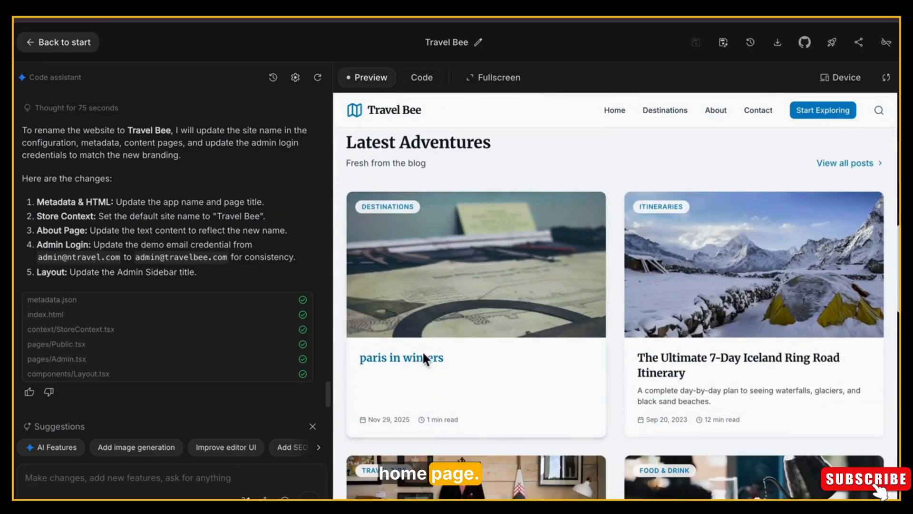
pyautogui.click(401, 358)
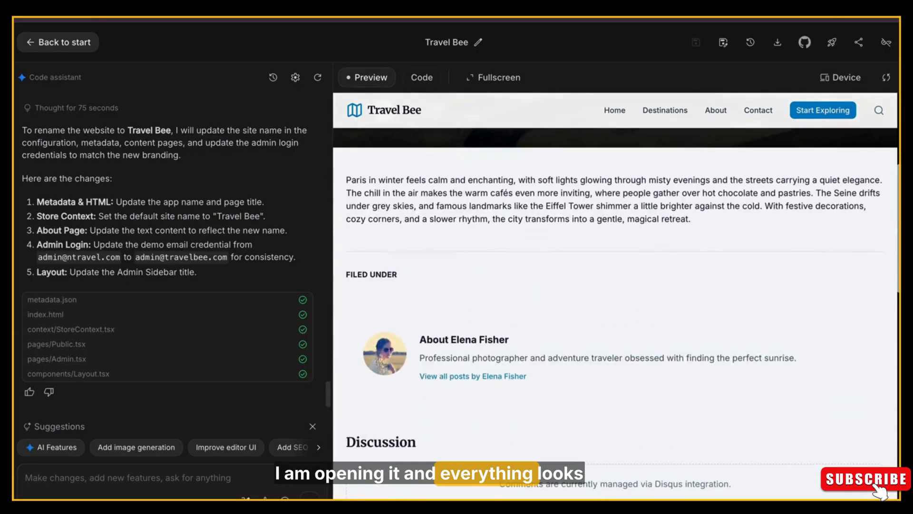
pyautogui.click(493, 77)
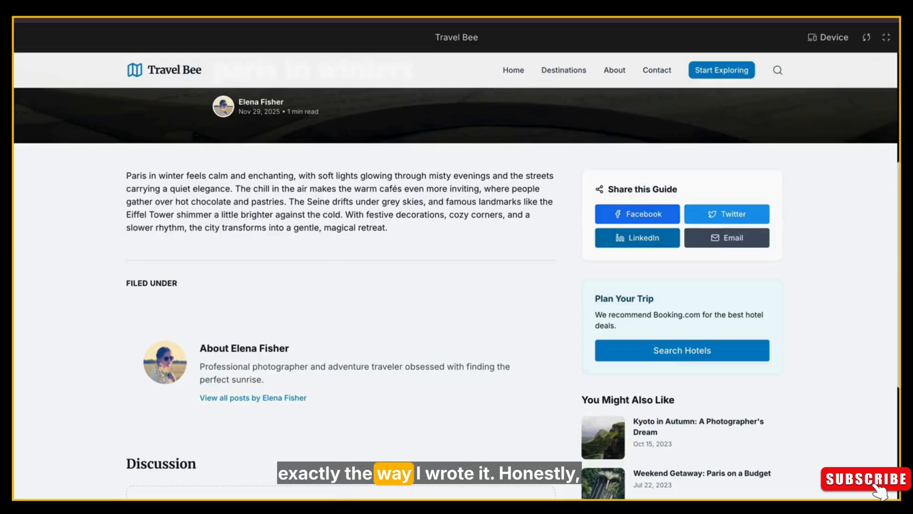
pyautogui.scroll(3)
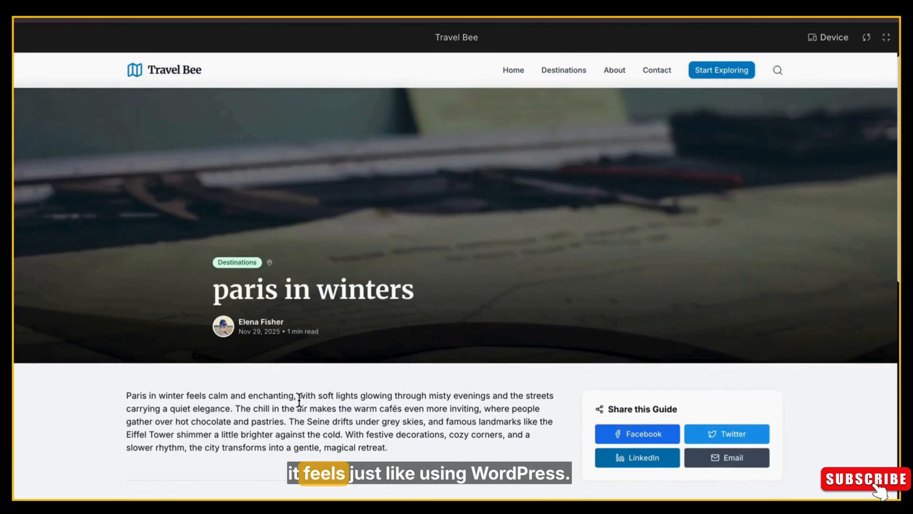
pyautogui.scroll(-3)
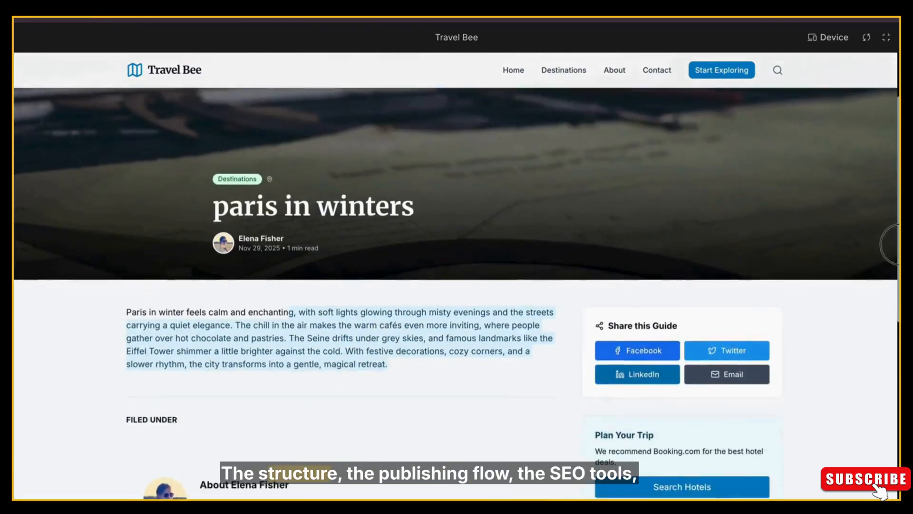
pyautogui.scroll(-3)
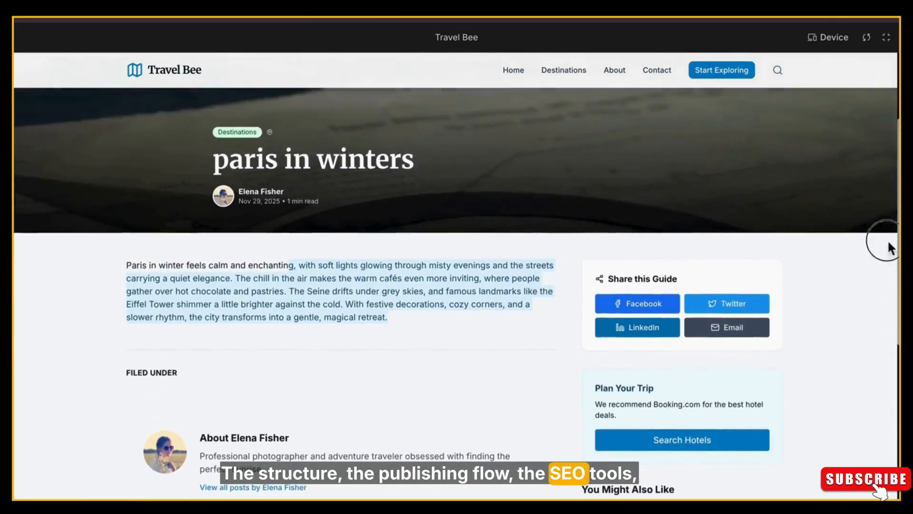
pyautogui.click(513, 70)
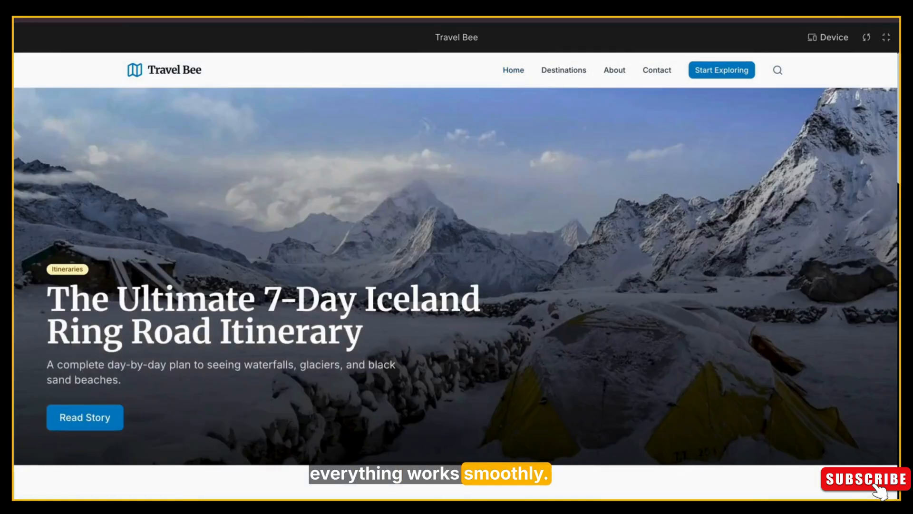
# Step: Browse the Weekend Getaway: Paris on a Budget post and a recommended related post
pyautogui.scroll(-3)
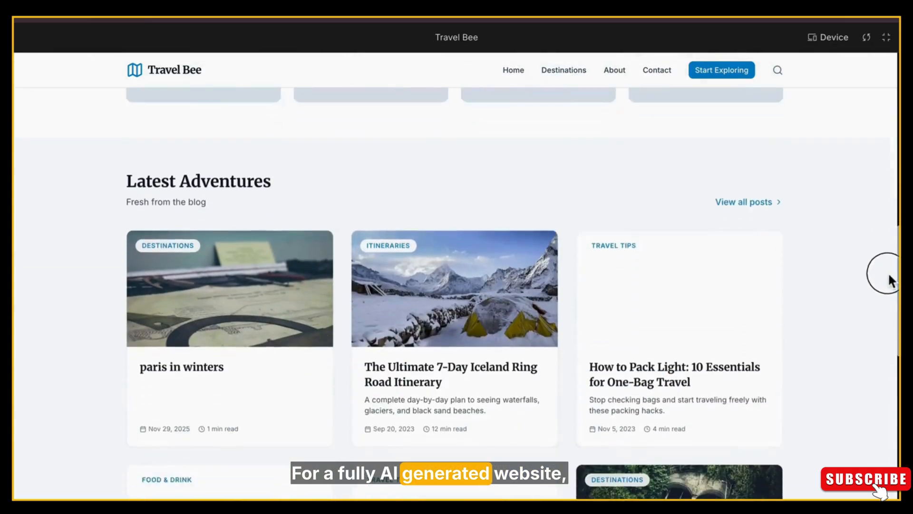
pyautogui.scroll(-3)
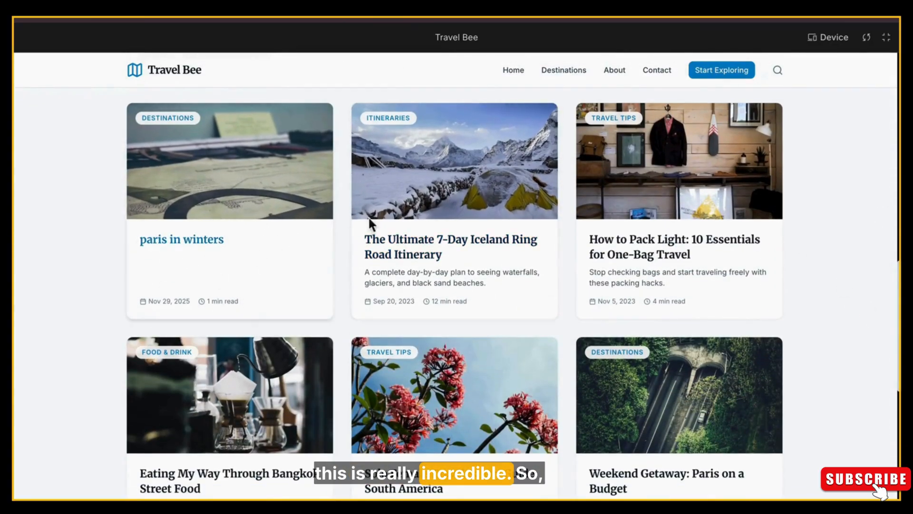
pyautogui.moveTo(894, 273)
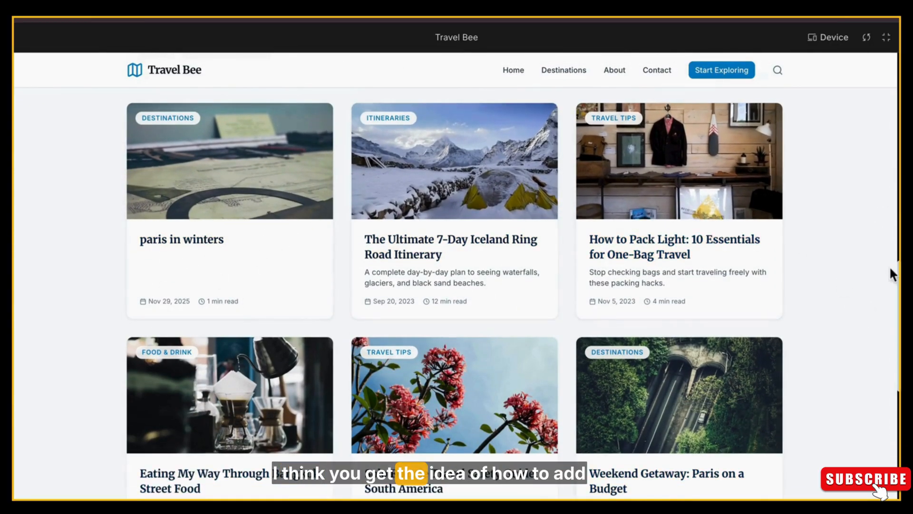
pyautogui.click(678, 395)
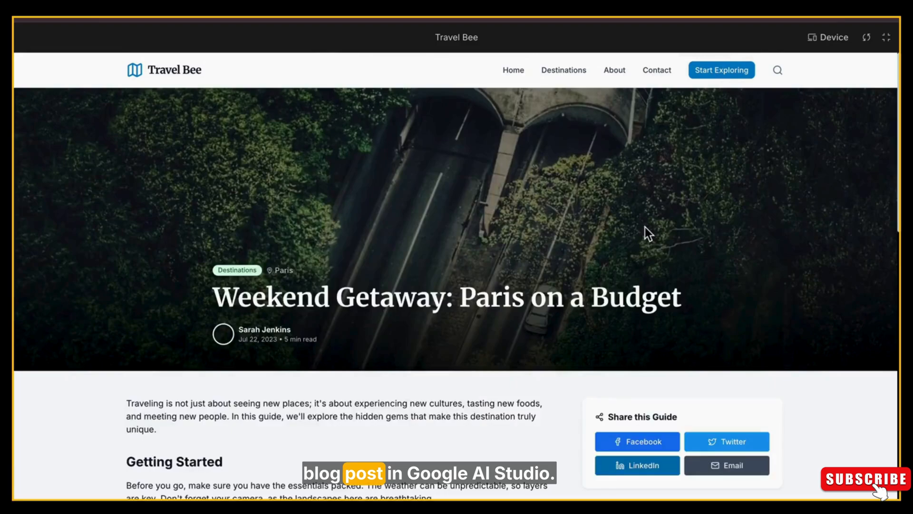
pyautogui.scroll(-3)
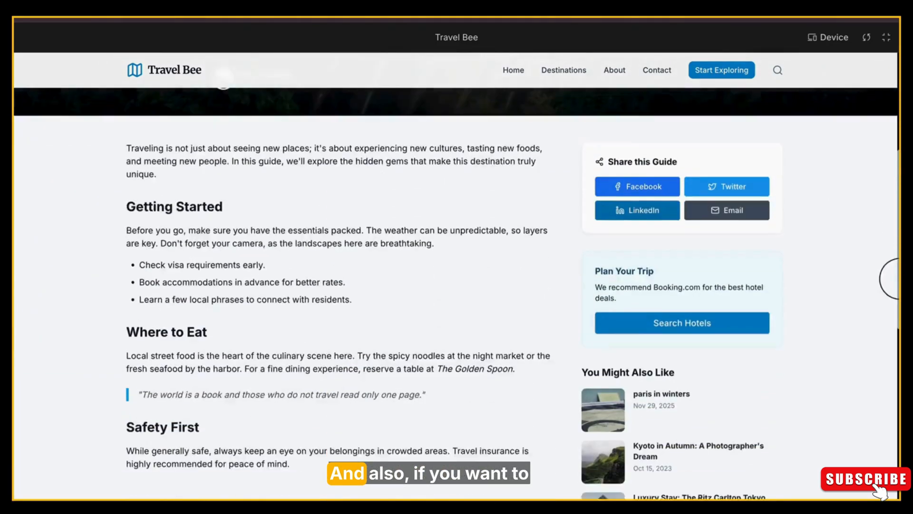
pyautogui.scroll(-3)
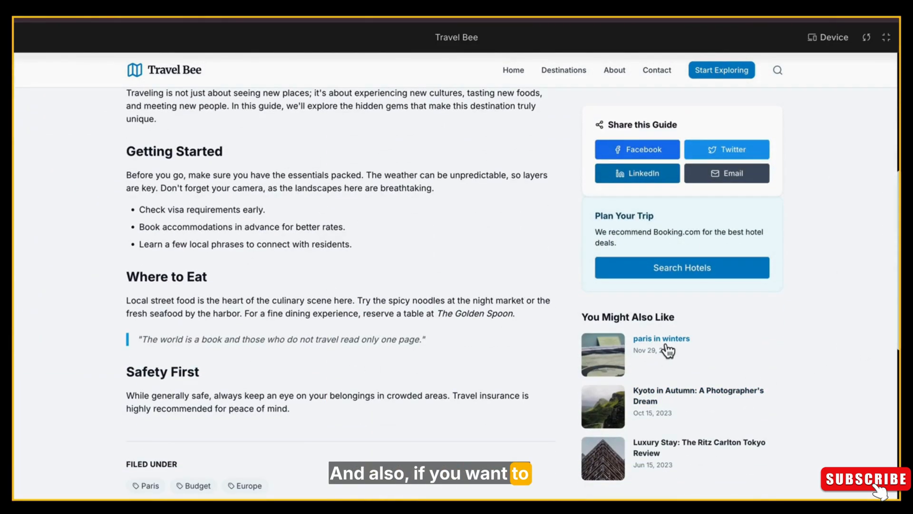
pyautogui.click(699, 447)
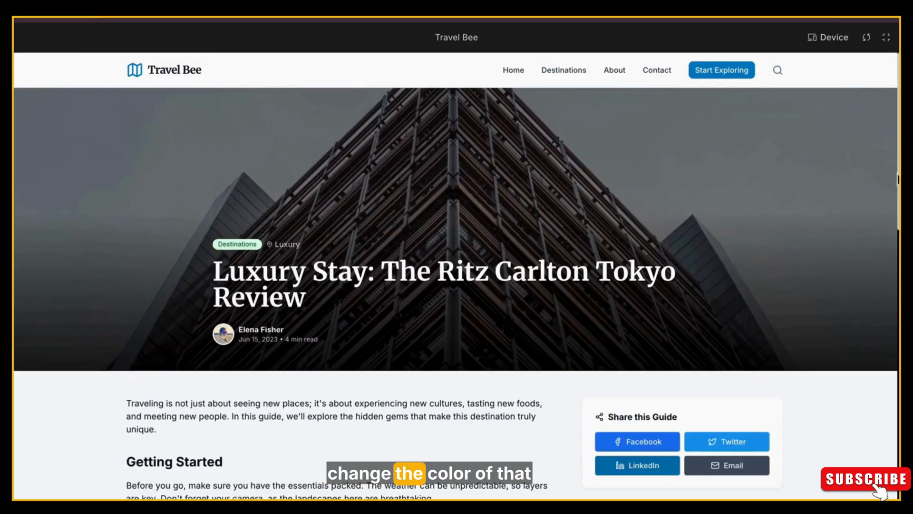
# Step: Return to the homepage and scroll to Latest Adventures showing paris in winters
pyautogui.scroll(-3)
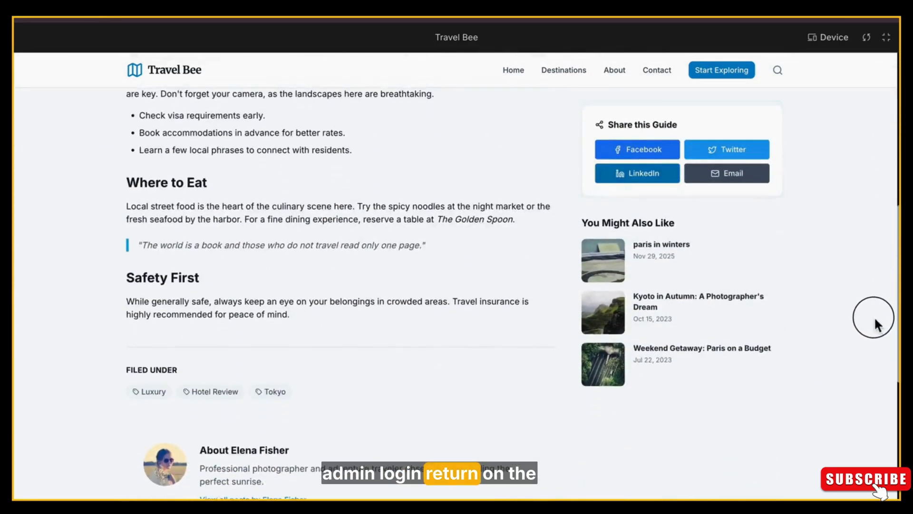
pyautogui.scroll(-3)
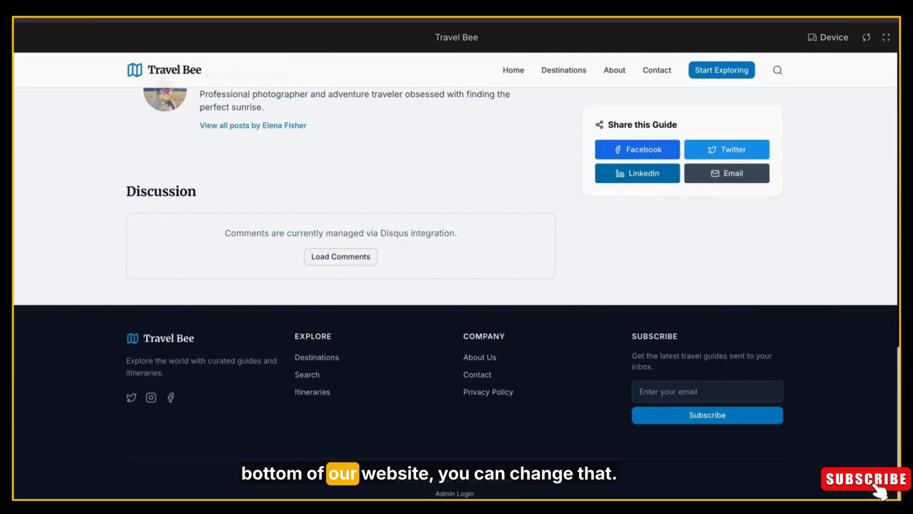
pyautogui.scroll(3)
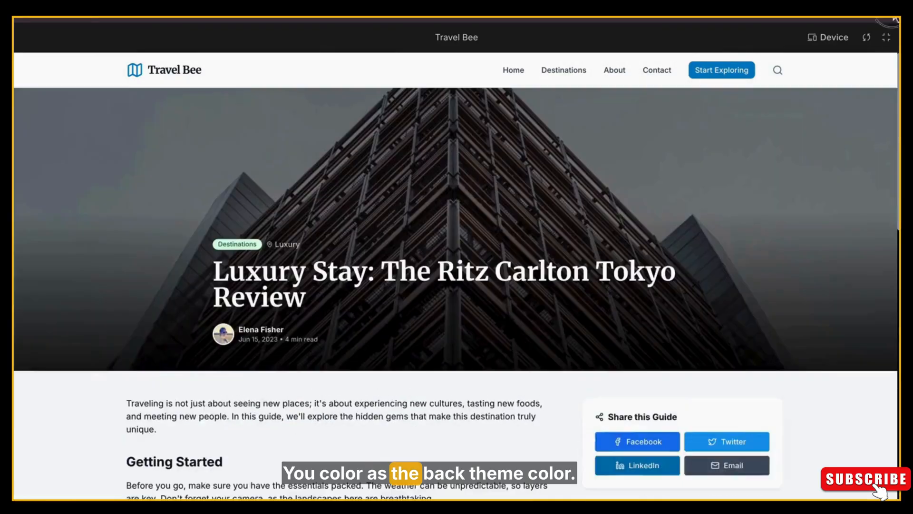
pyautogui.click(512, 70)
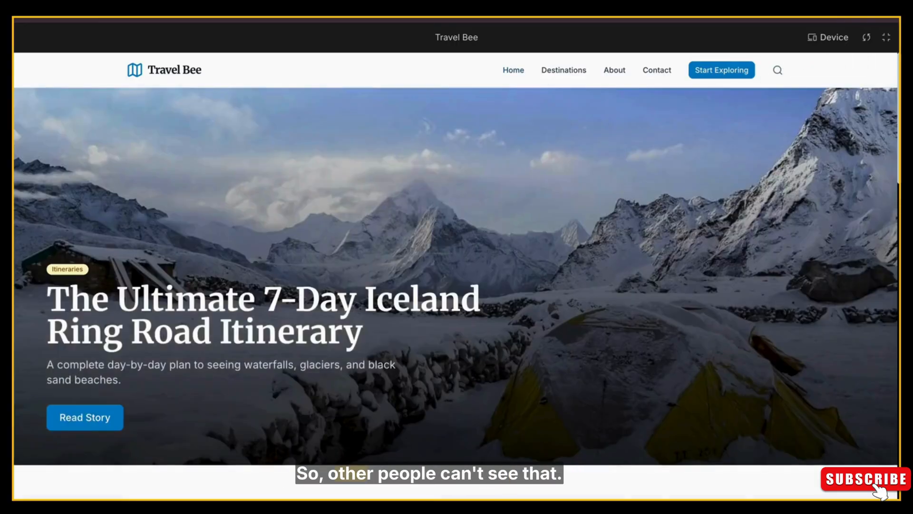
pyautogui.scroll(-3)
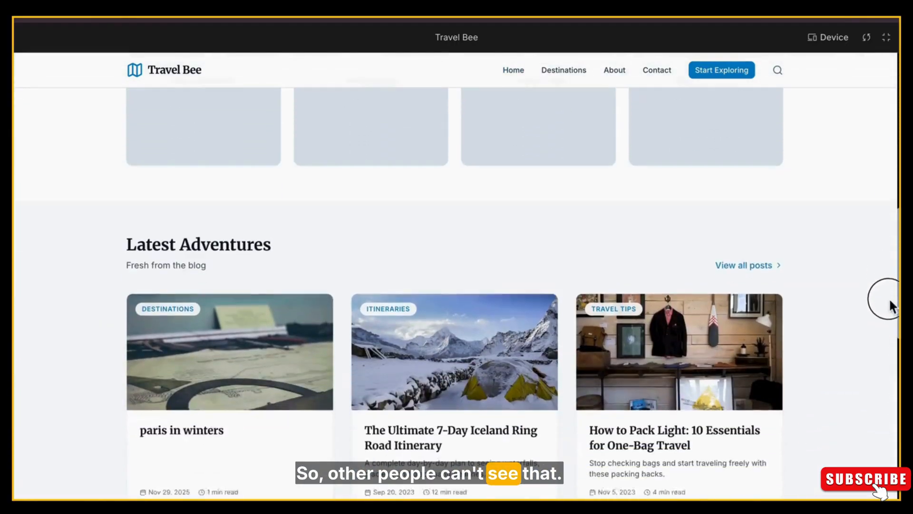
pyautogui.scroll(-3)
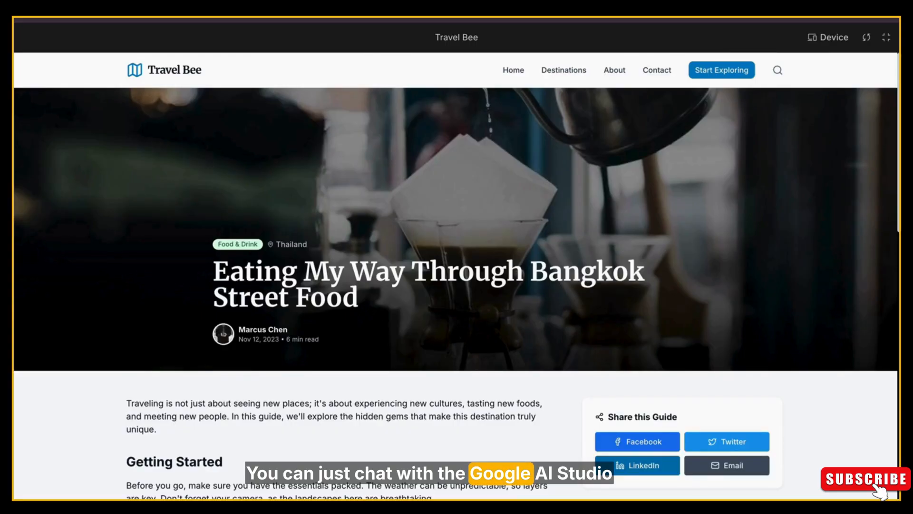
pyautogui.scroll(-3)
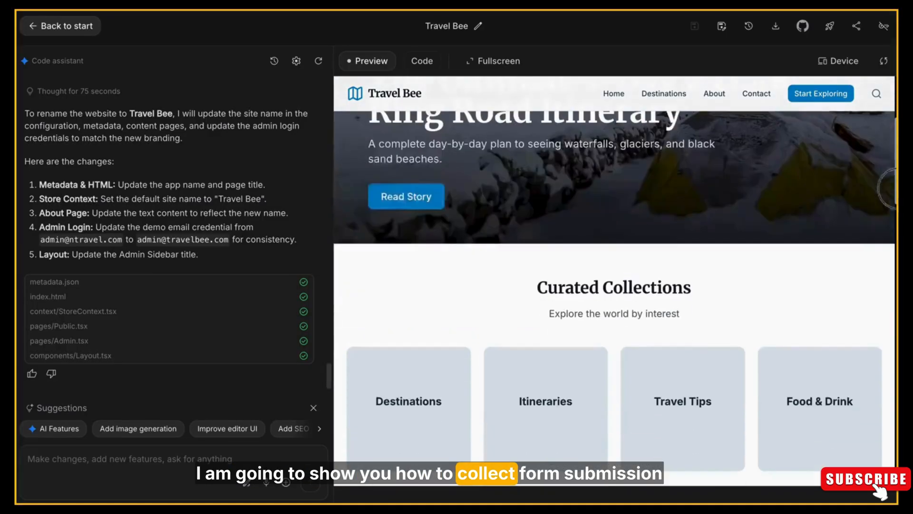
# Step: Fill the Contact form with the name 'komal' and send a test message
pyautogui.click(756, 93)
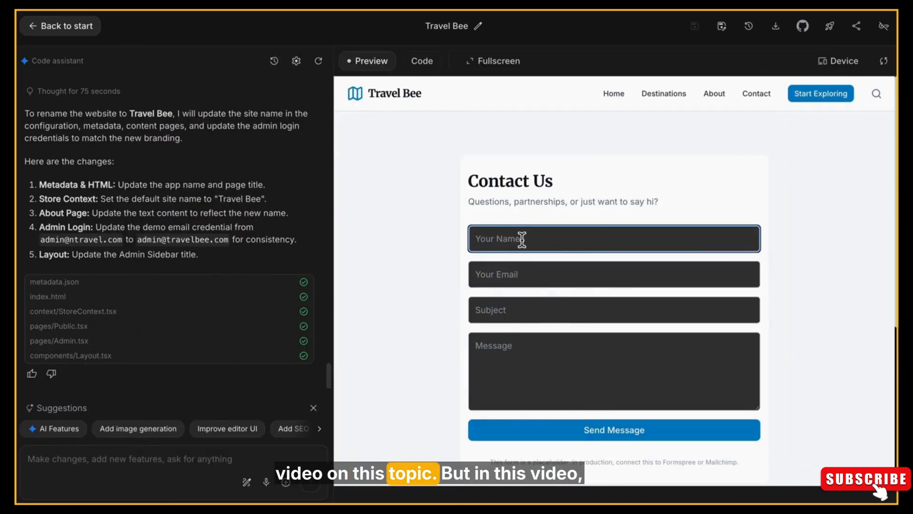
pyautogui.click(613, 430)
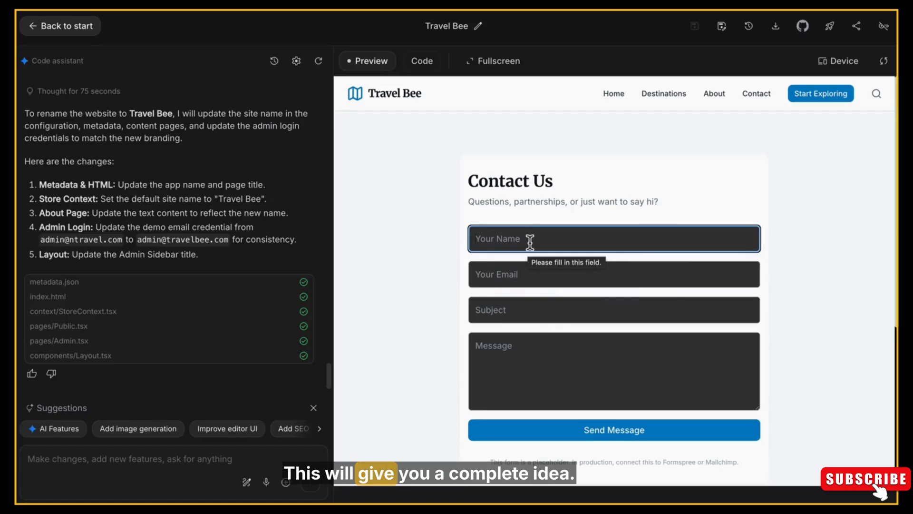
pyautogui.click(612, 93)
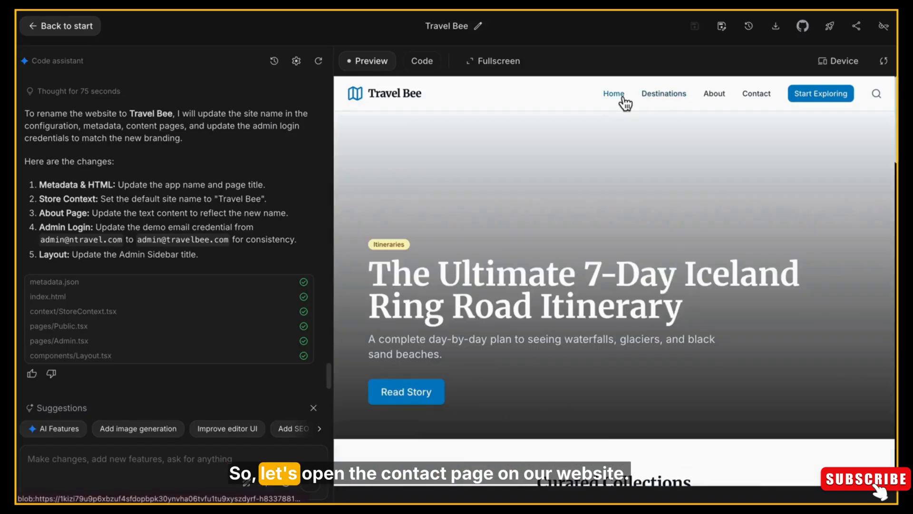
pyautogui.click(756, 93)
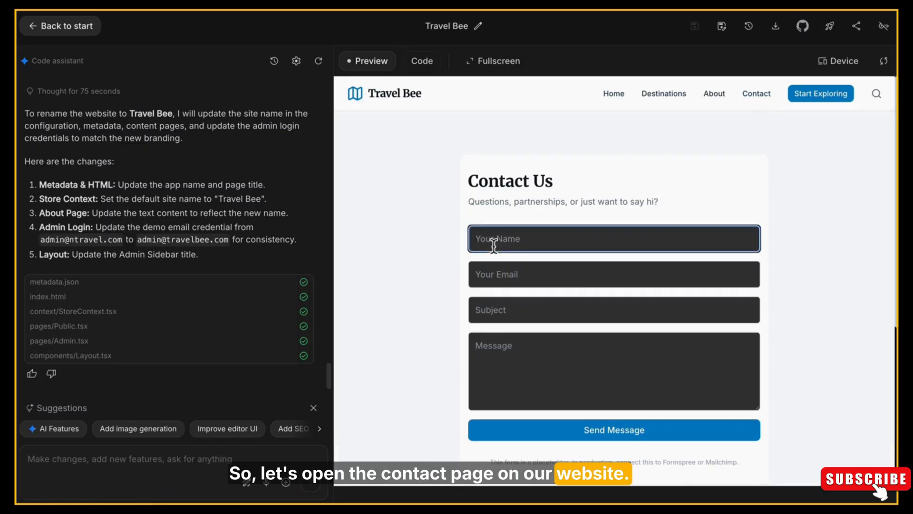
pyautogui.write('komal')
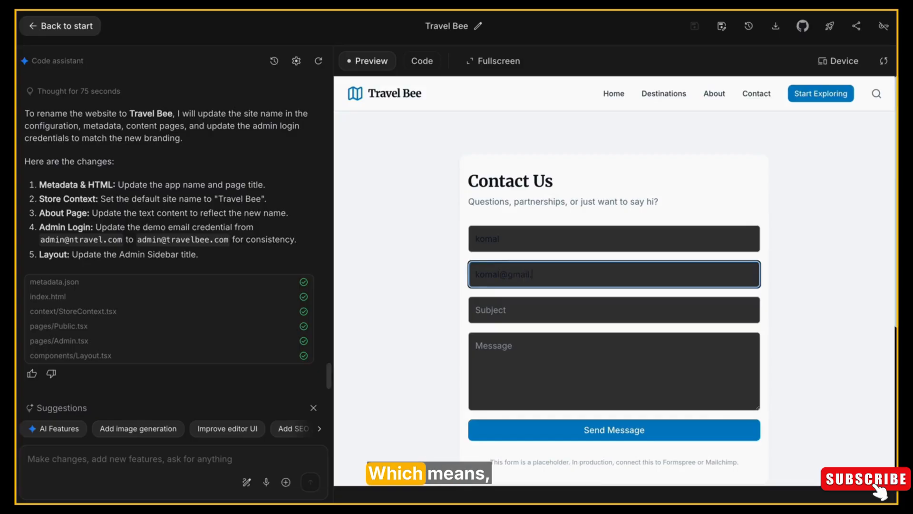
pyautogui.write('hii')
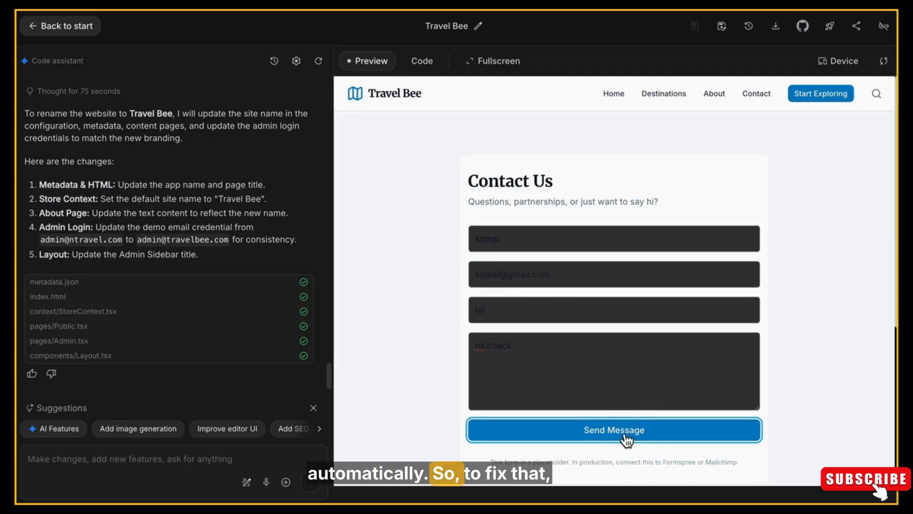
pyautogui.click(613, 430)
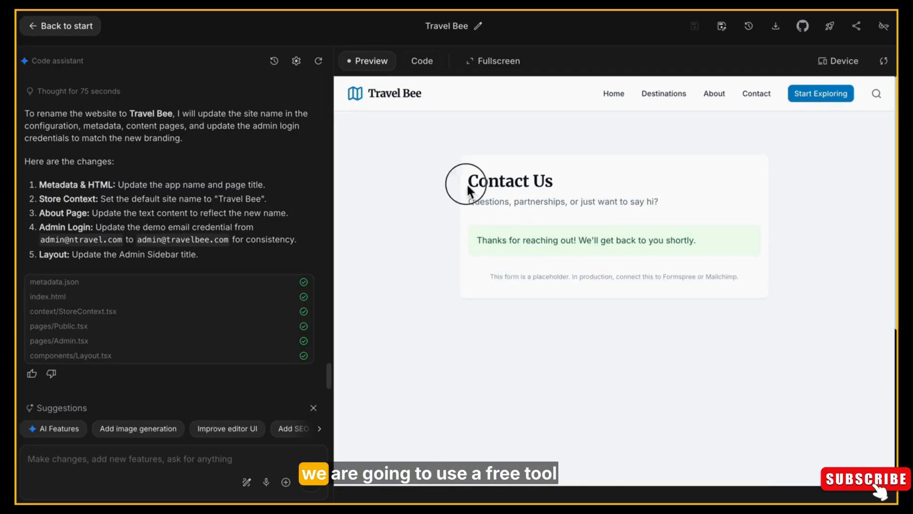
pyautogui.moveTo(673, 324)
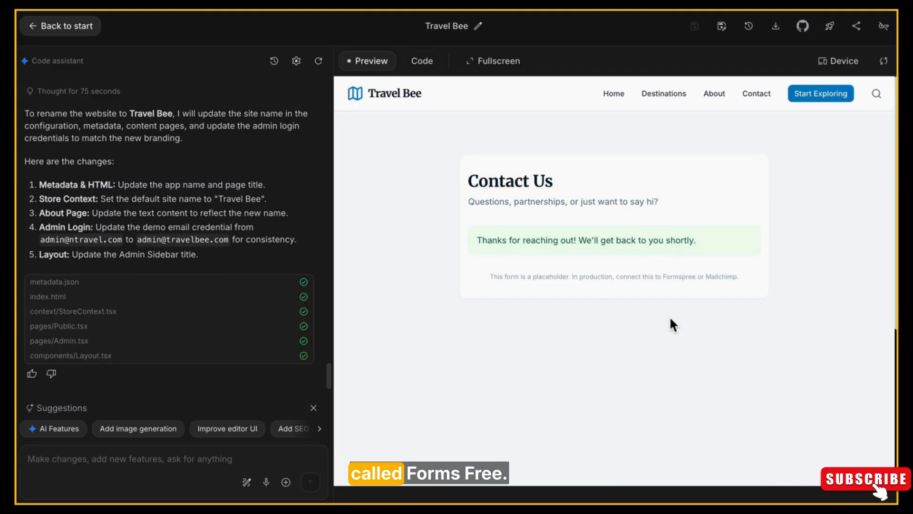
pyautogui.click(613, 93)
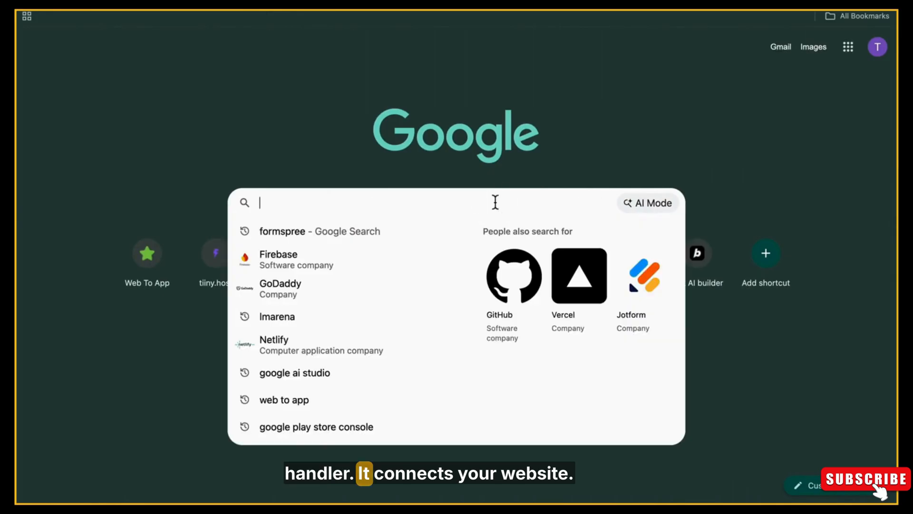
# Step: Add a new Formspree form named 'travel bee' and copy its endpoint URL
pyautogui.write('fr=orms')
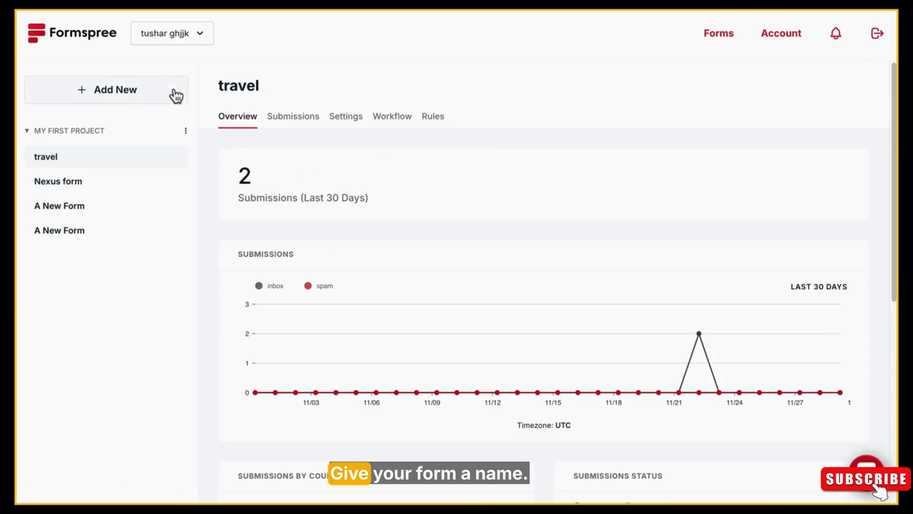
pyautogui.click(106, 90)
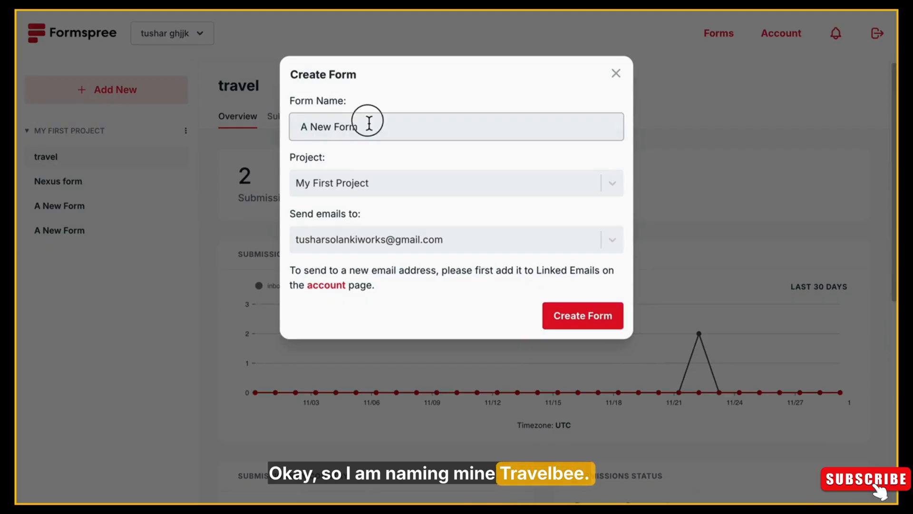
pyautogui.write('travel be')
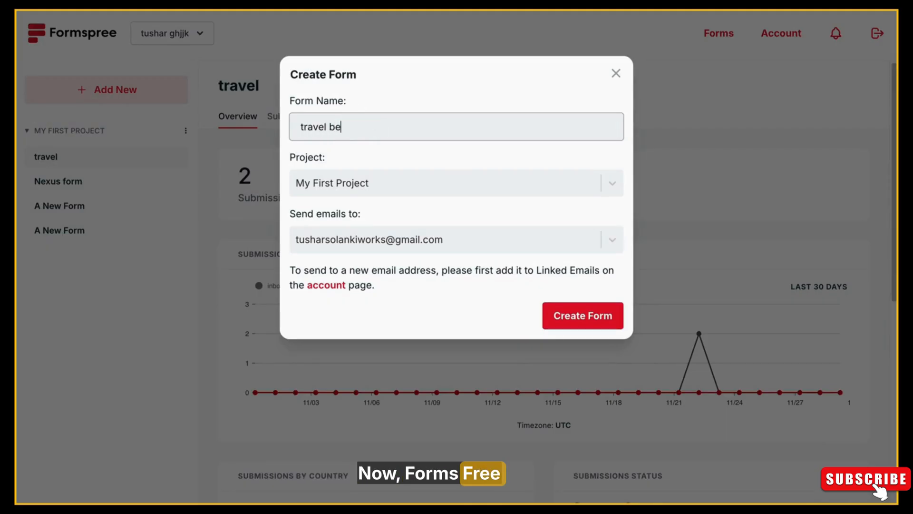
pyautogui.write('e')
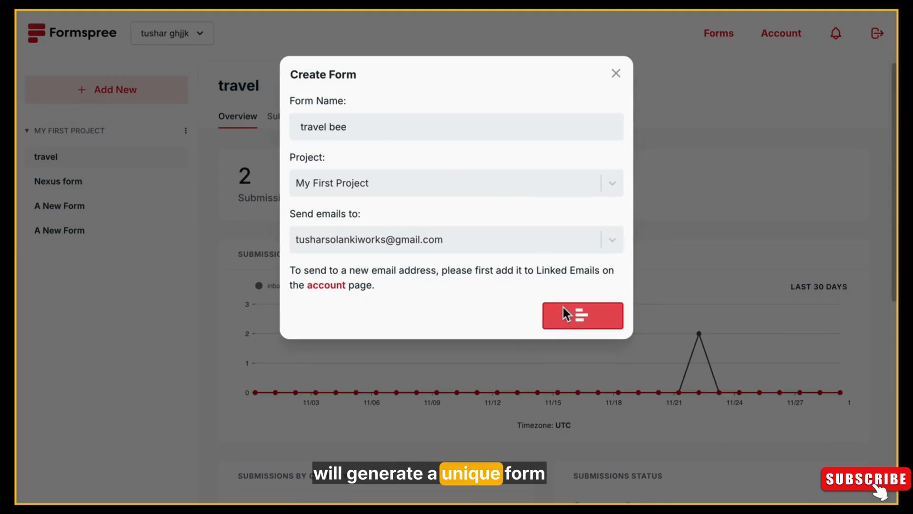
pyautogui.click(582, 315)
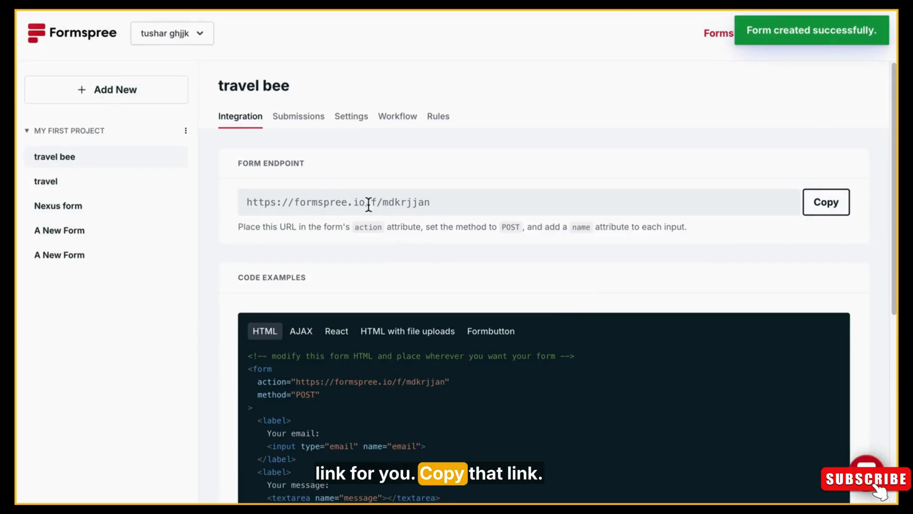
pyautogui.click(826, 202)
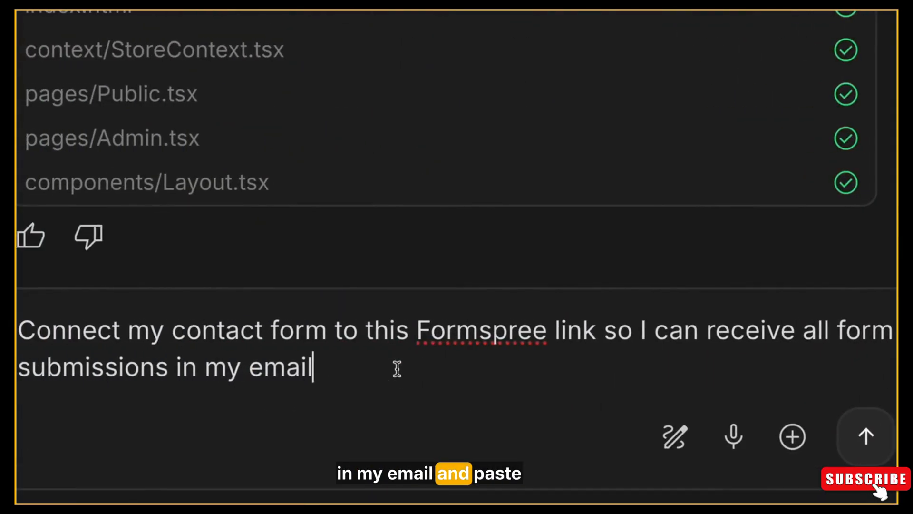
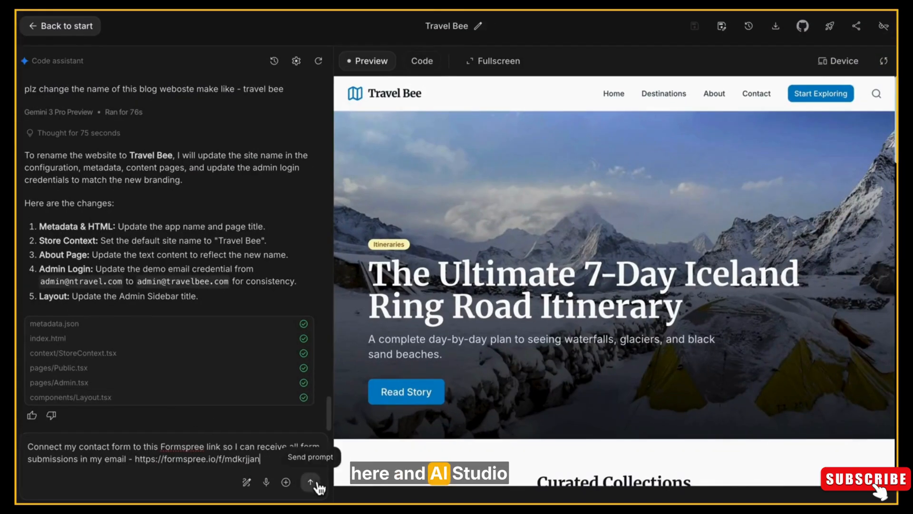
pyautogui.click(311, 482)
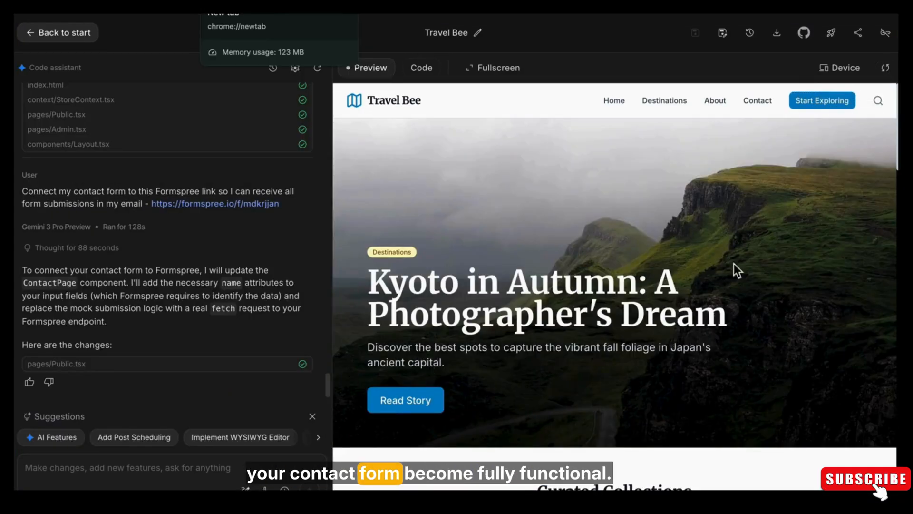
# Step: Fill the Contact page with name, Gmail address, subject and message, and send it
pyautogui.click(757, 100)
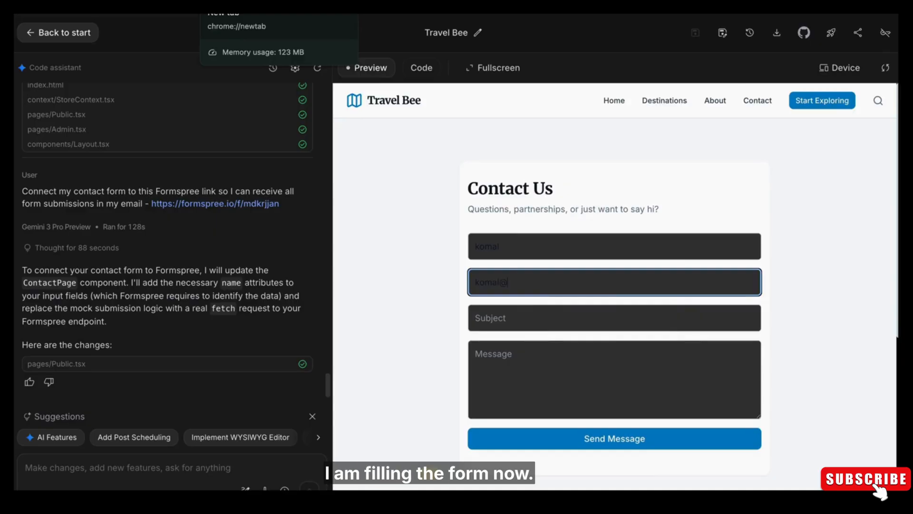
pyautogui.write('gmail.com')
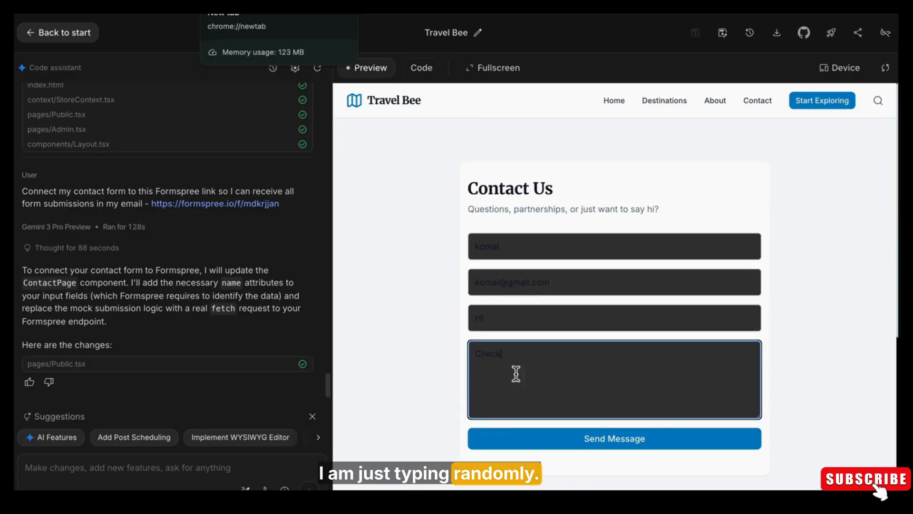
pyautogui.click(614, 438)
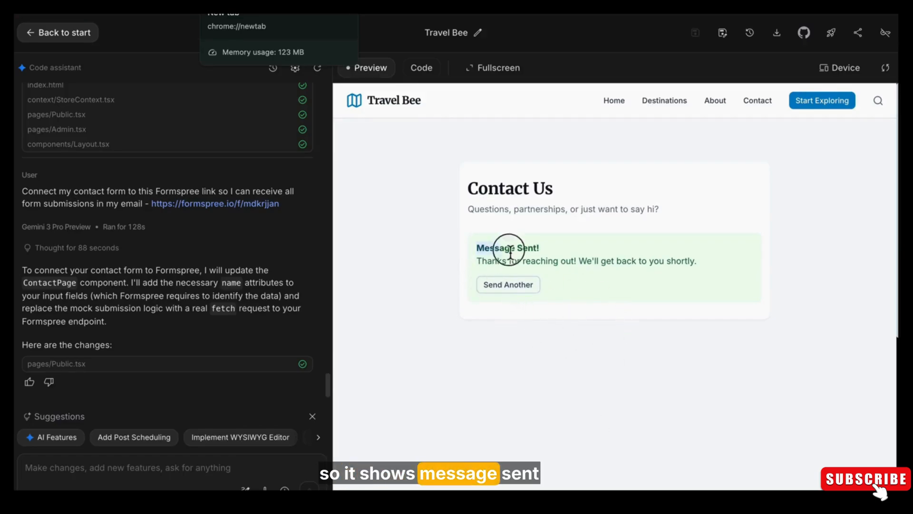
pyautogui.moveTo(618, 413)
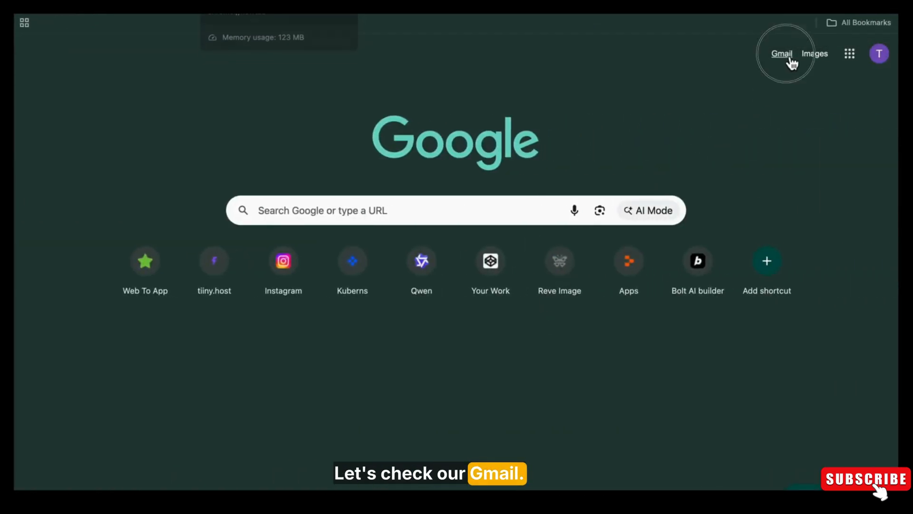
# Step: Open the Gmail inbox from the Google new tab page
pyautogui.click(781, 54)
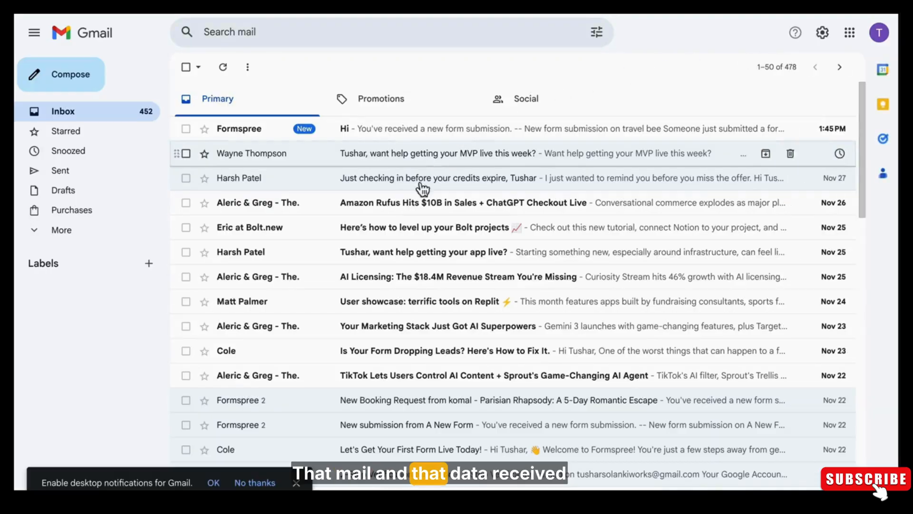
pyautogui.moveTo(490, 277)
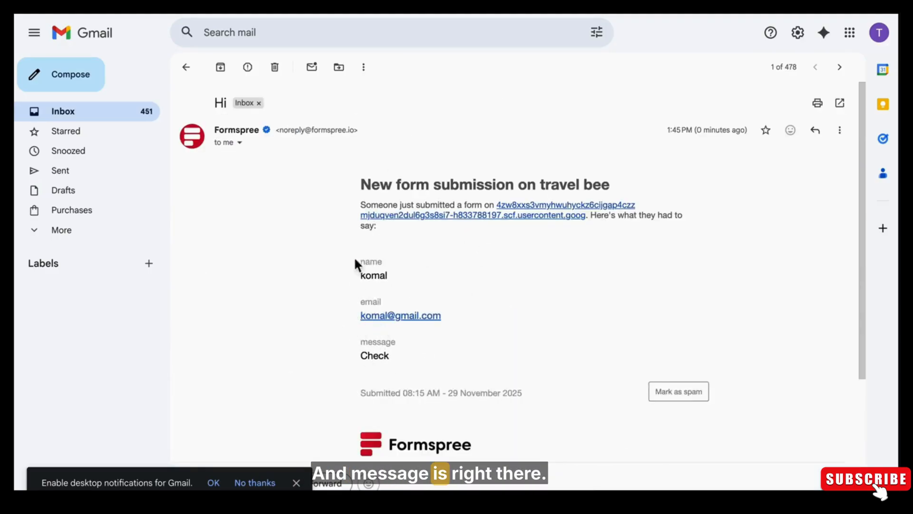
pyautogui.moveTo(591, 208)
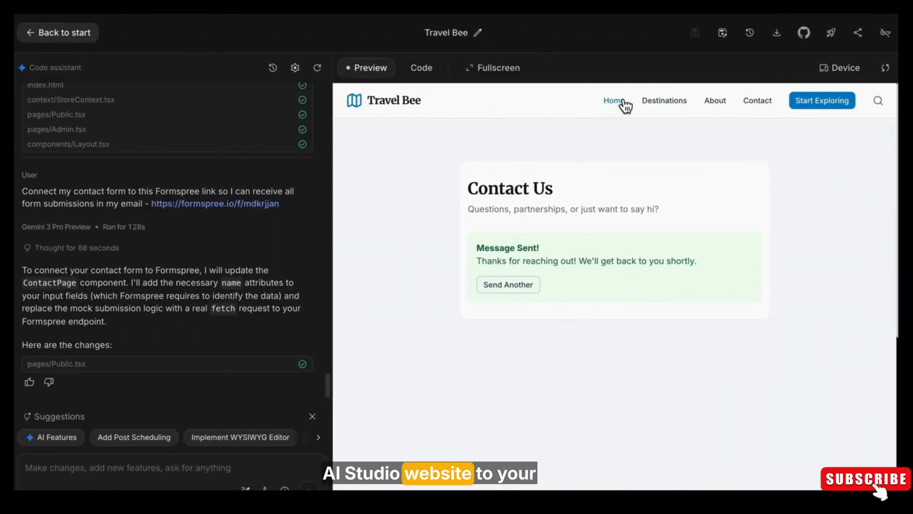
# Step: View Travel Bee fullscreen through Home, Contact and Destinations, then leave fullscreen
pyautogui.click(612, 100)
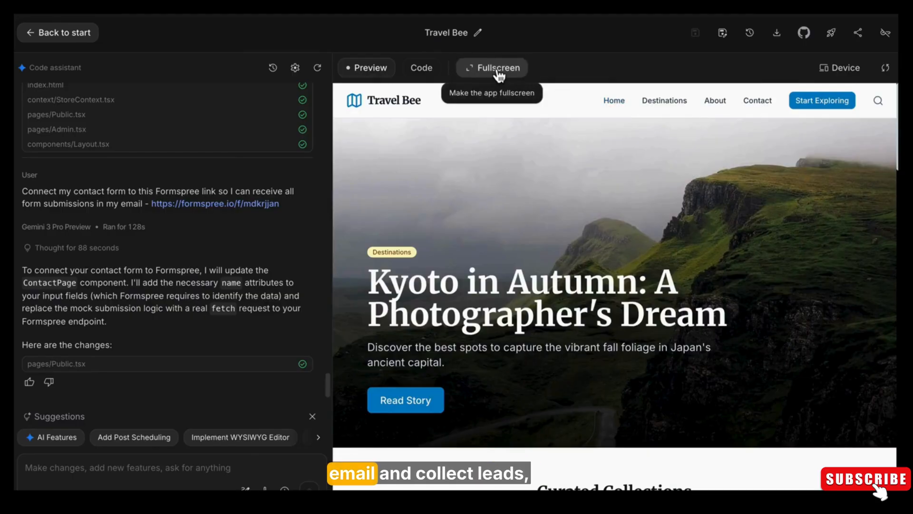
pyautogui.click(491, 68)
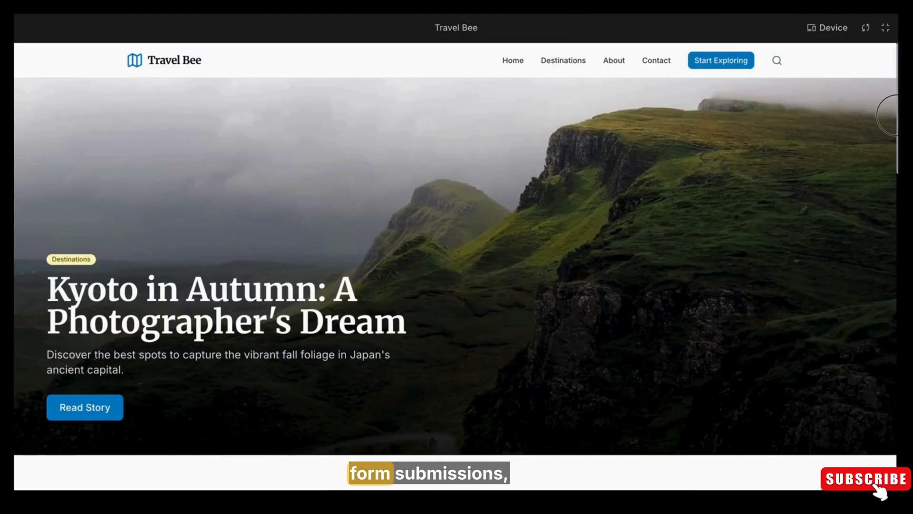
pyautogui.scroll(-3)
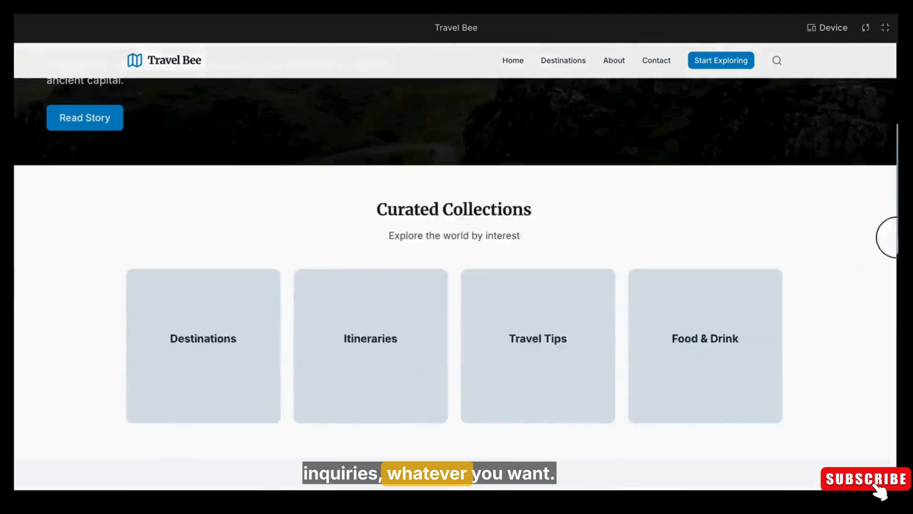
pyautogui.click(656, 60)
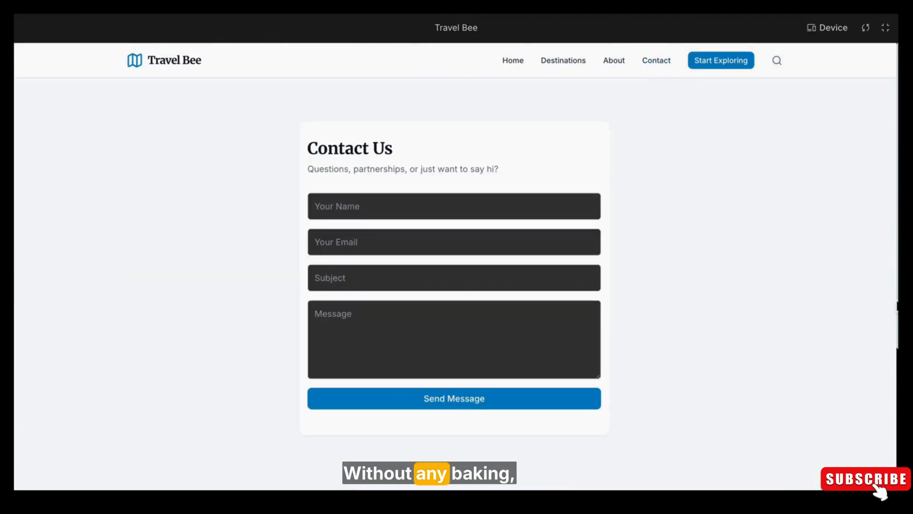
pyautogui.scroll(-3)
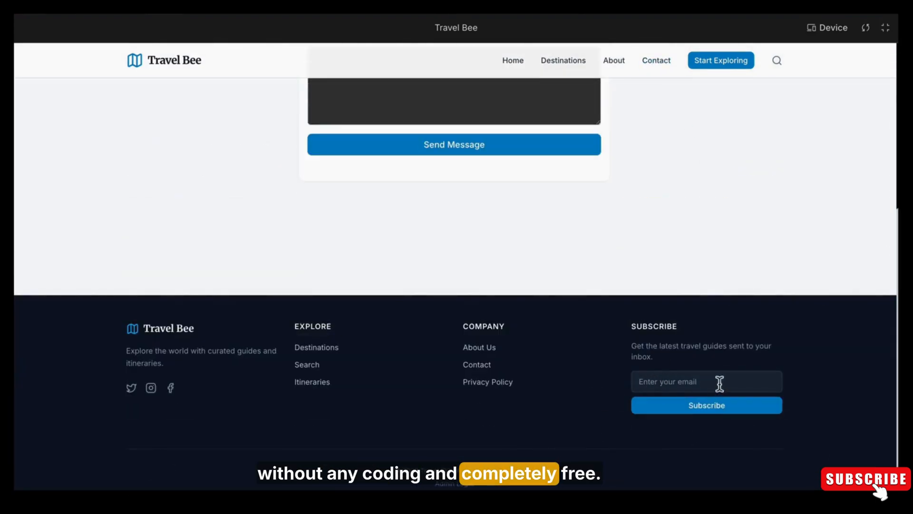
pyautogui.click(563, 60)
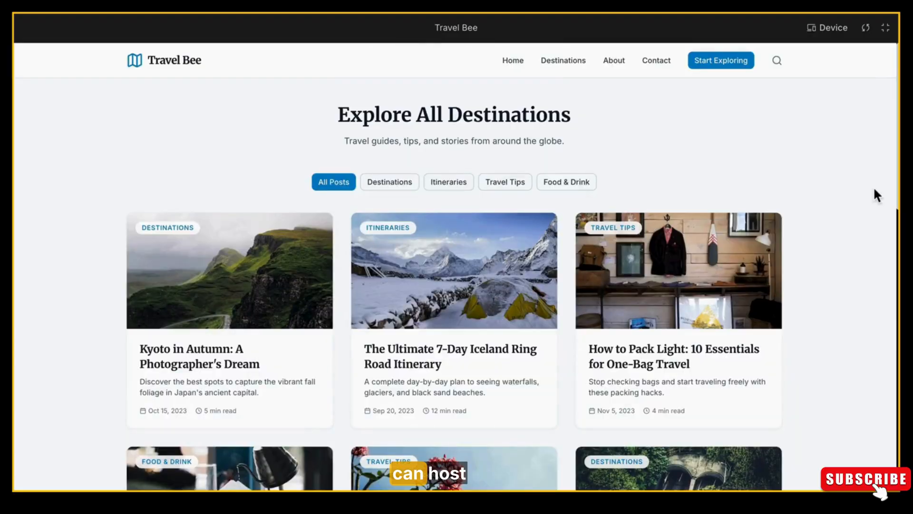
pyautogui.moveTo(885, 28)
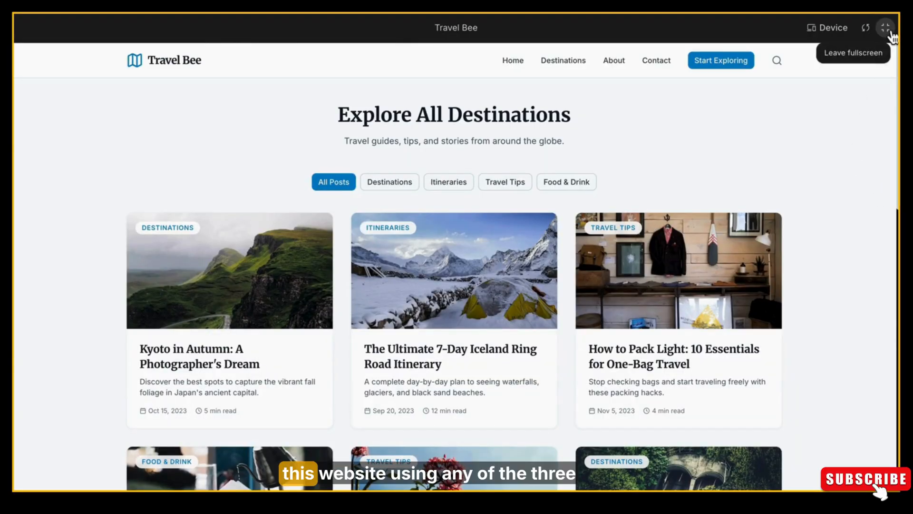
pyautogui.click(885, 27)
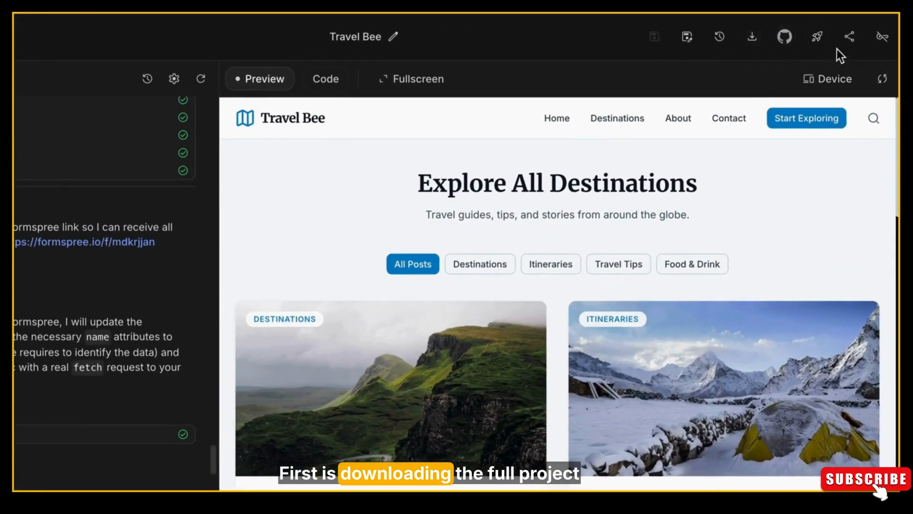
pyautogui.moveTo(752, 37)
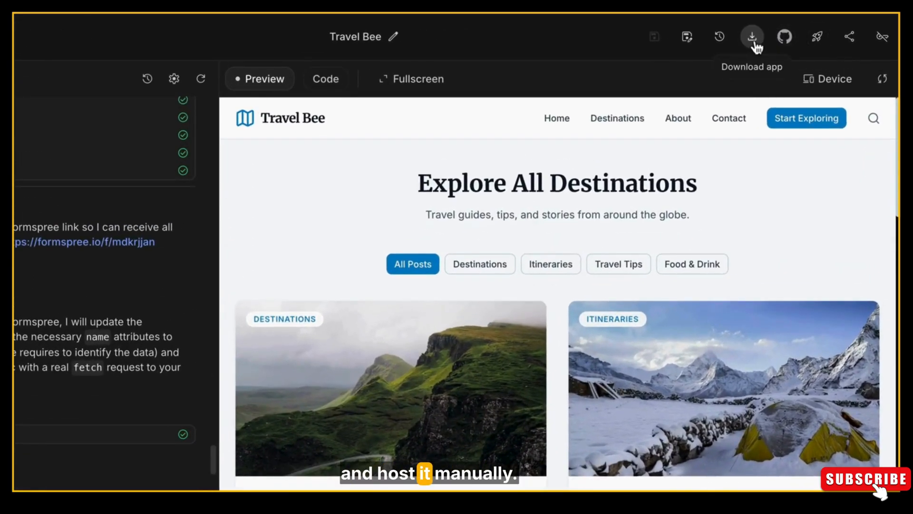
pyautogui.moveTo(752, 36)
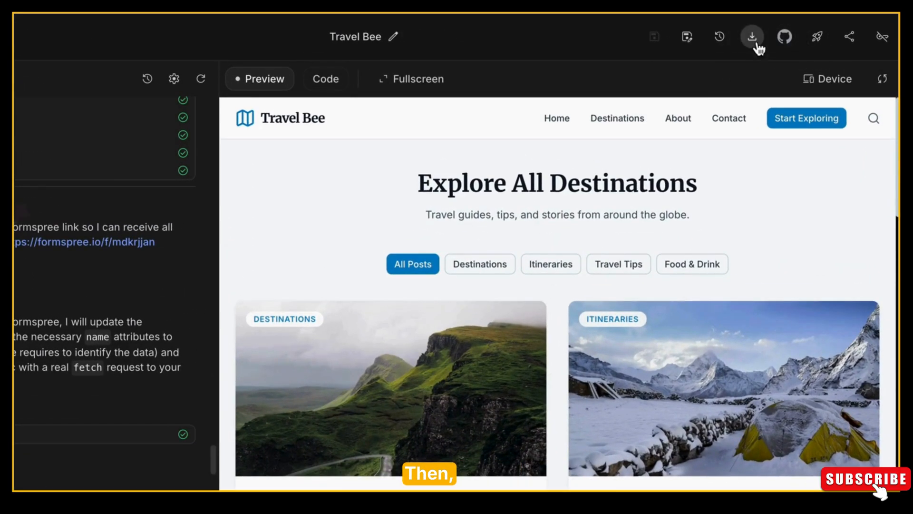
# Step: Use the Download app button to download the Travel Bee project files
pyautogui.click(751, 37)
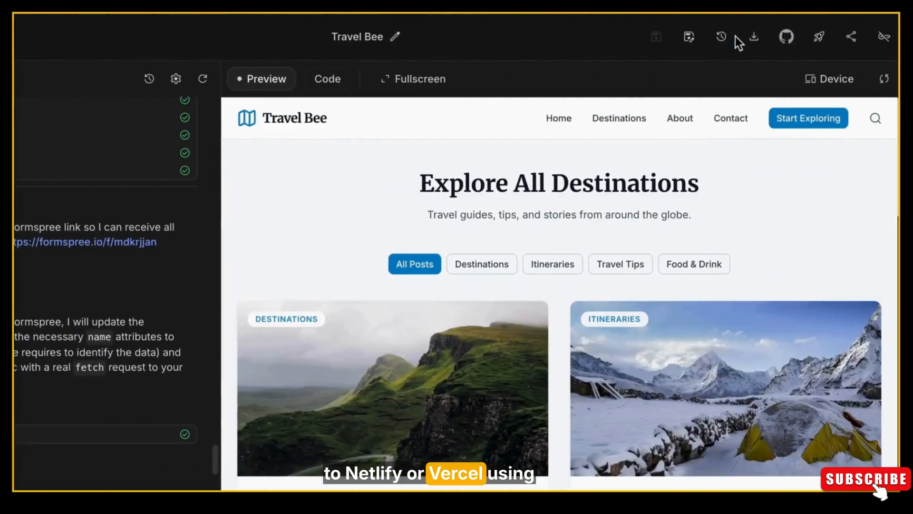
pyautogui.moveTo(771, 73)
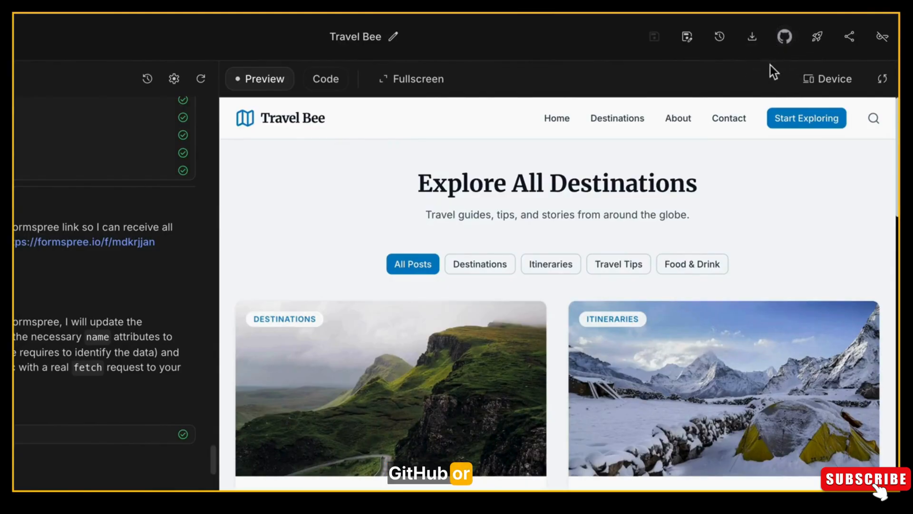
pyautogui.moveTo(767, 176)
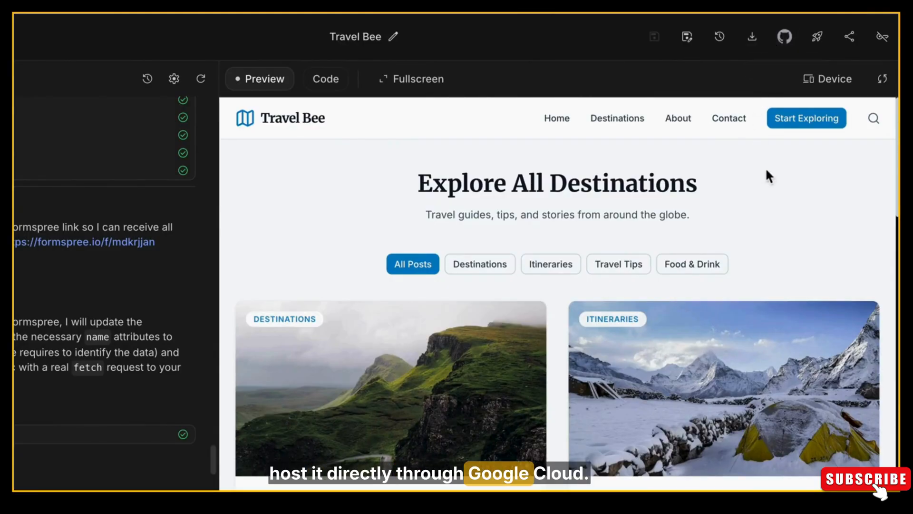
pyautogui.moveTo(816, 36)
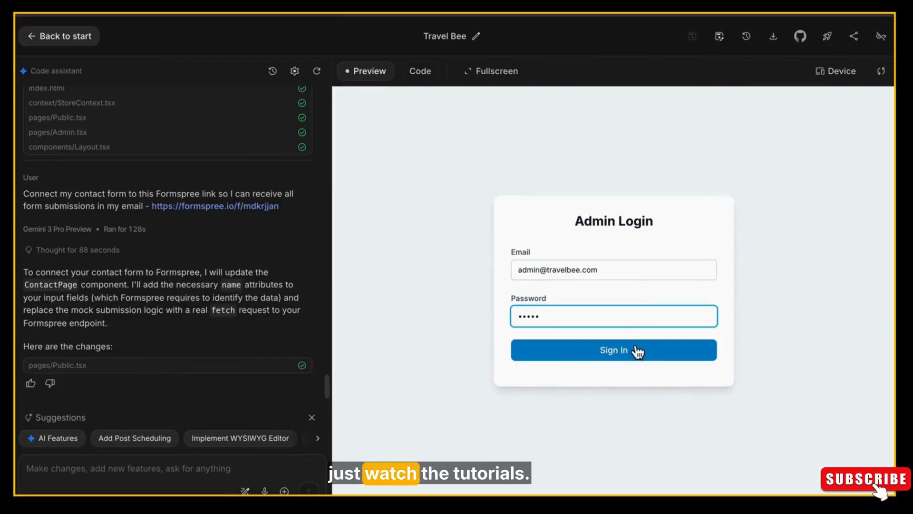
# Step: Sign in to the admin fullscreen and start a new post from the Posts list
pyautogui.click(613, 349)
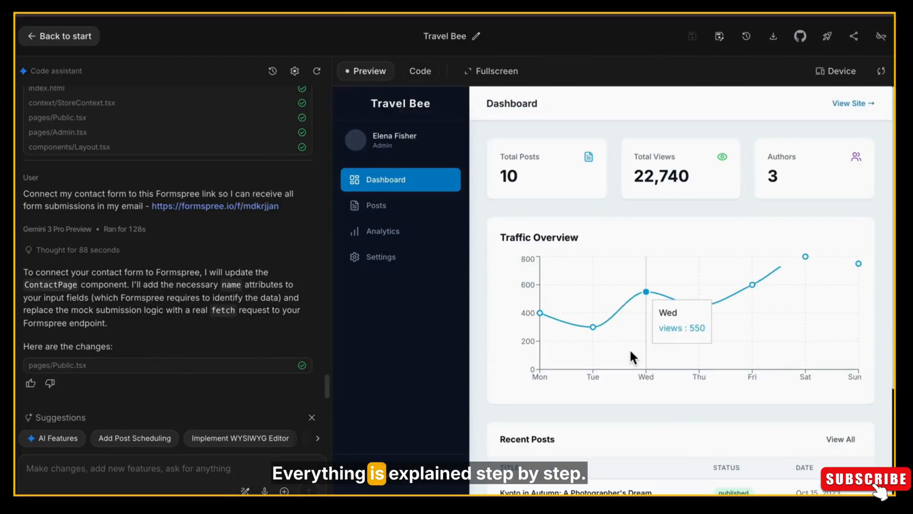
pyautogui.moveTo(490, 71)
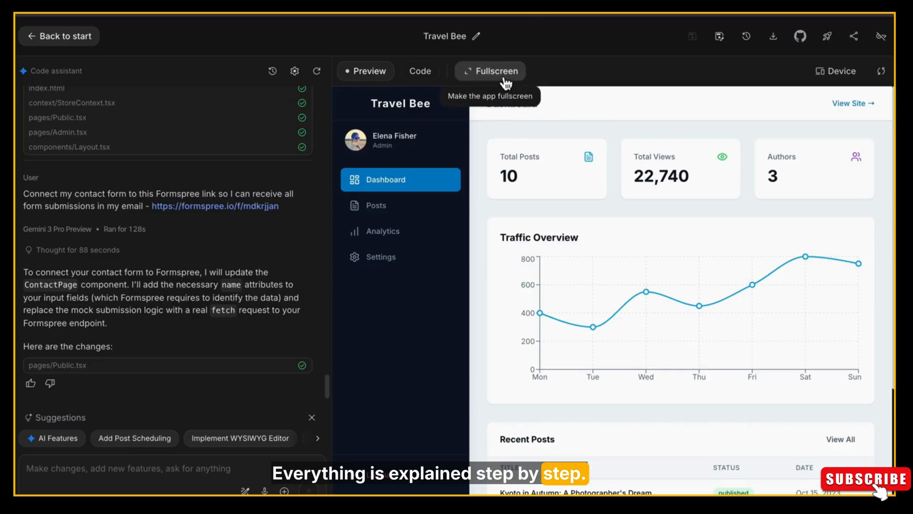
pyautogui.click(489, 70)
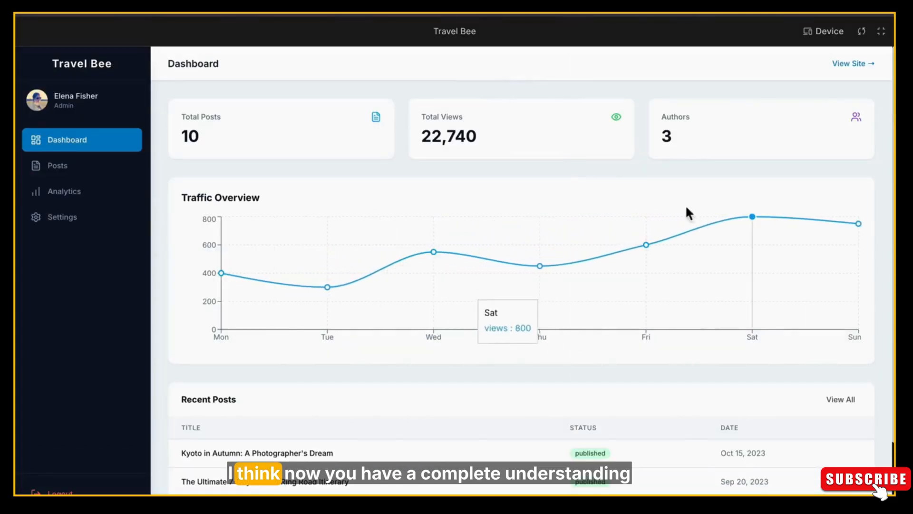
pyautogui.click(57, 166)
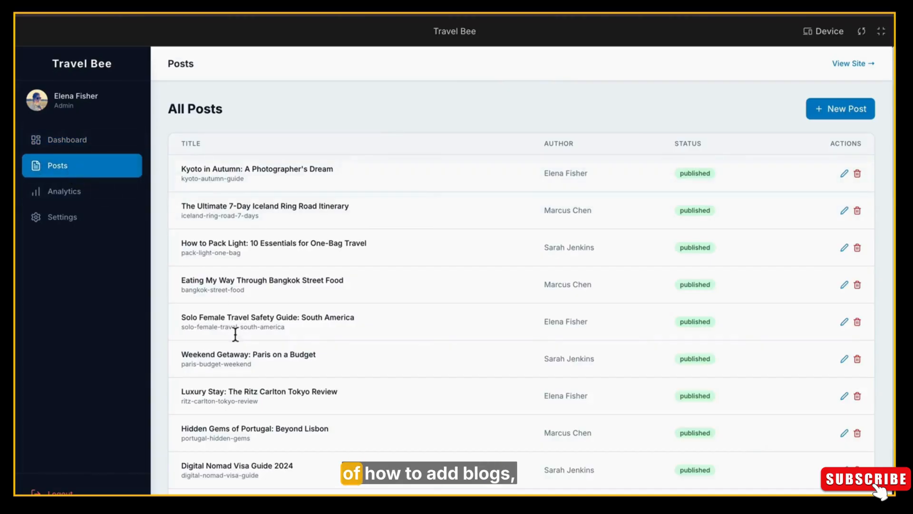
pyautogui.click(839, 108)
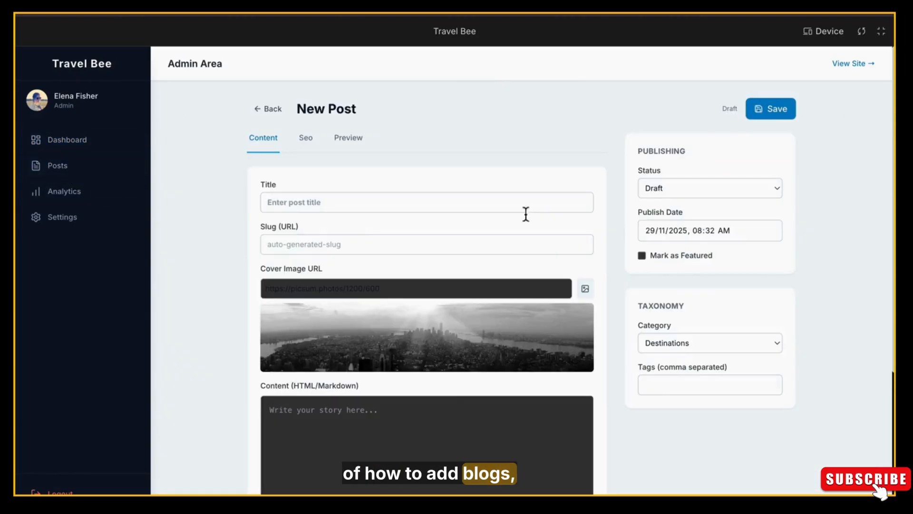
pyautogui.moveTo(541, 318)
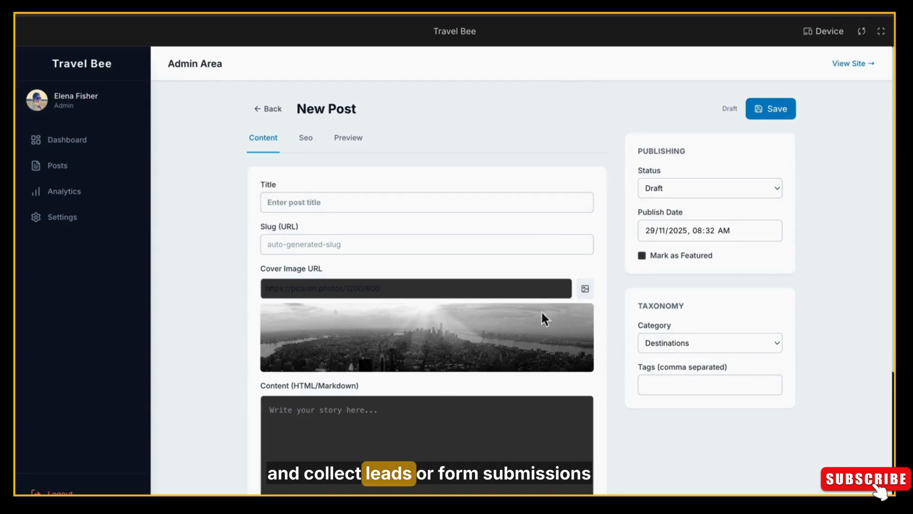
pyautogui.moveTo(460, 346)
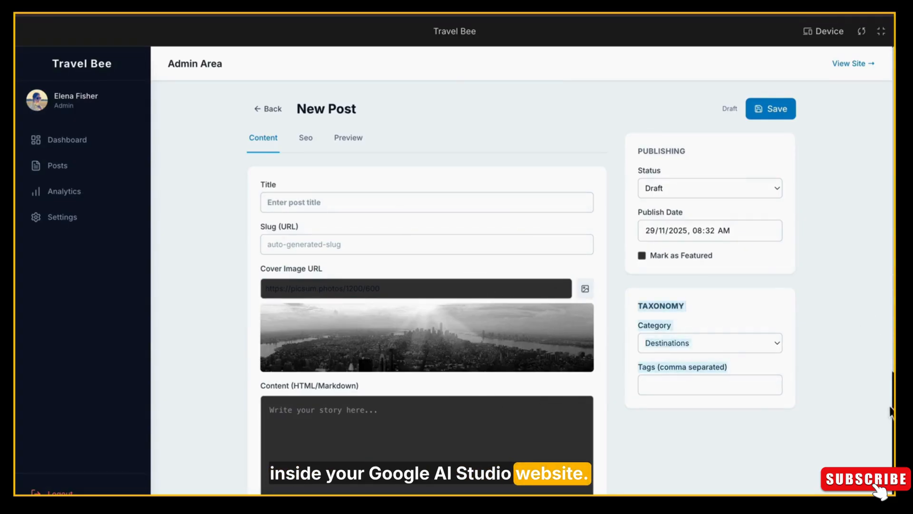
# Step: Check the post's category options and Preview, revisit Dashboard and Posts, then View Site
pyautogui.click(709, 342)
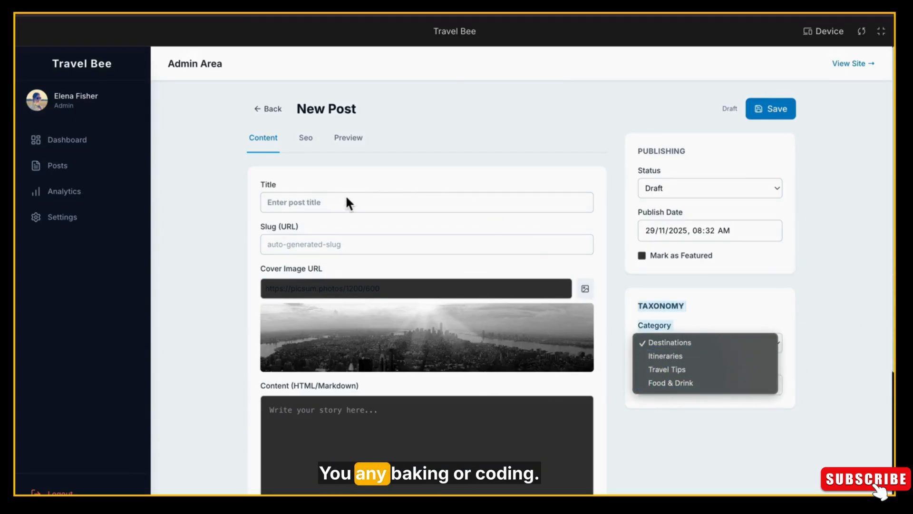
pyautogui.click(348, 138)
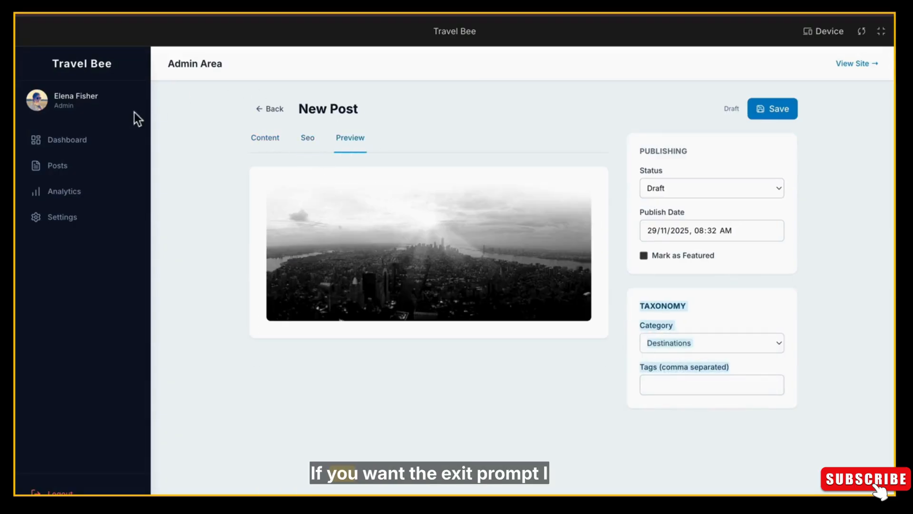
pyautogui.click(67, 139)
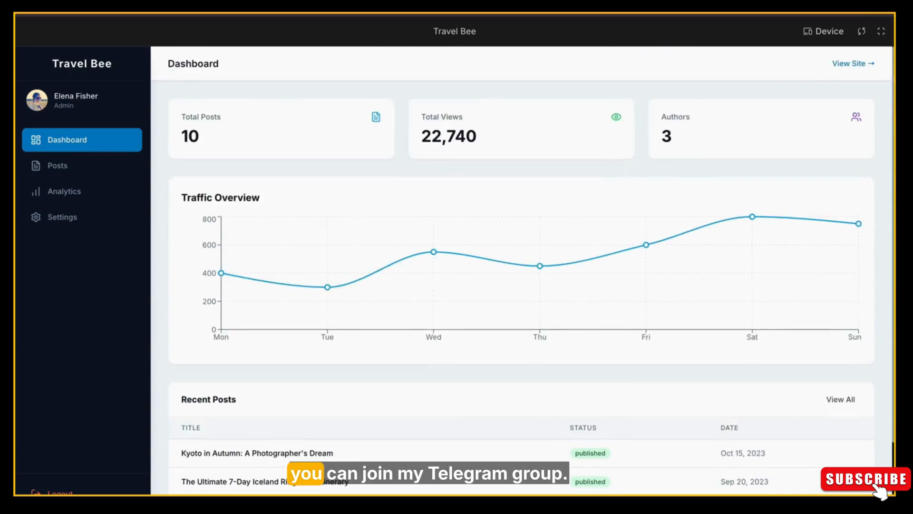
pyautogui.click(57, 165)
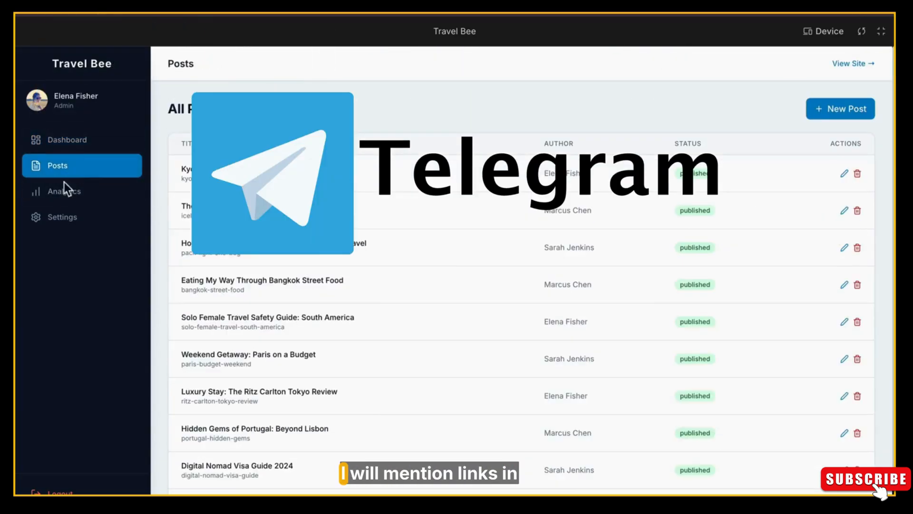
pyautogui.click(62, 217)
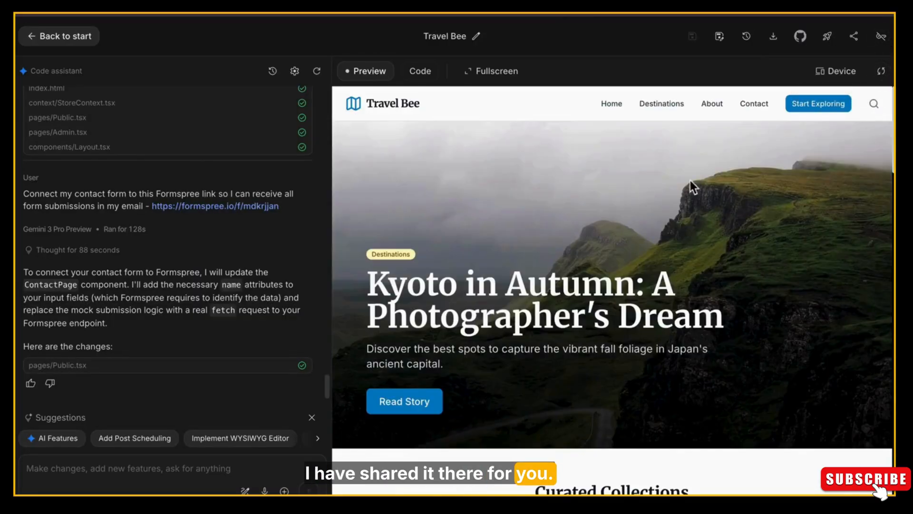
# Step: Browse the posts grid, About and Contact Us pages fullscreen, then return Home
pyautogui.click(491, 71)
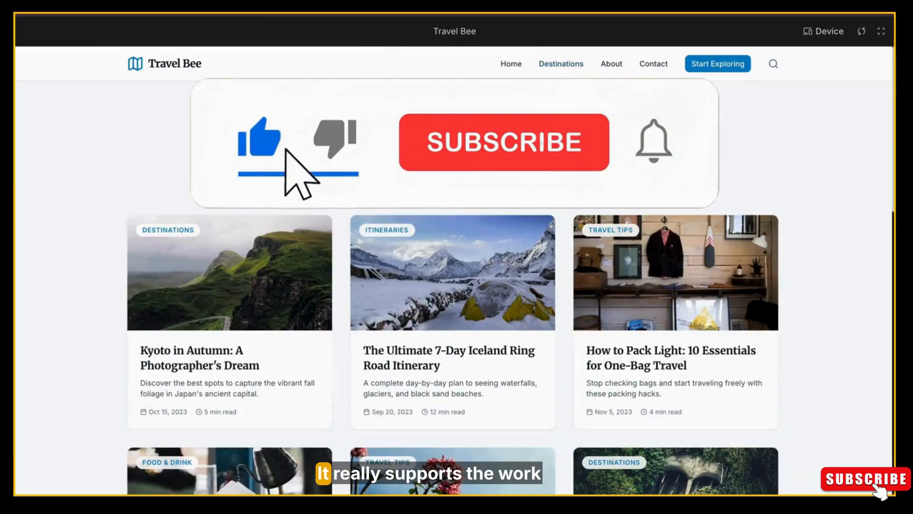
pyautogui.scroll(-3)
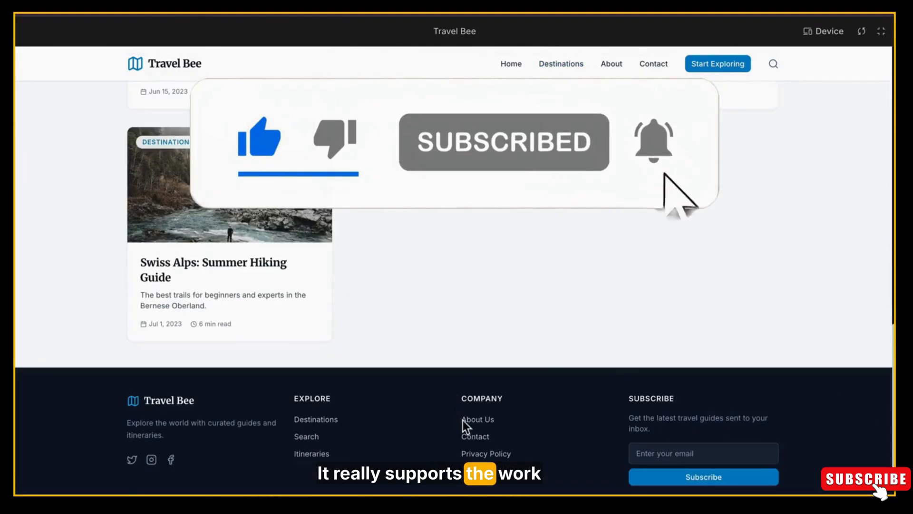
pyautogui.click(611, 64)
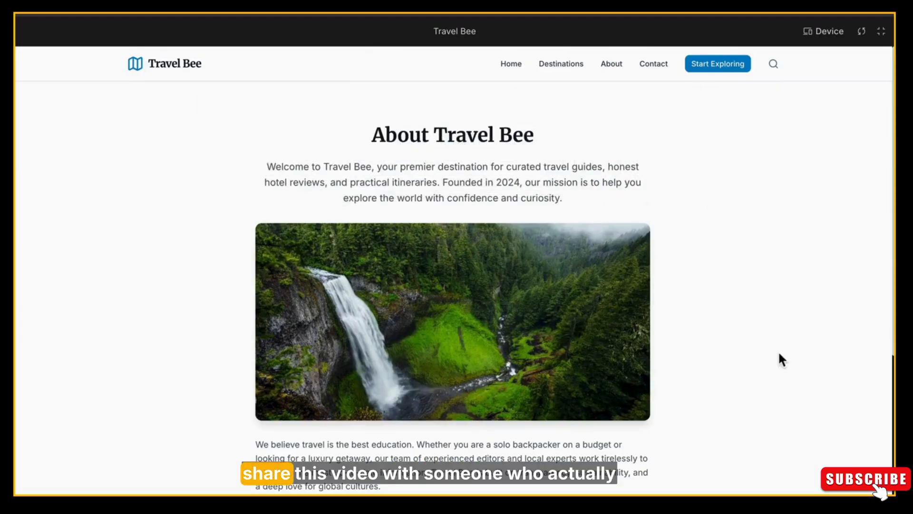
pyautogui.scroll(-3)
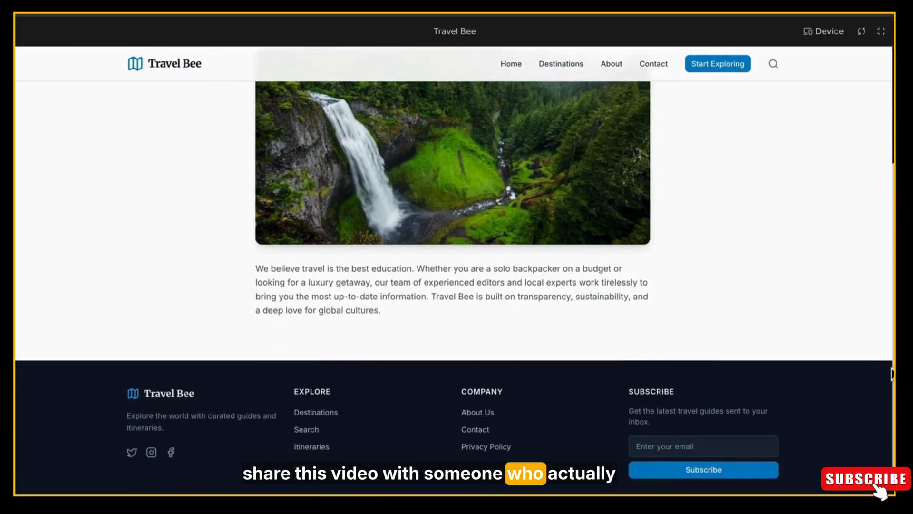
pyautogui.click(653, 63)
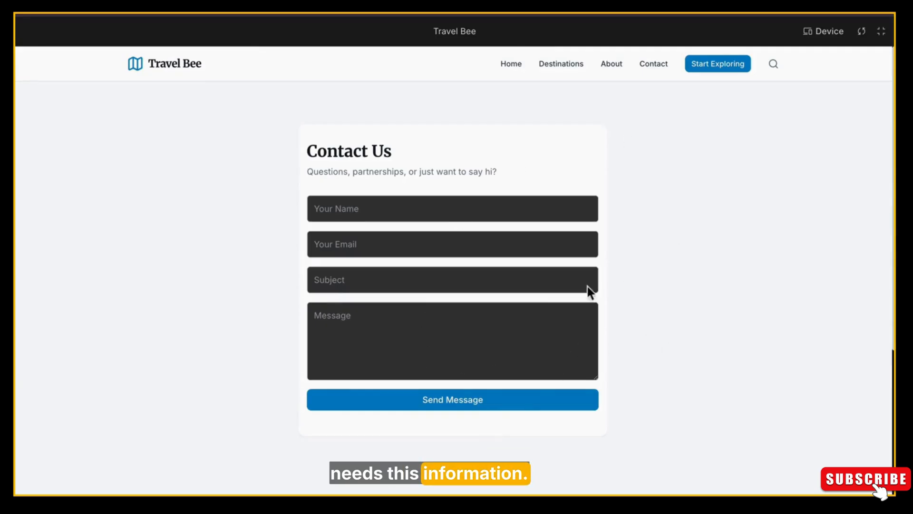
pyautogui.click(511, 64)
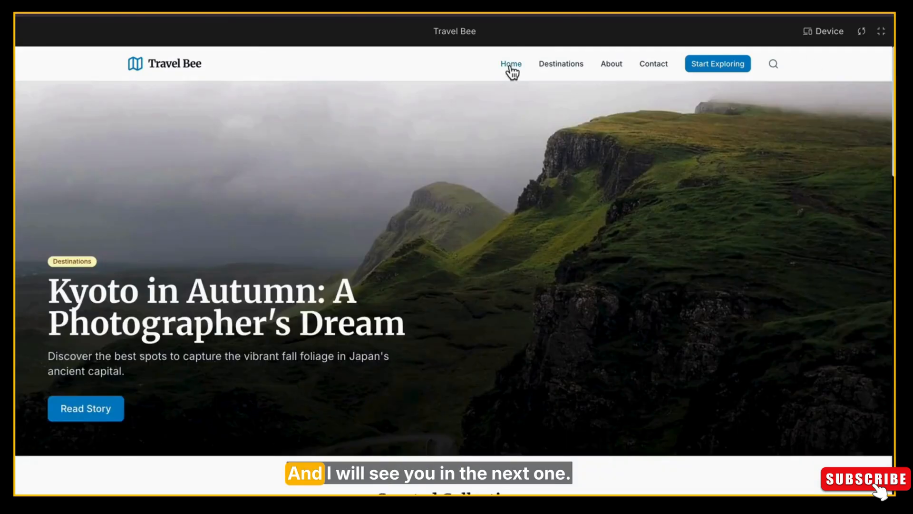